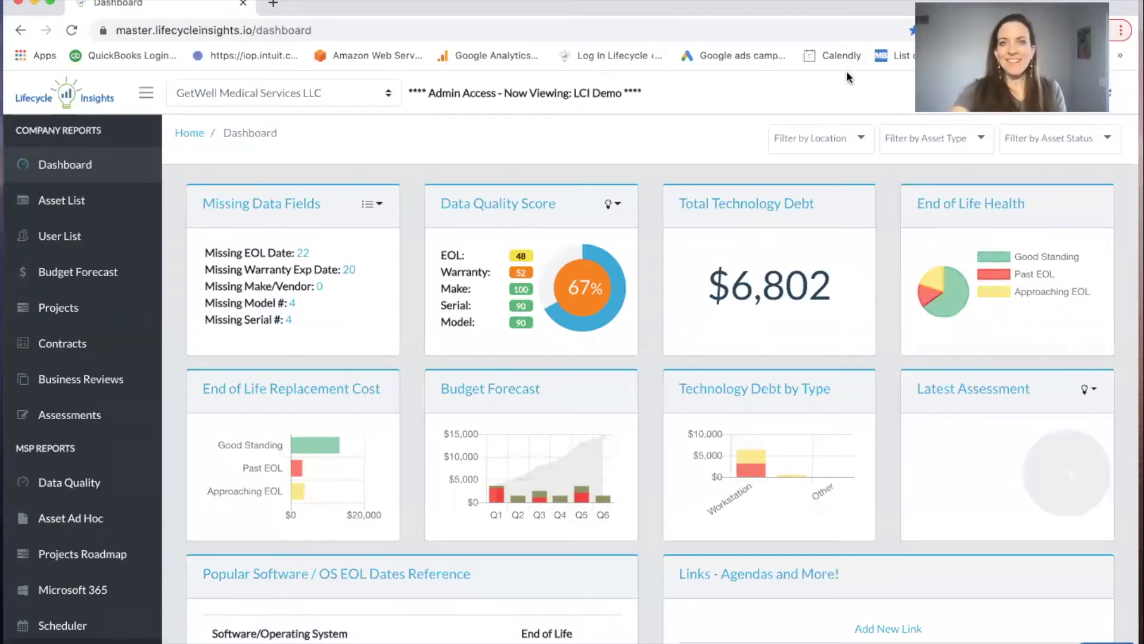
mouse_move(762, 111)
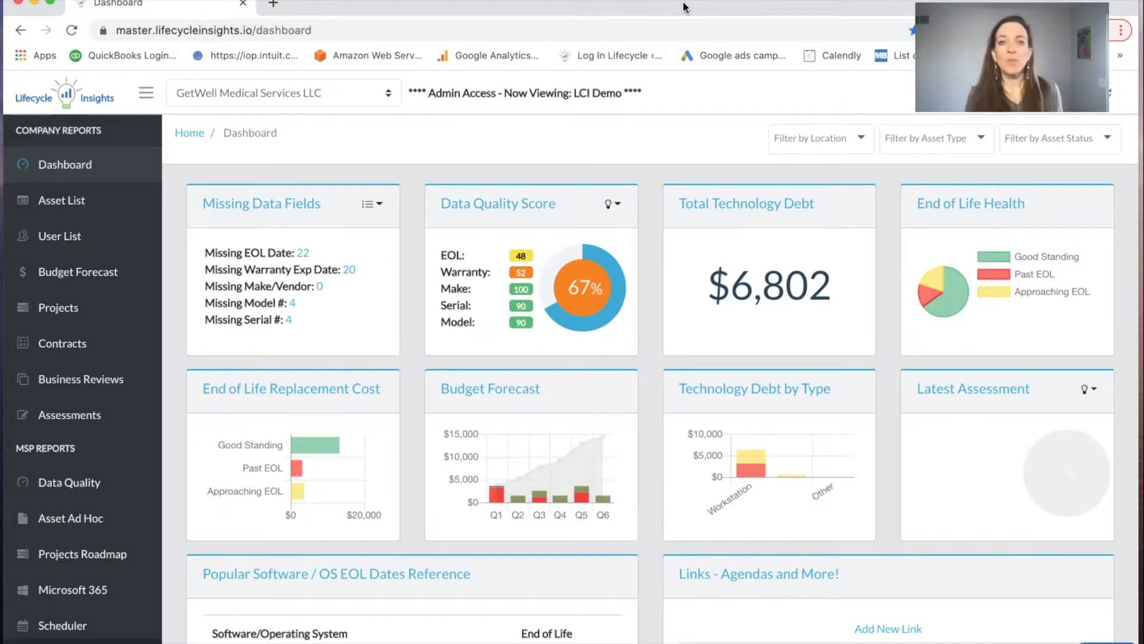
mouse_move(99, 328)
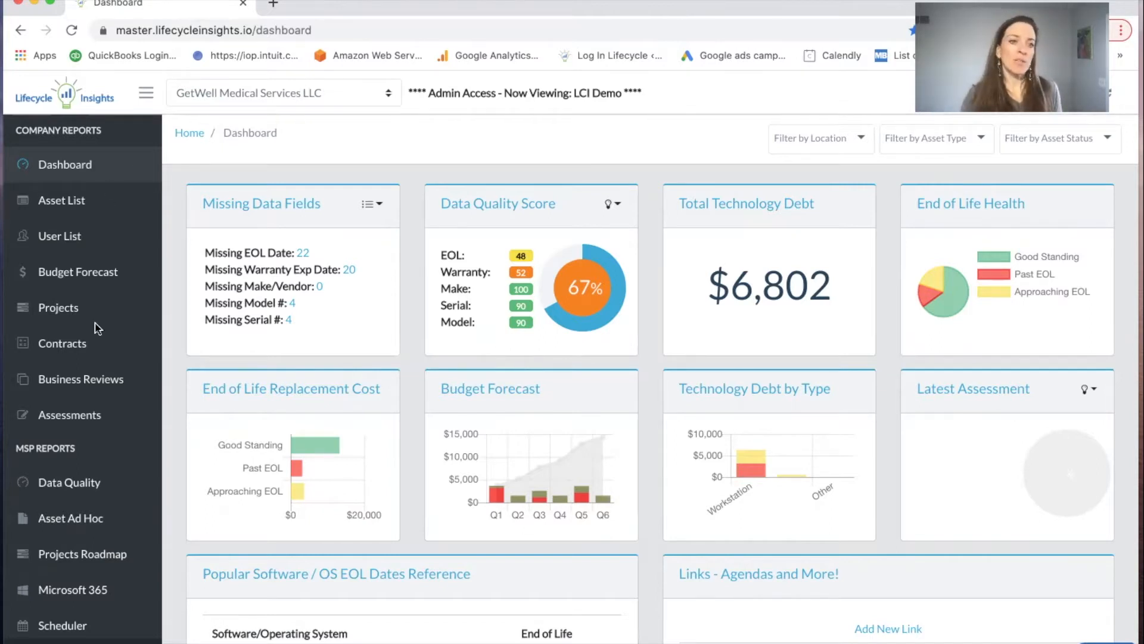
Step: Open the Assessments menu under Company Reports for GetWell Medical Services LLC
click(69, 415)
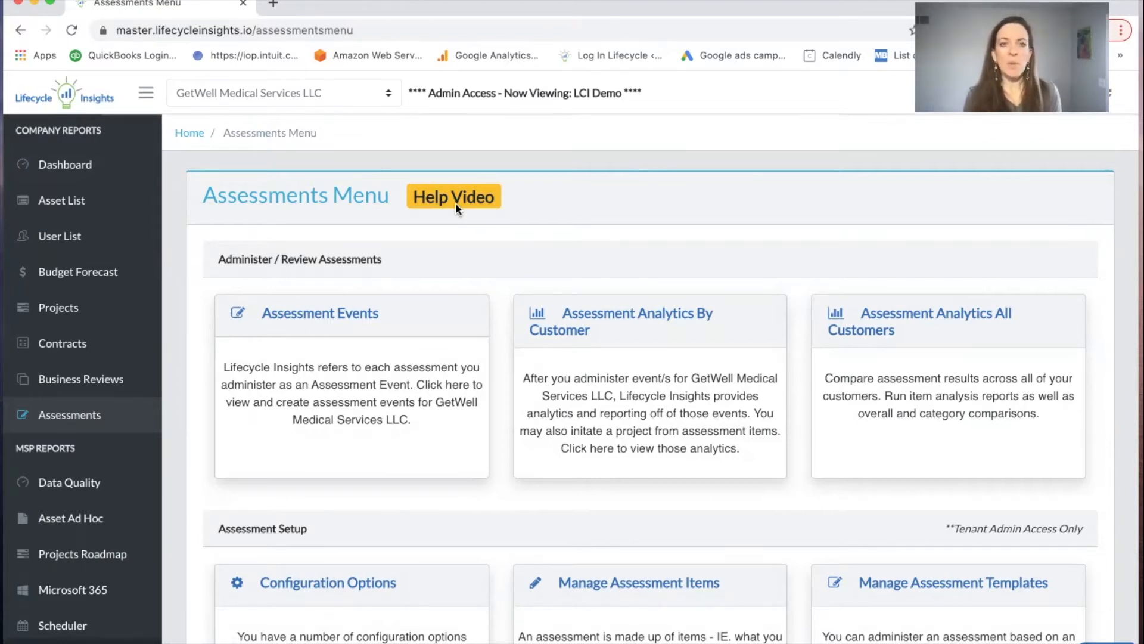
mouse_move(772, 409)
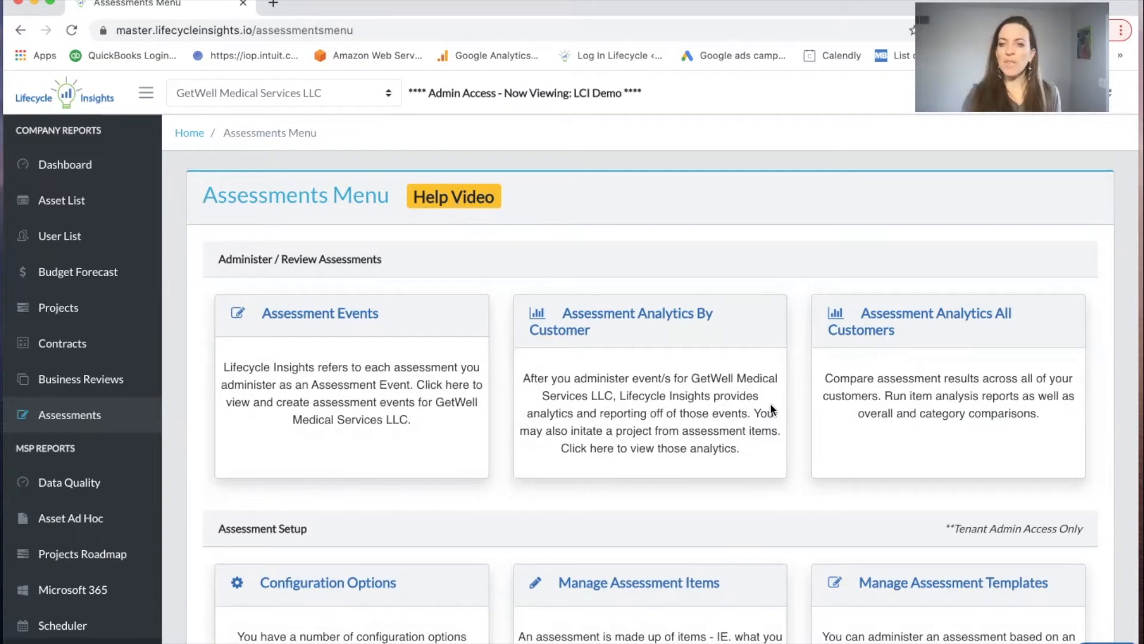
mouse_move(908, 637)
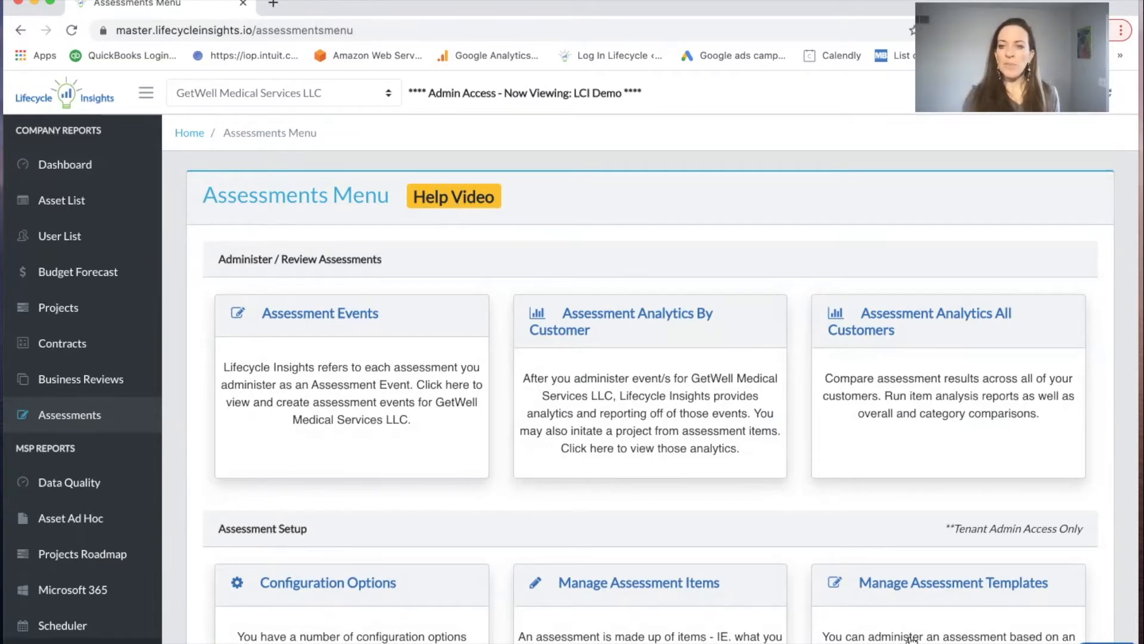
Step: Open Manage Assessment Templates and browse the site's own and shared templates tables
click(952, 581)
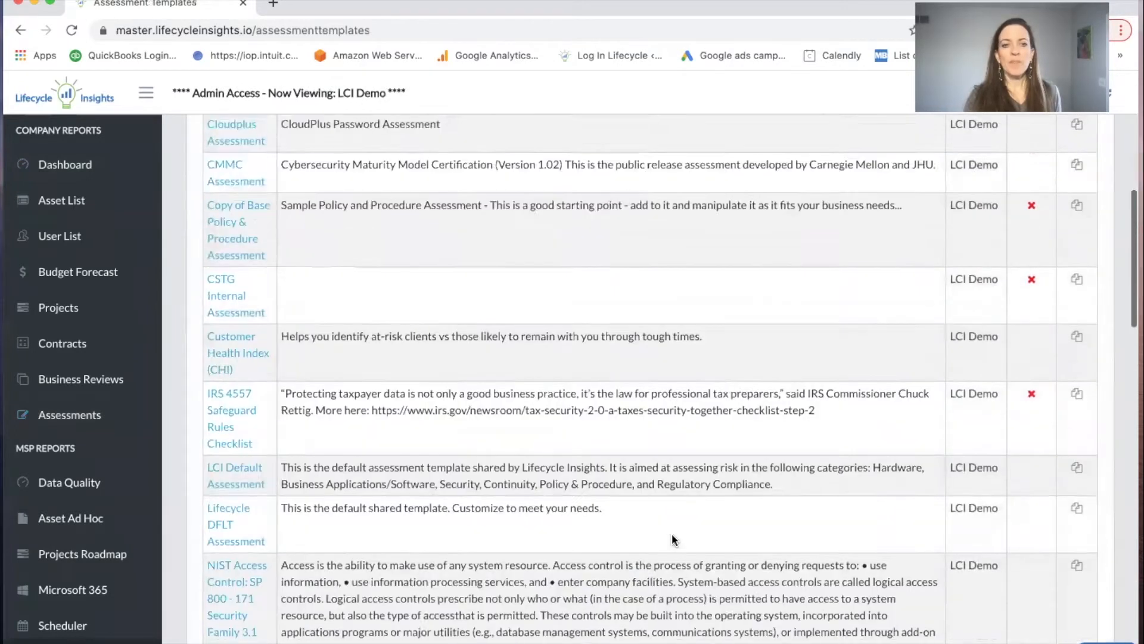
scroll(down, 3)
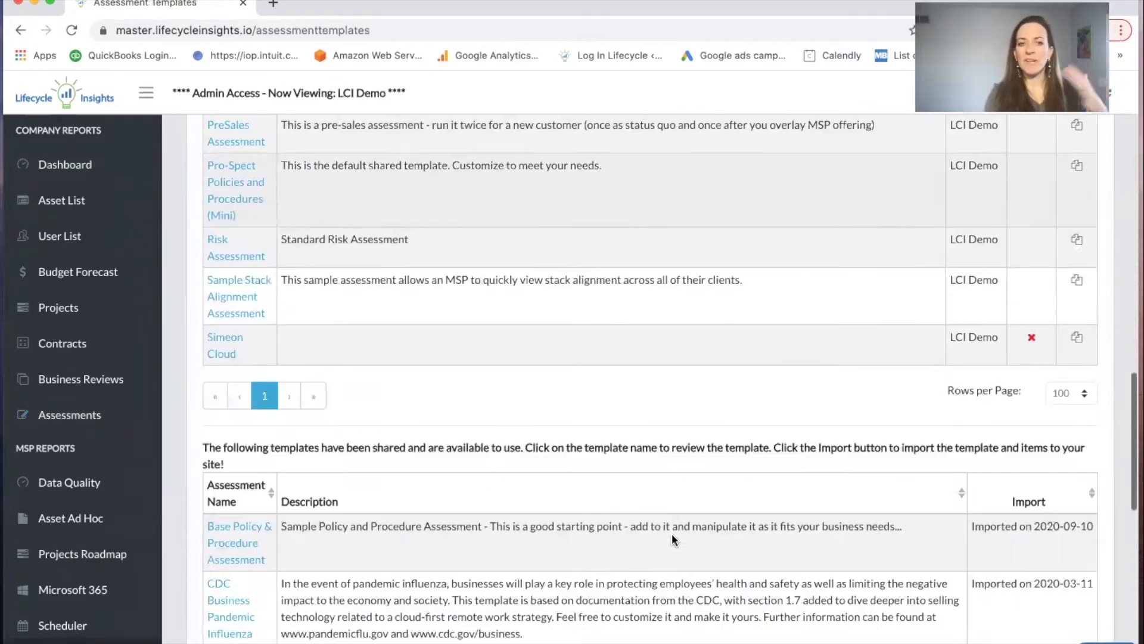
scroll(down, 3)
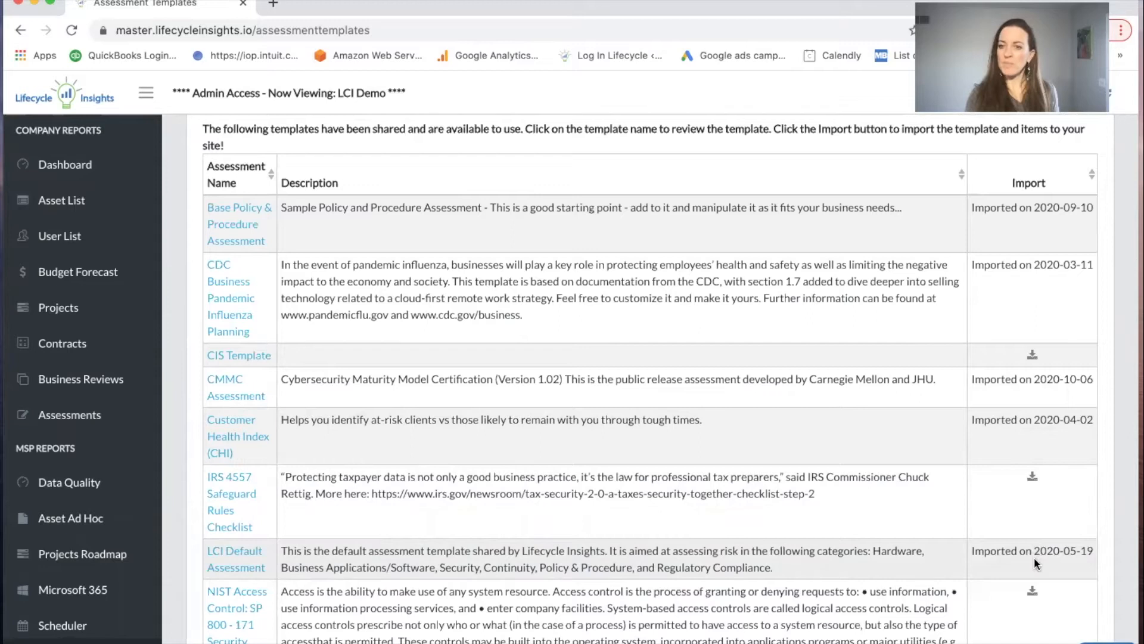
mouse_move(1029, 555)
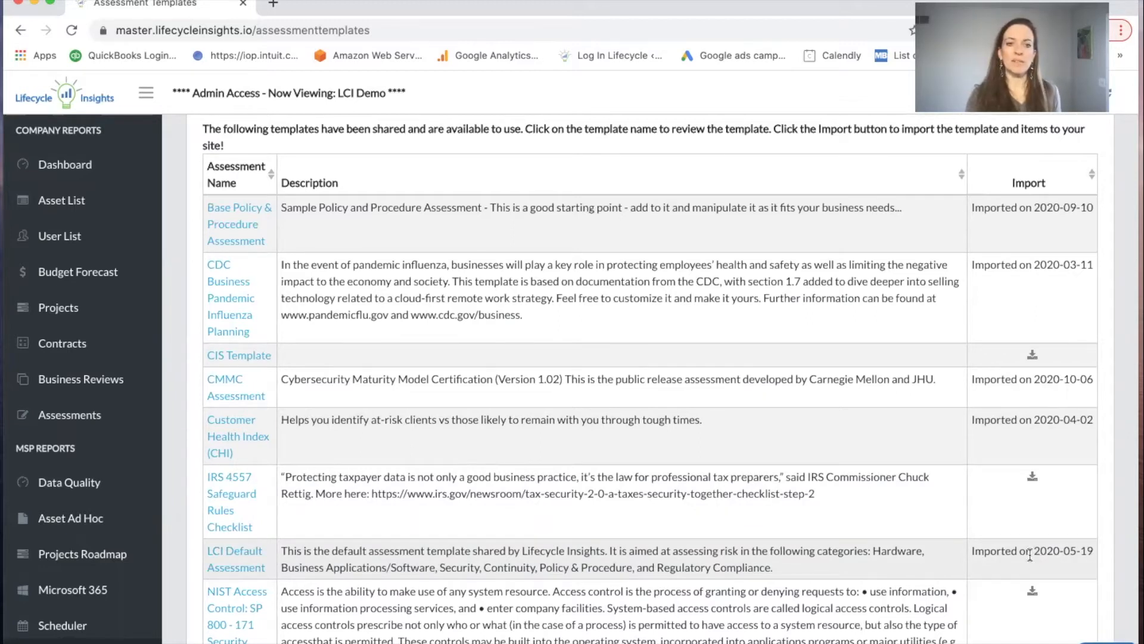
scroll(down, 3)
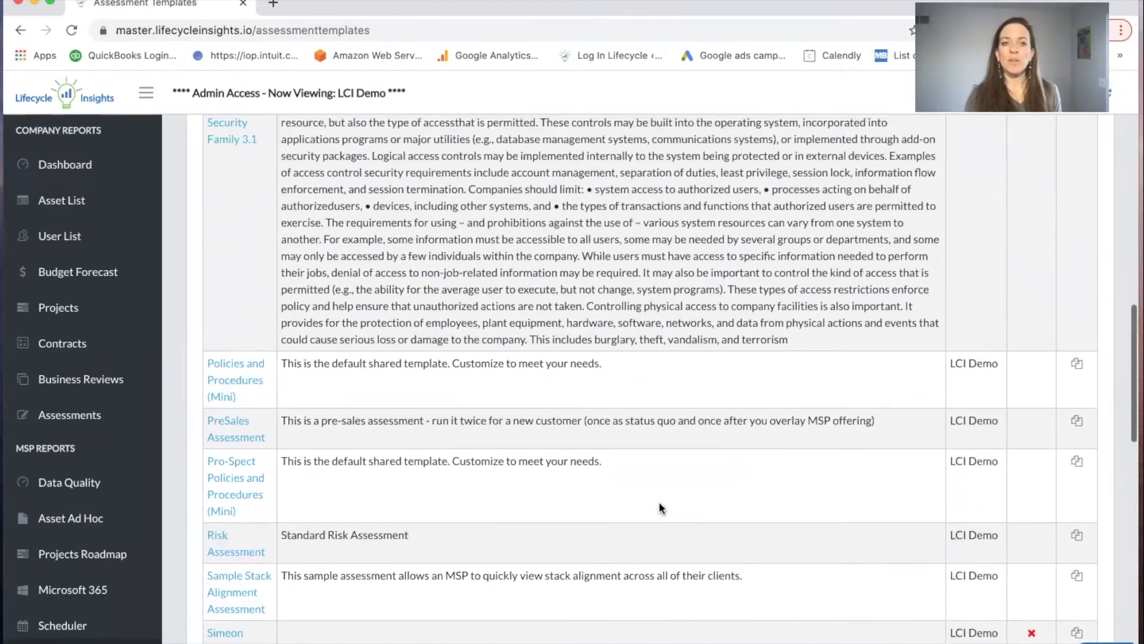
scroll(up, 3)
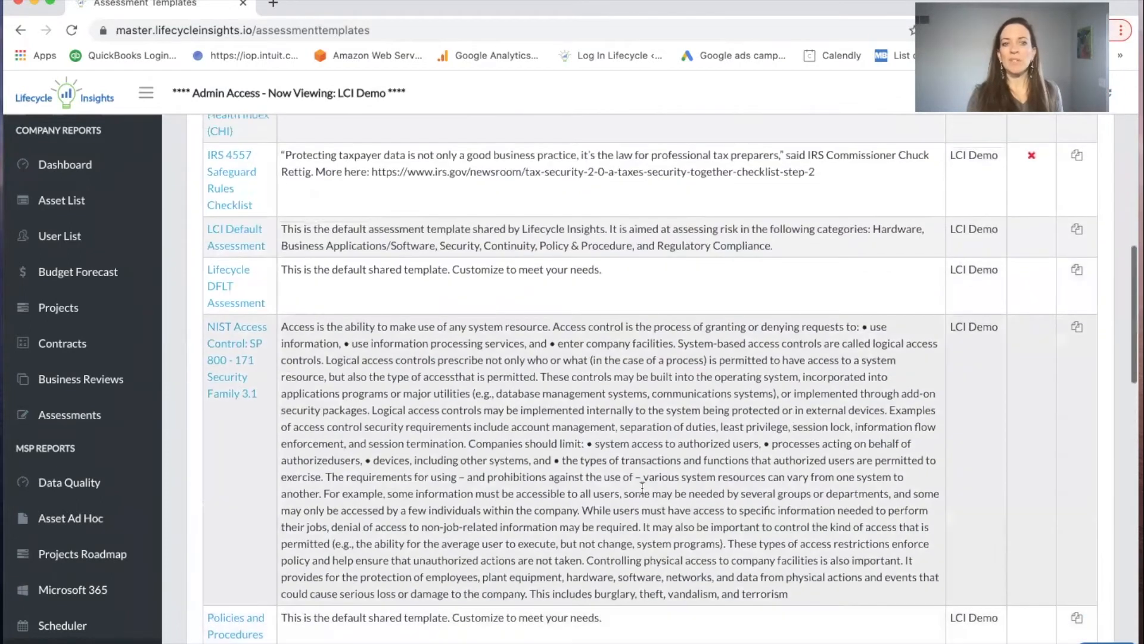
mouse_move(234, 237)
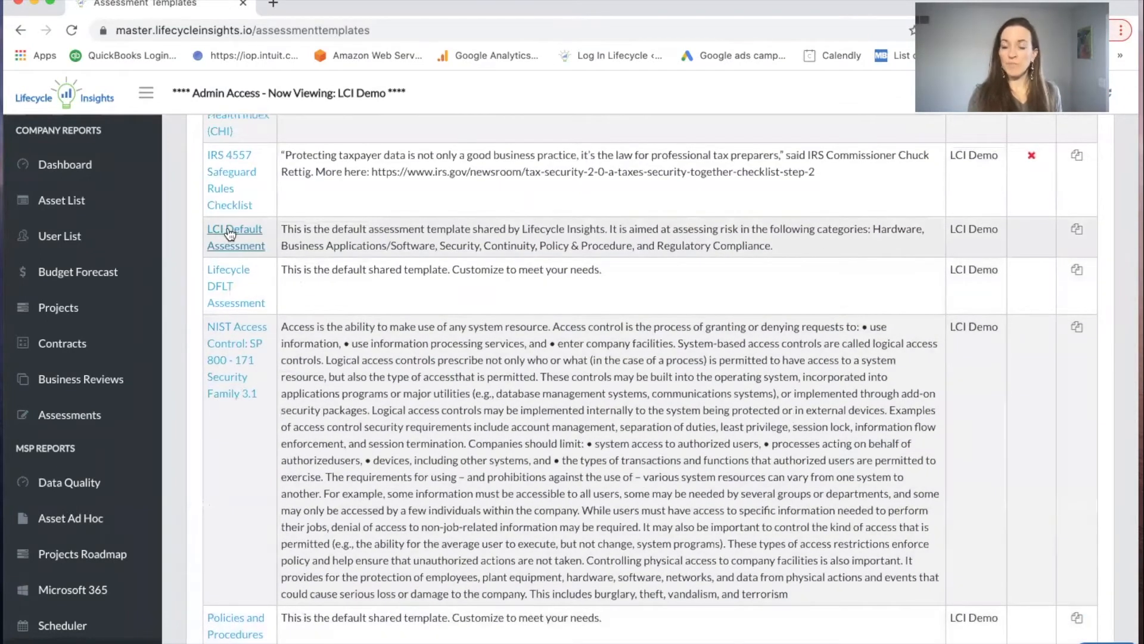
Step: Open the LCI Default Assessment template from the templates table
click(235, 236)
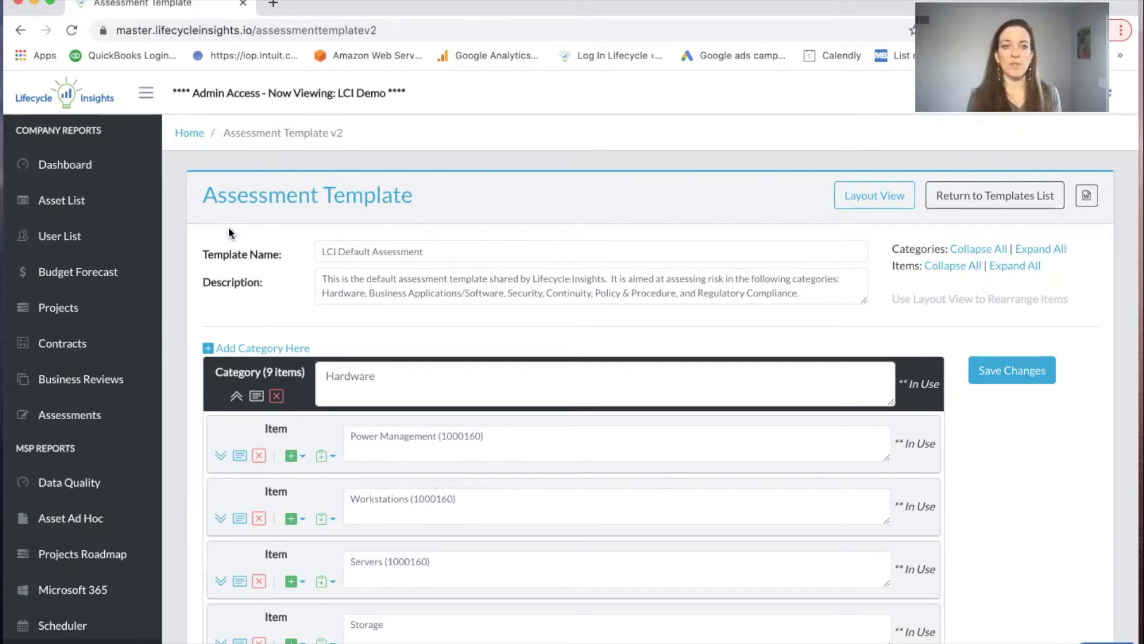
mouse_move(988, 243)
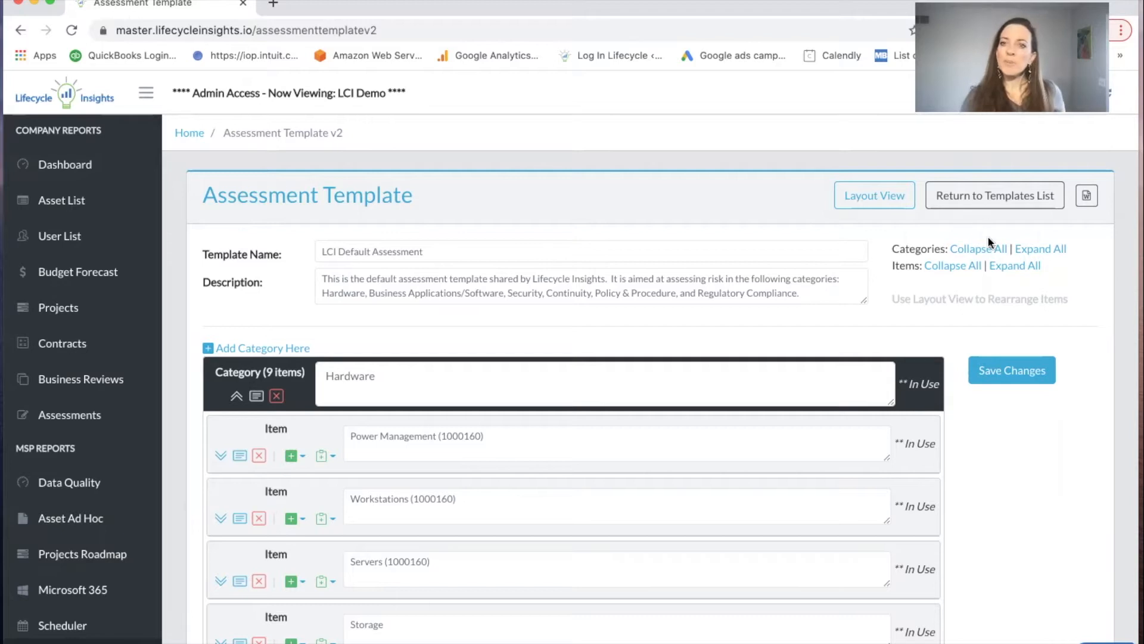
Step: Collapse all categories of the template and scroll through the category list
click(978, 248)
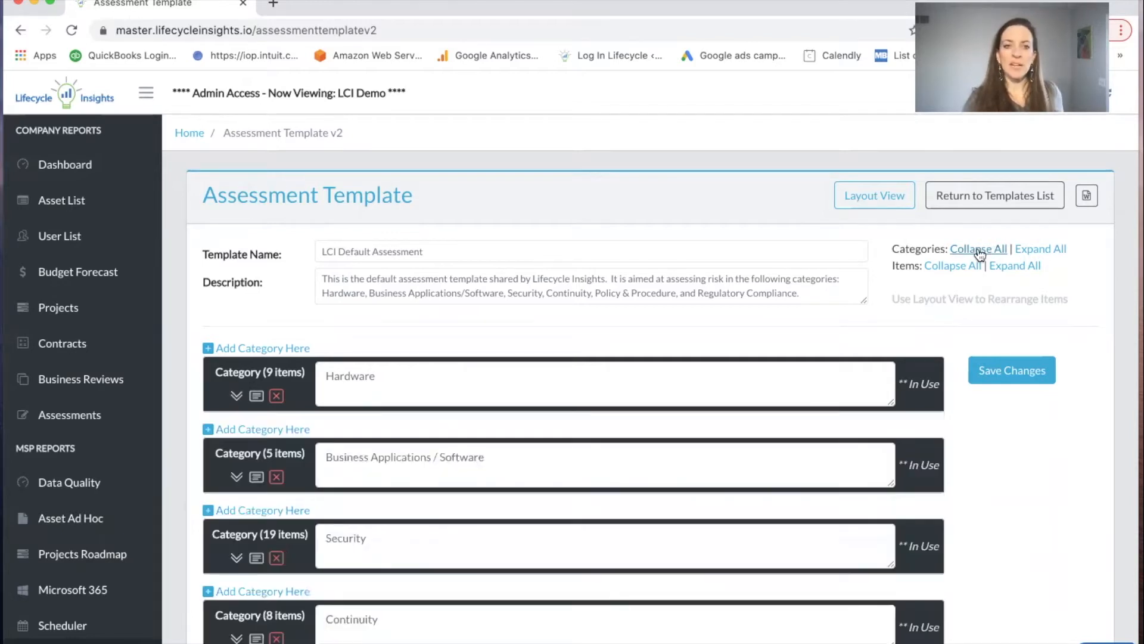
scroll(down, 3)
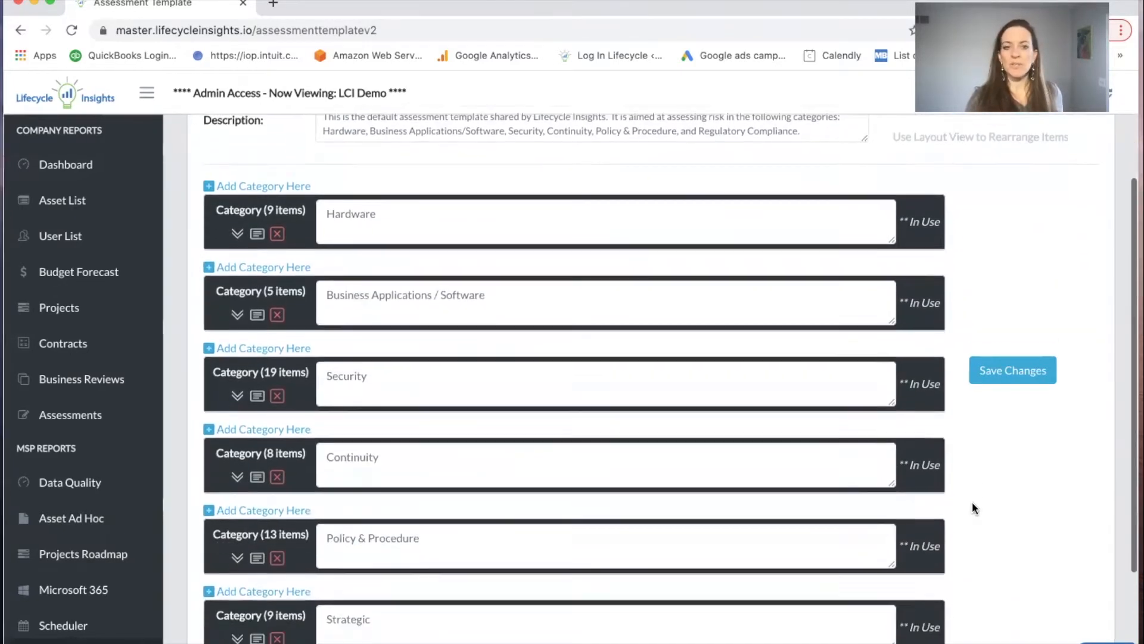
scroll(down, 3)
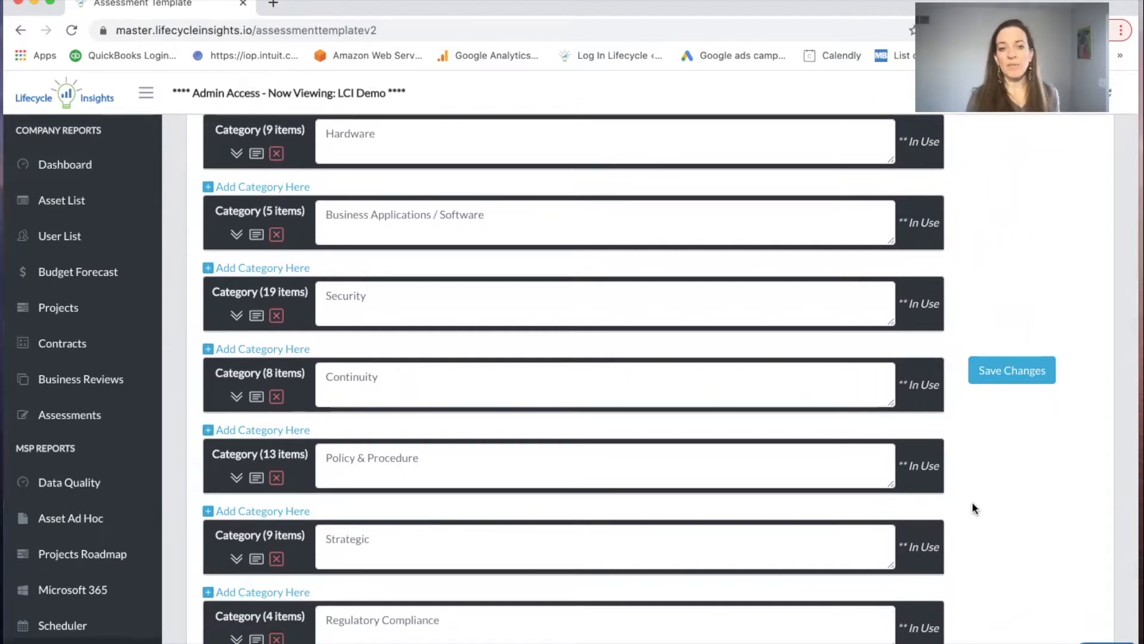
mouse_move(958, 490)
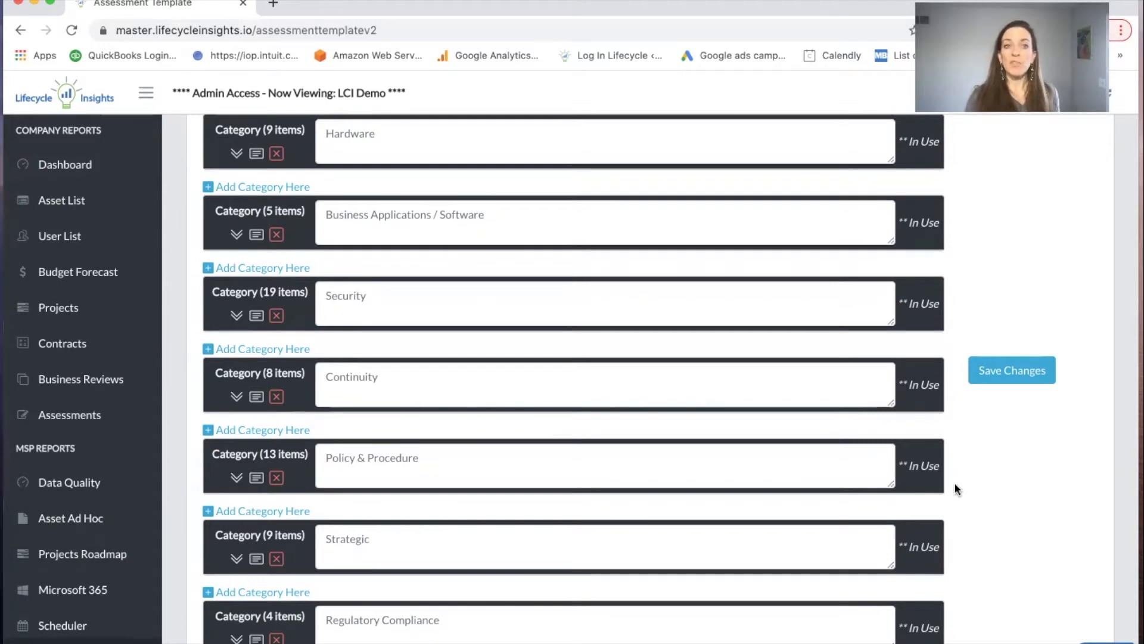
scroll(up, 3)
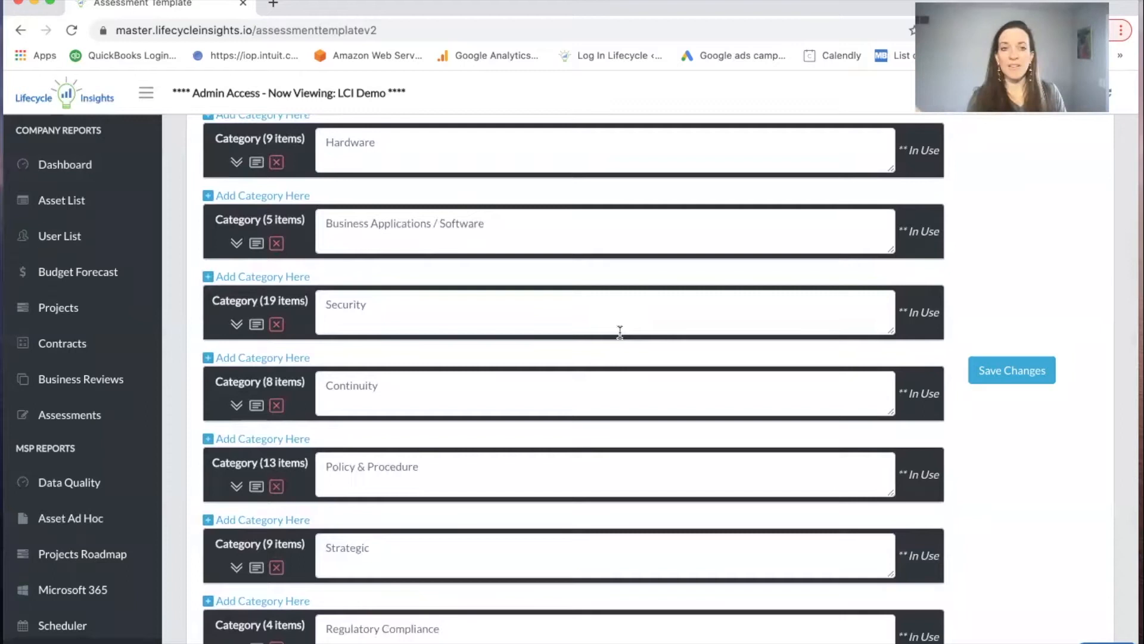
mouse_move(276, 324)
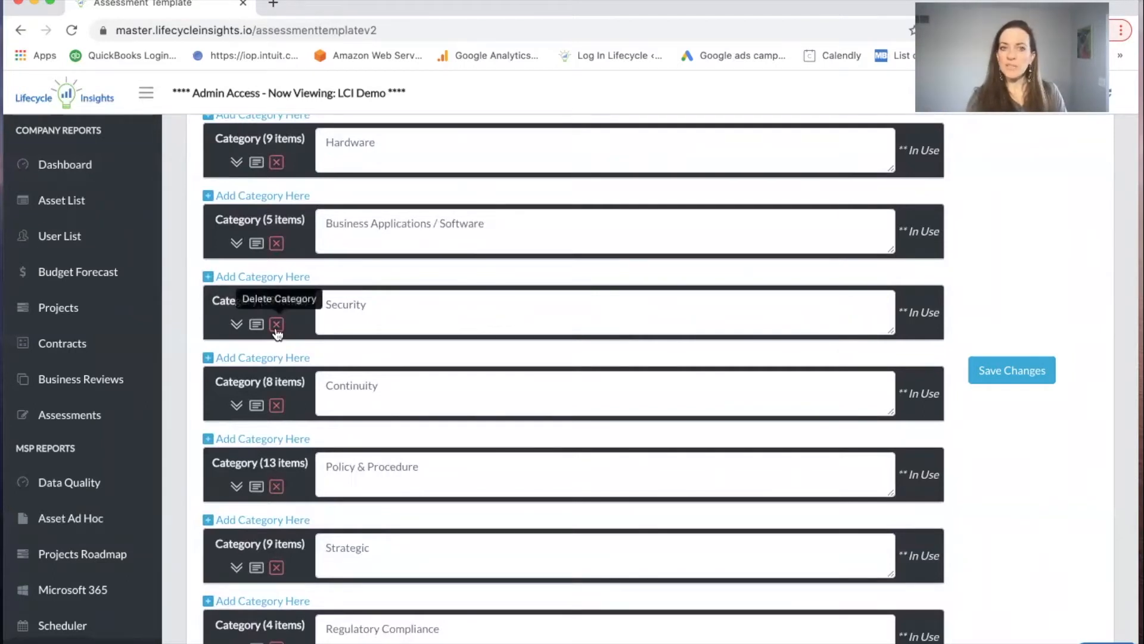
mouse_move(257, 324)
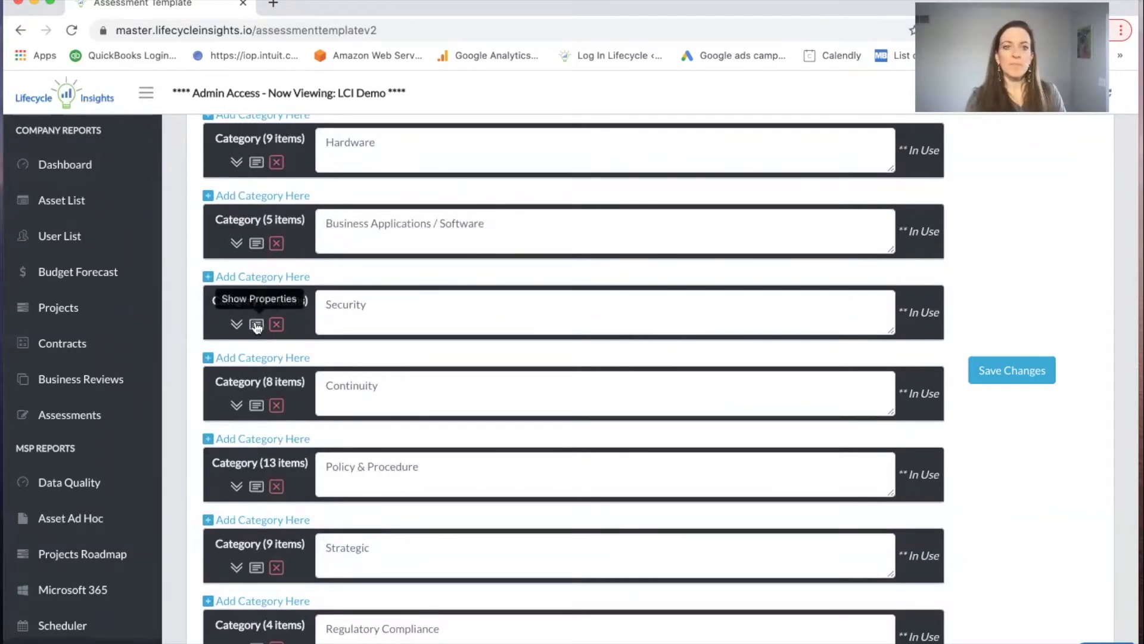
Step: Show the Security category's weight (1.00) and description, then expand and collapse its items
click(256, 324)
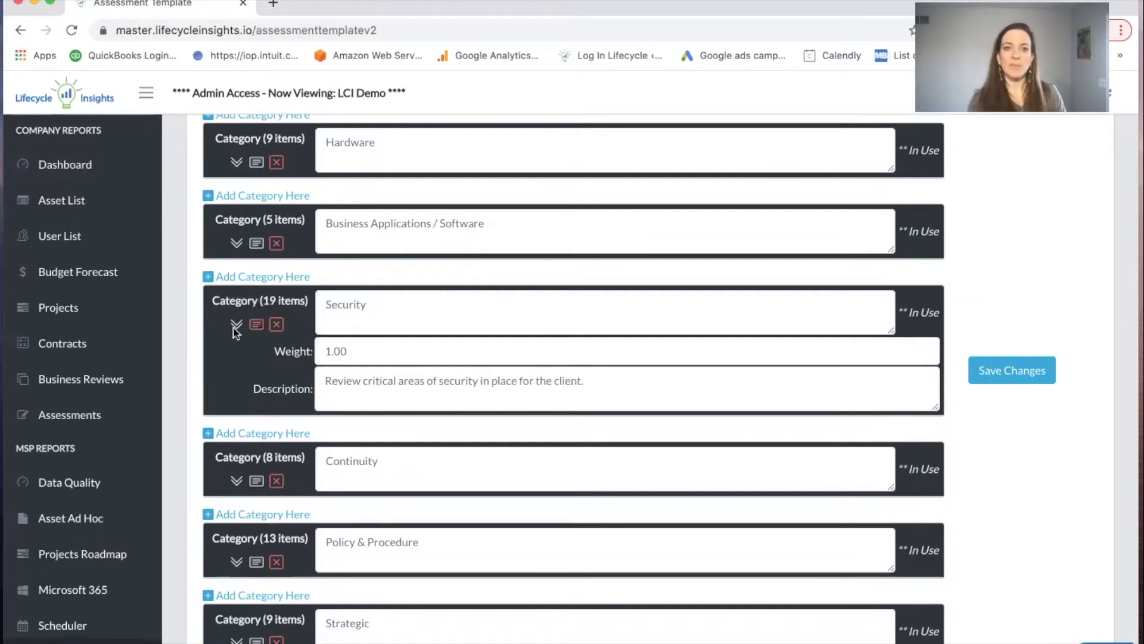
click(237, 324)
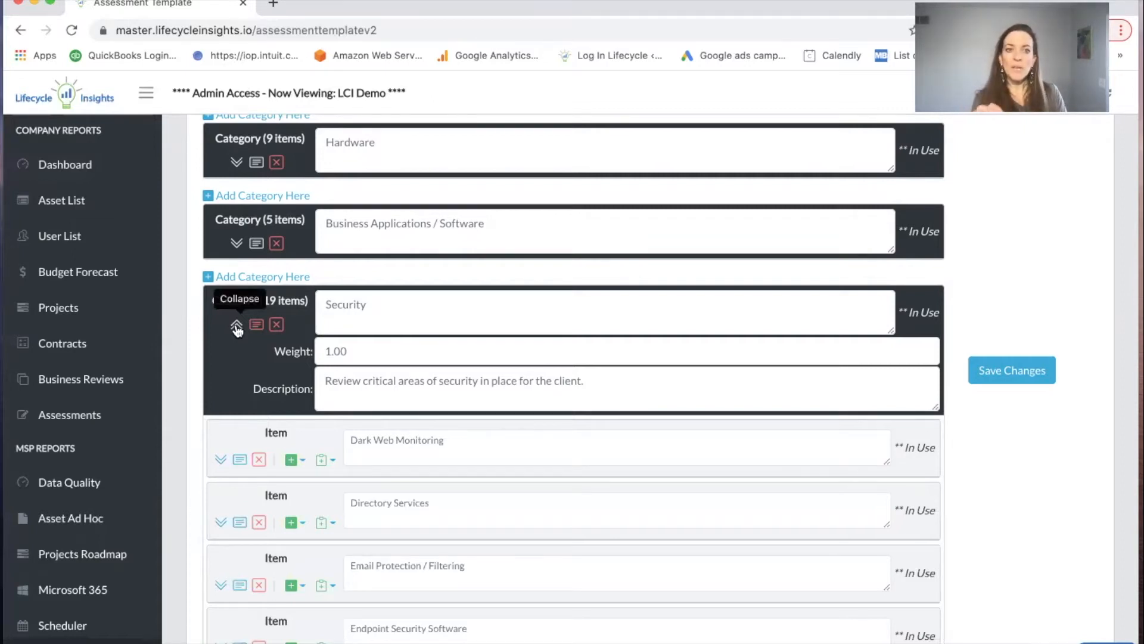
click(237, 324)
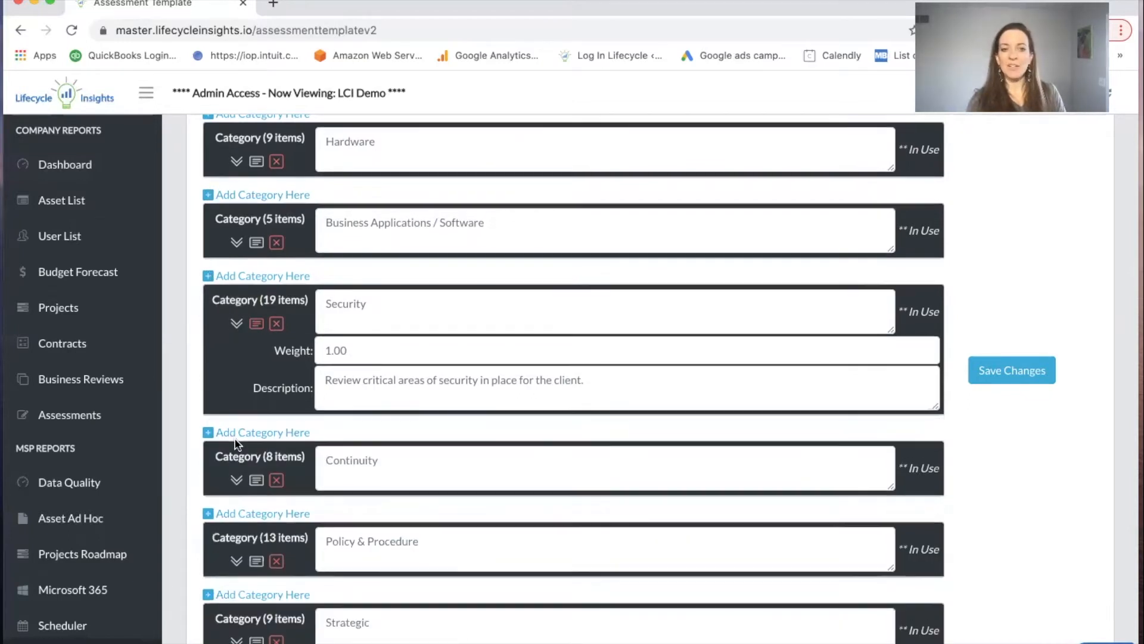
scroll(down, 3)
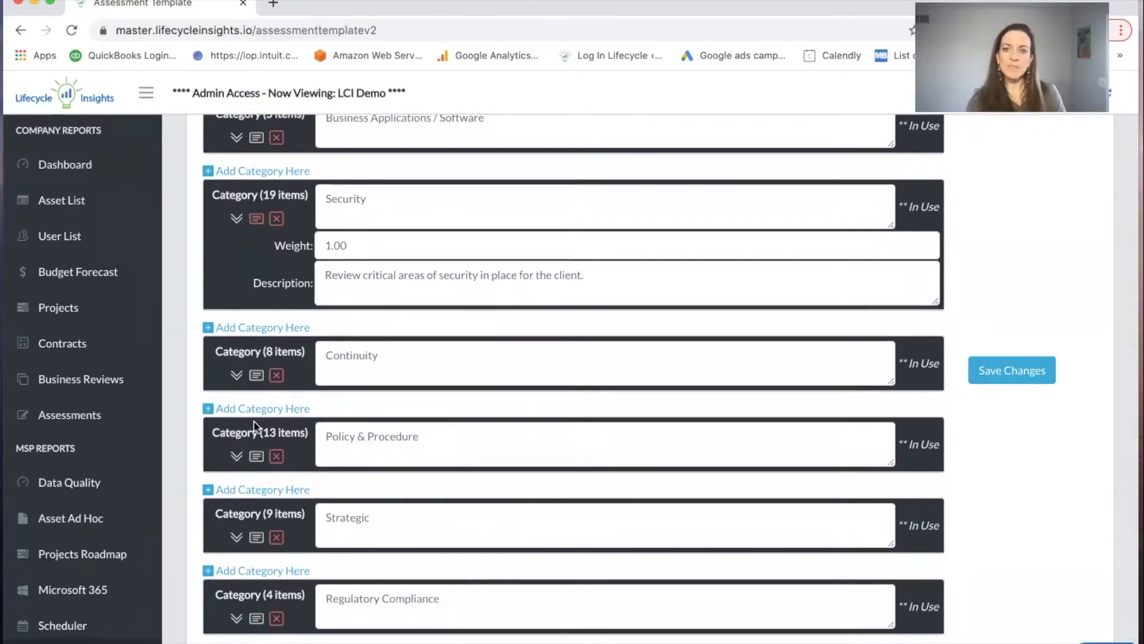
scroll(up, 3)
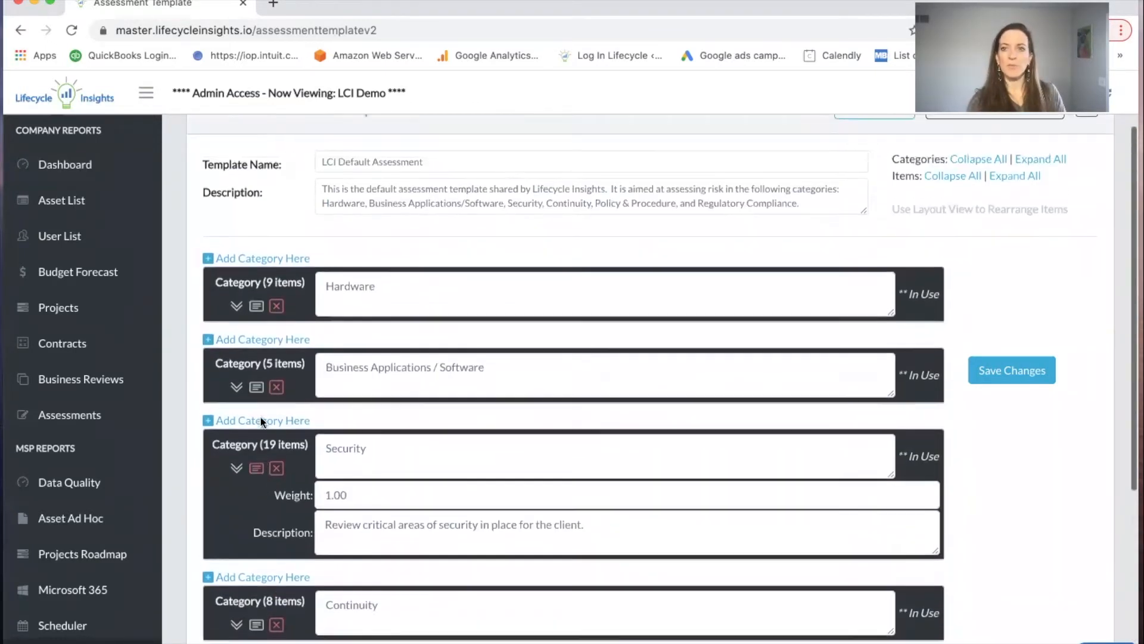
scroll(up, 3)
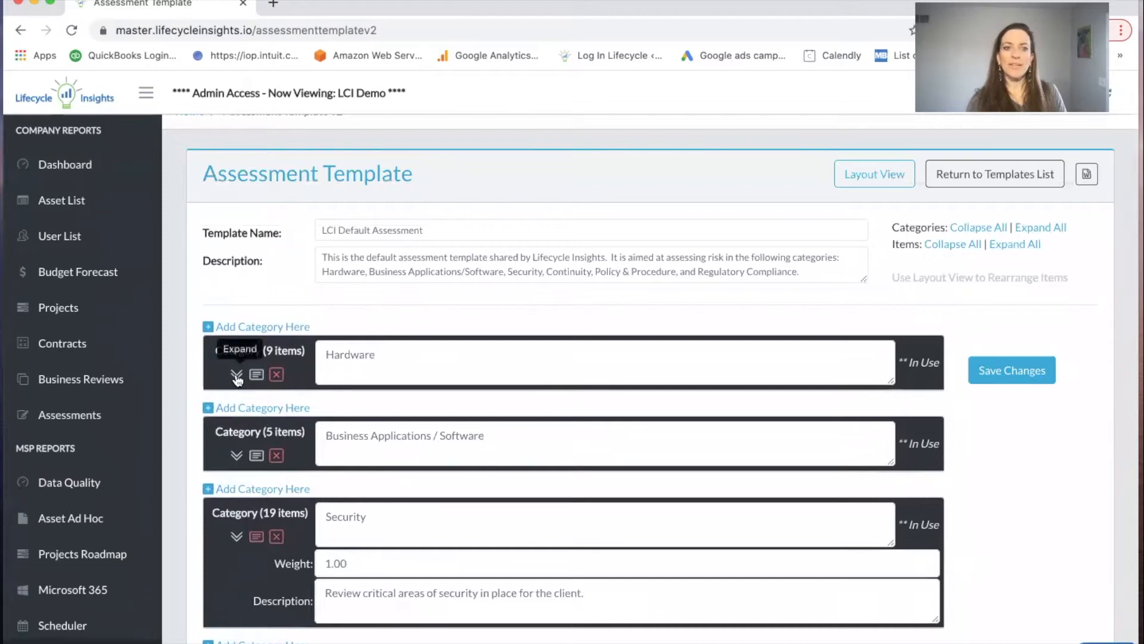
click(236, 374)
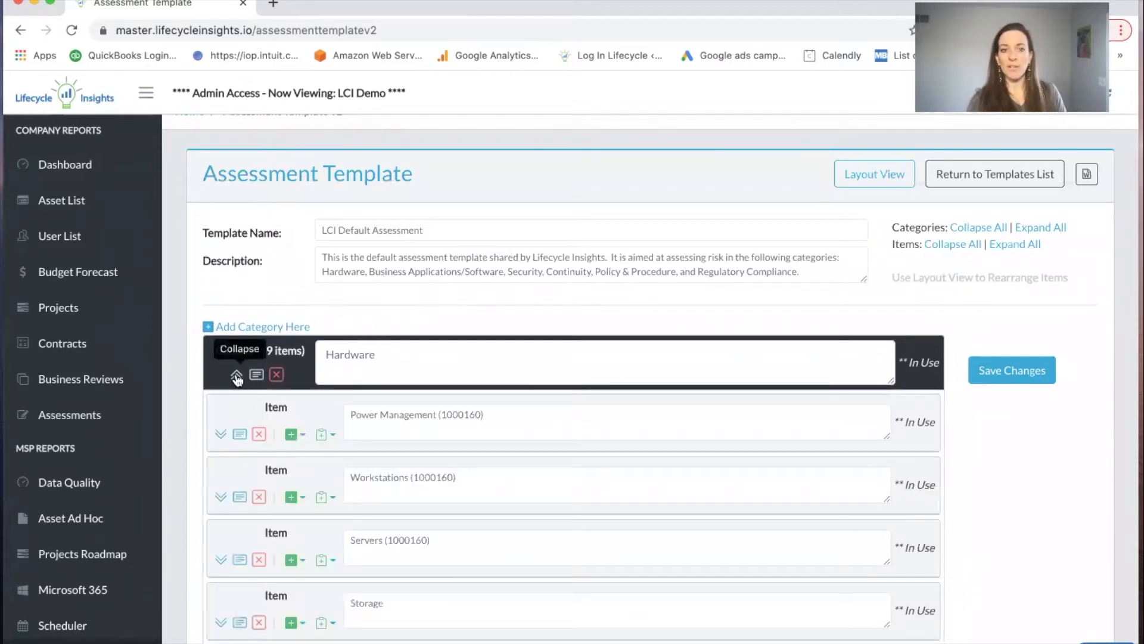
scroll(down, 3)
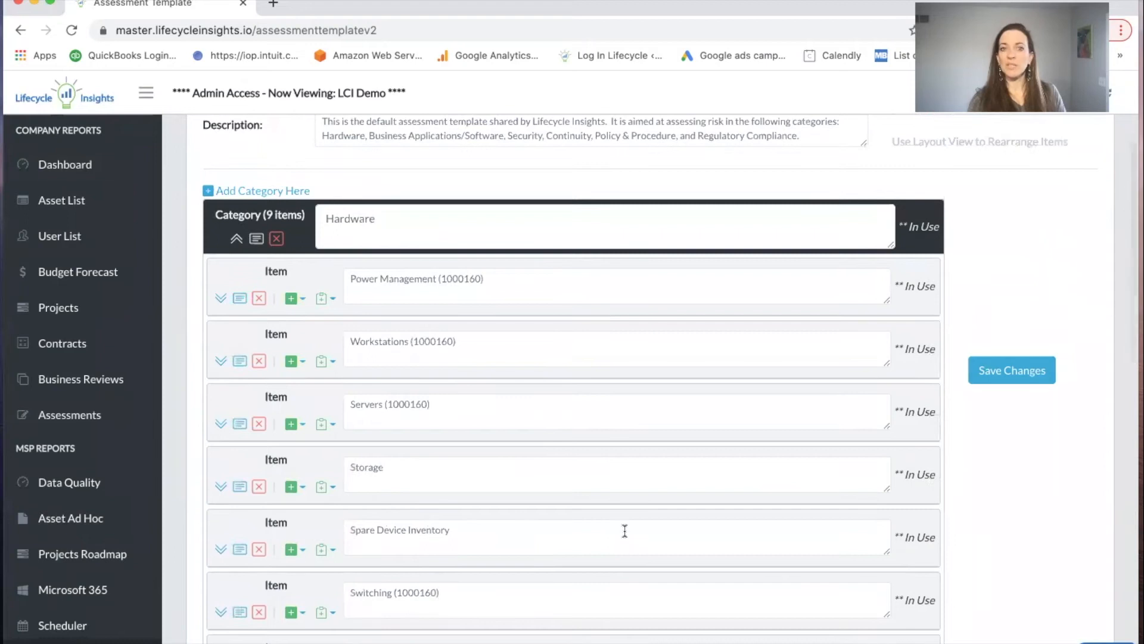
scroll(up, 3)
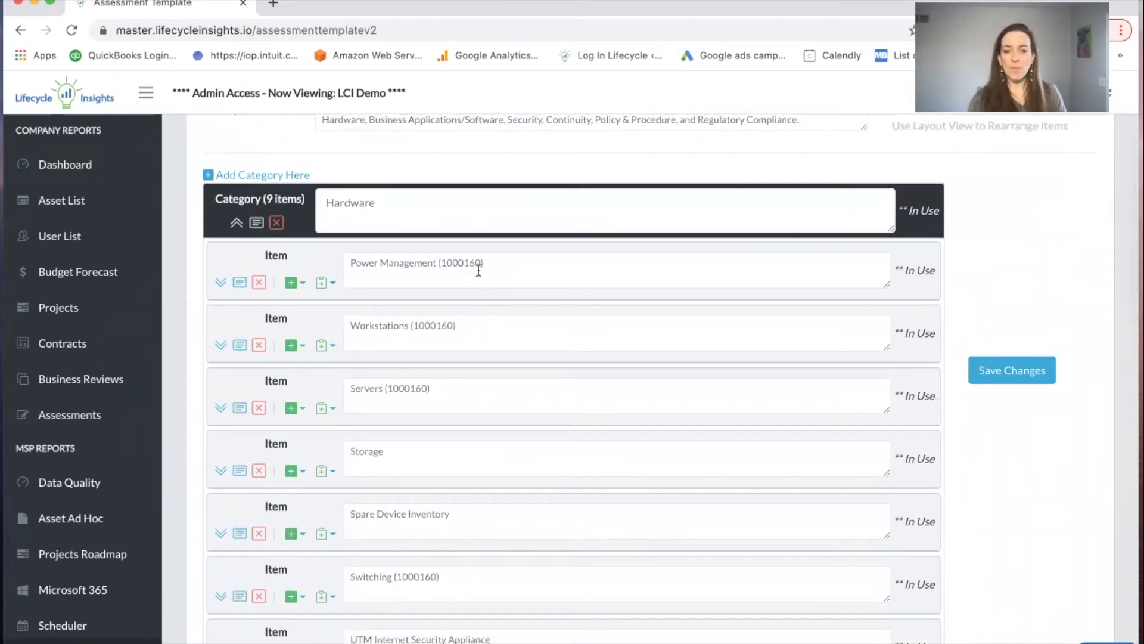
scroll(up, 3)
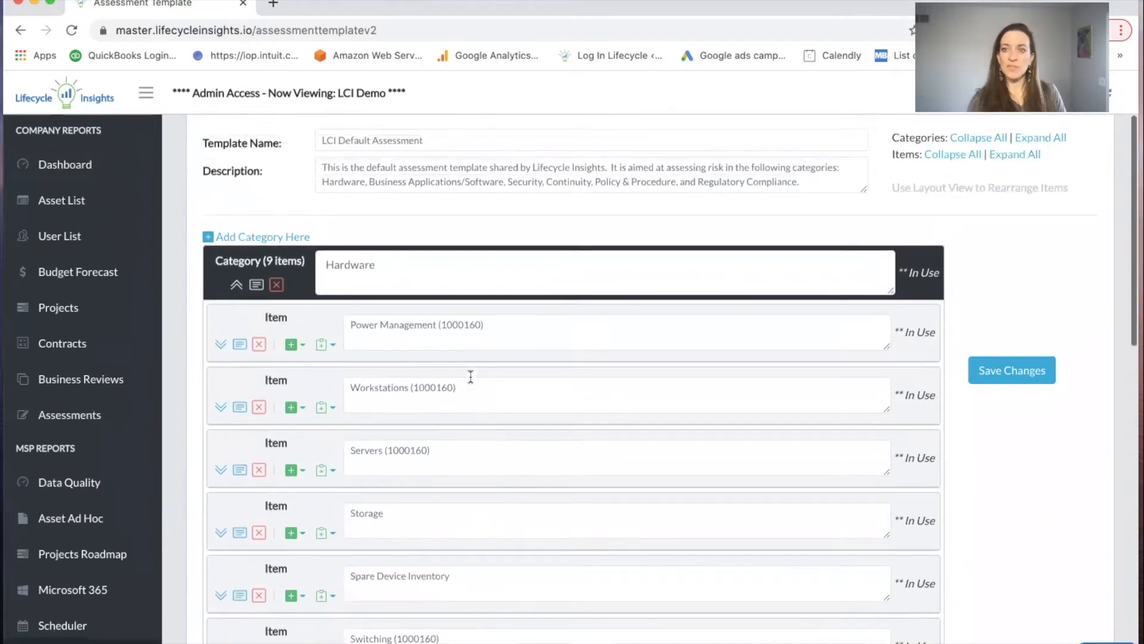
scroll(up, 3)
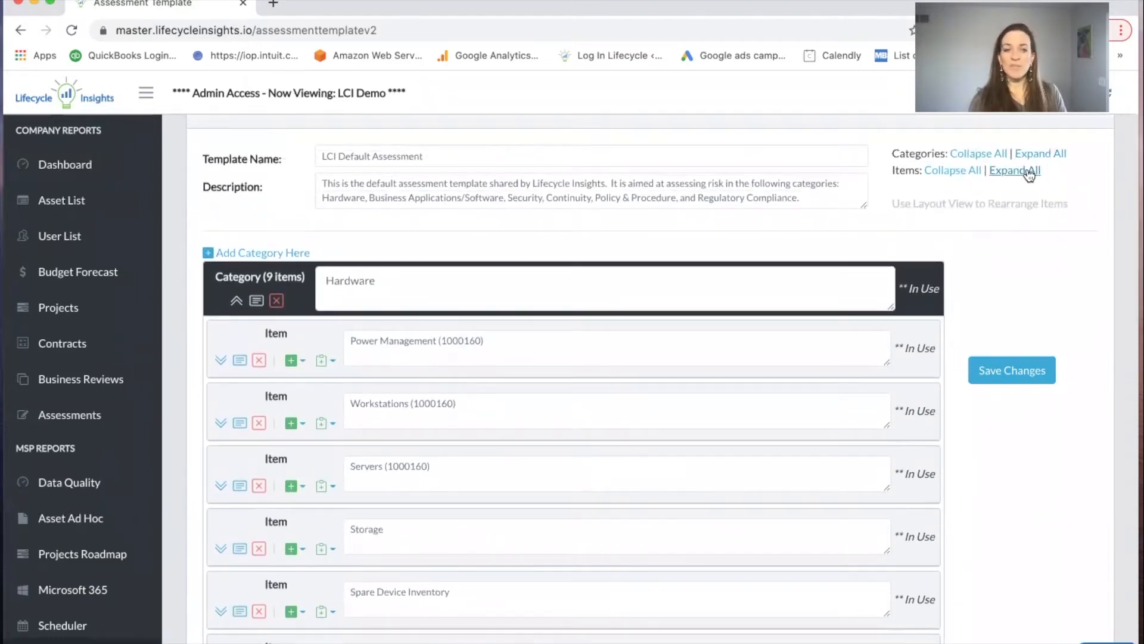
Step: Expand all items to show their responses and select the words 'Existing UPS'
click(220, 360)
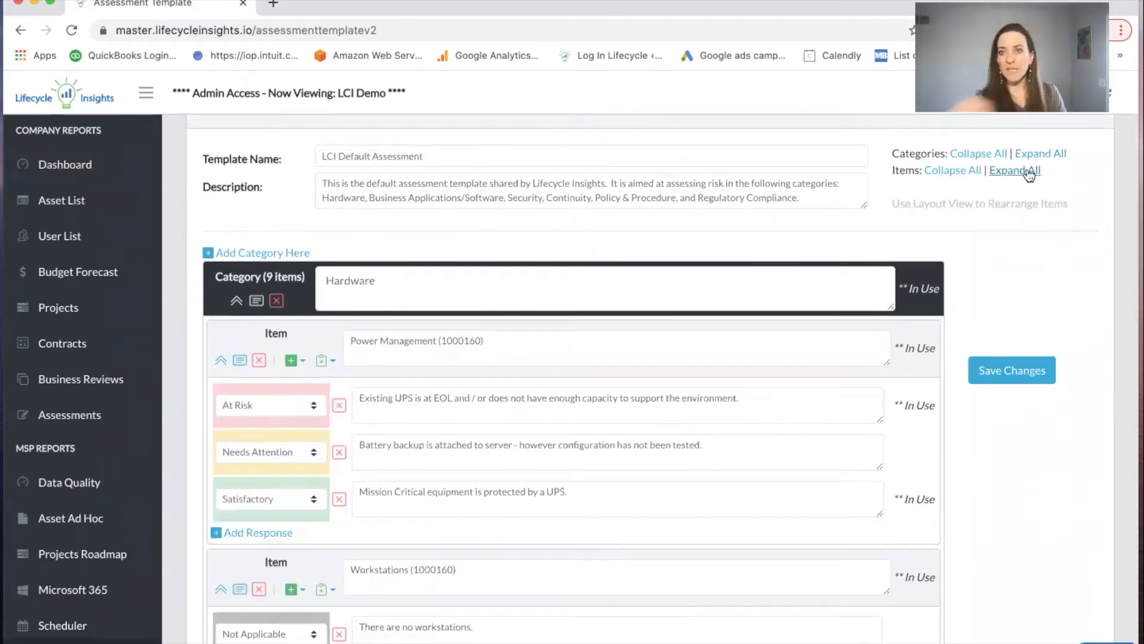
mouse_move(699, 329)
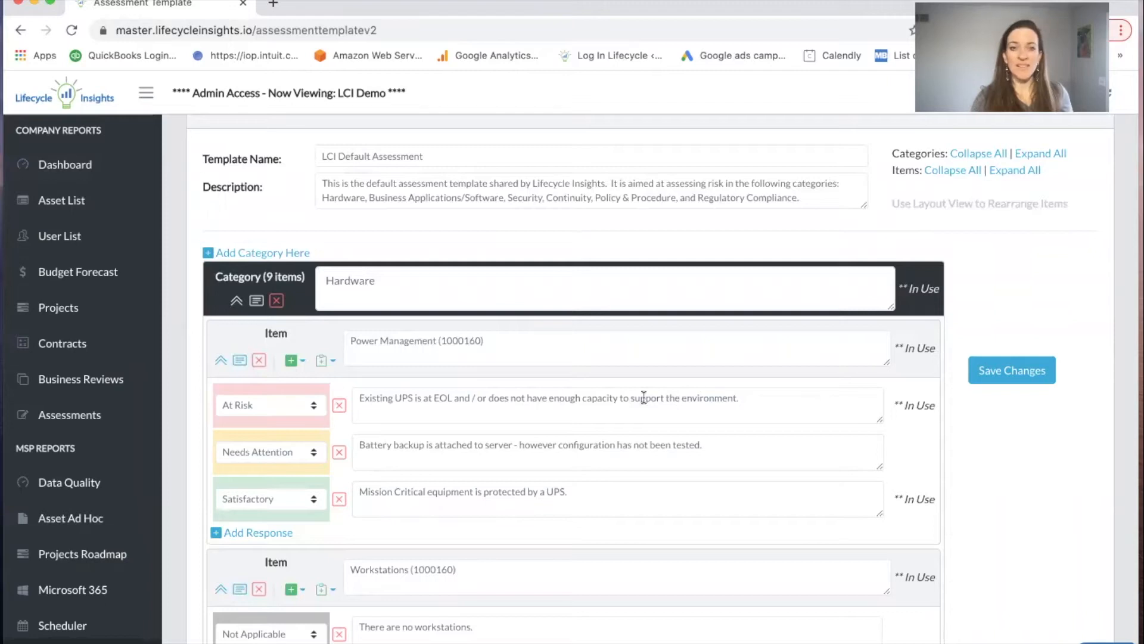
mouse_move(458, 399)
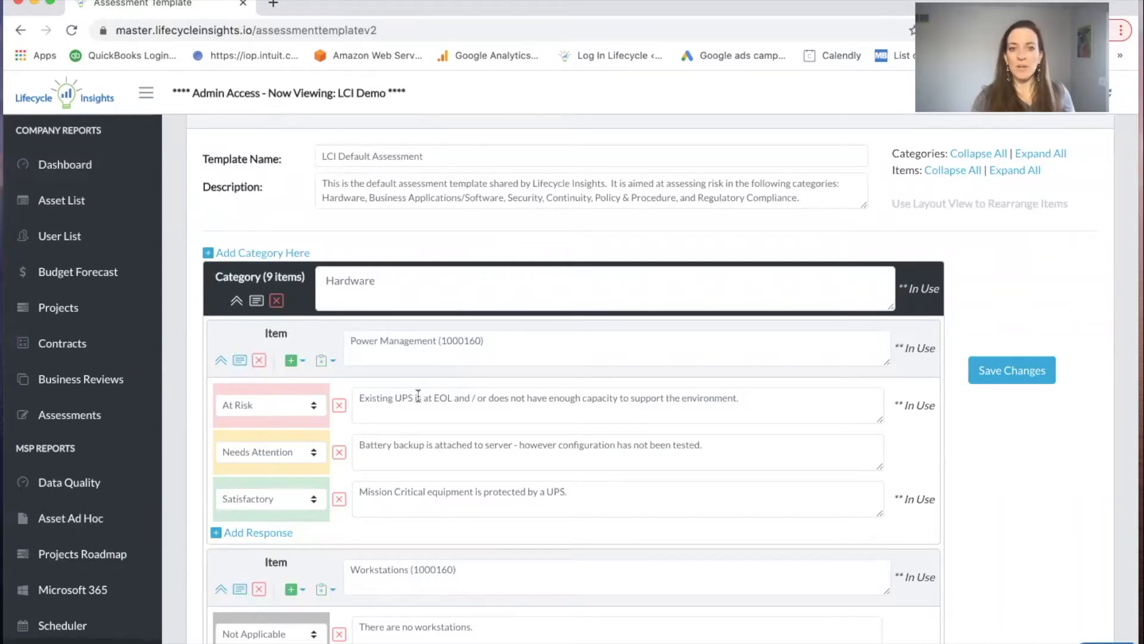
double_click(384, 397)
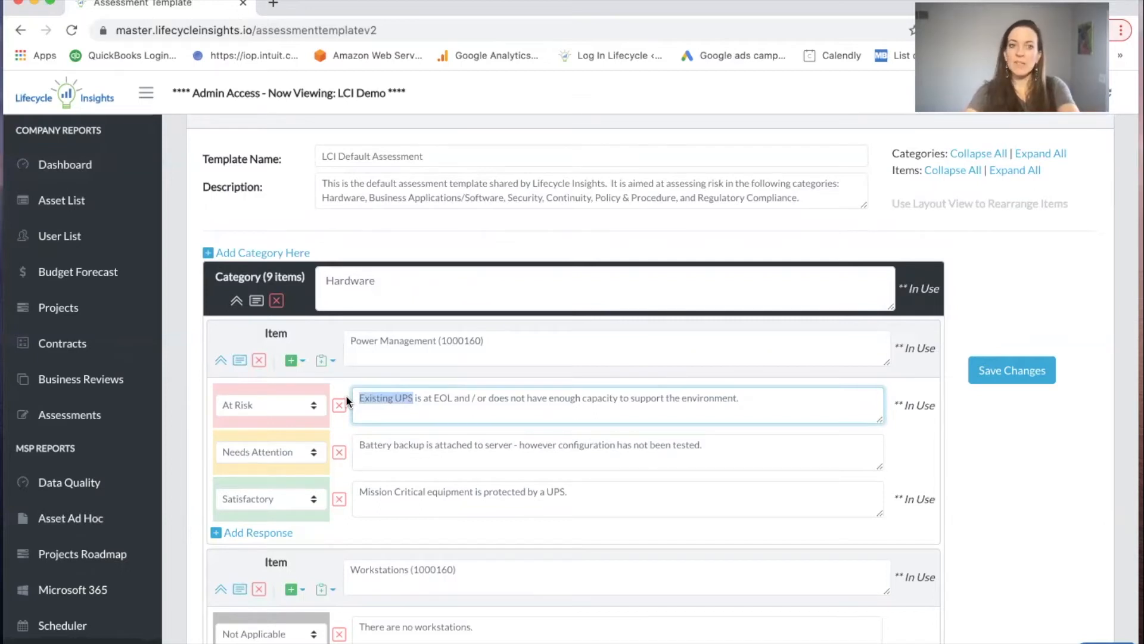
mouse_move(241, 537)
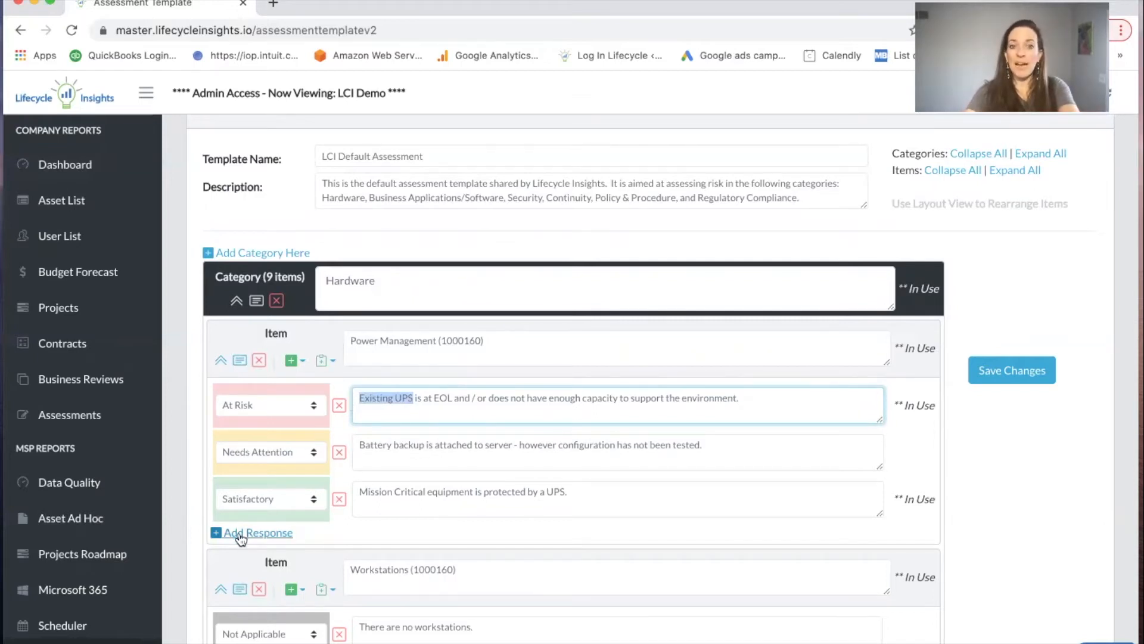
click(251, 533)
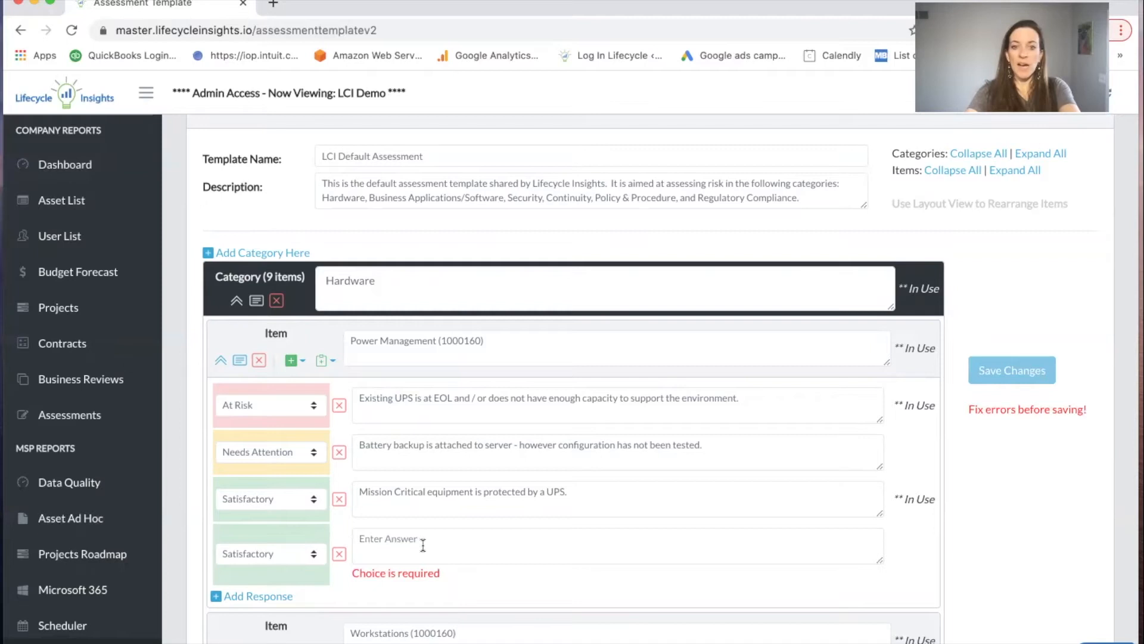
text(No)
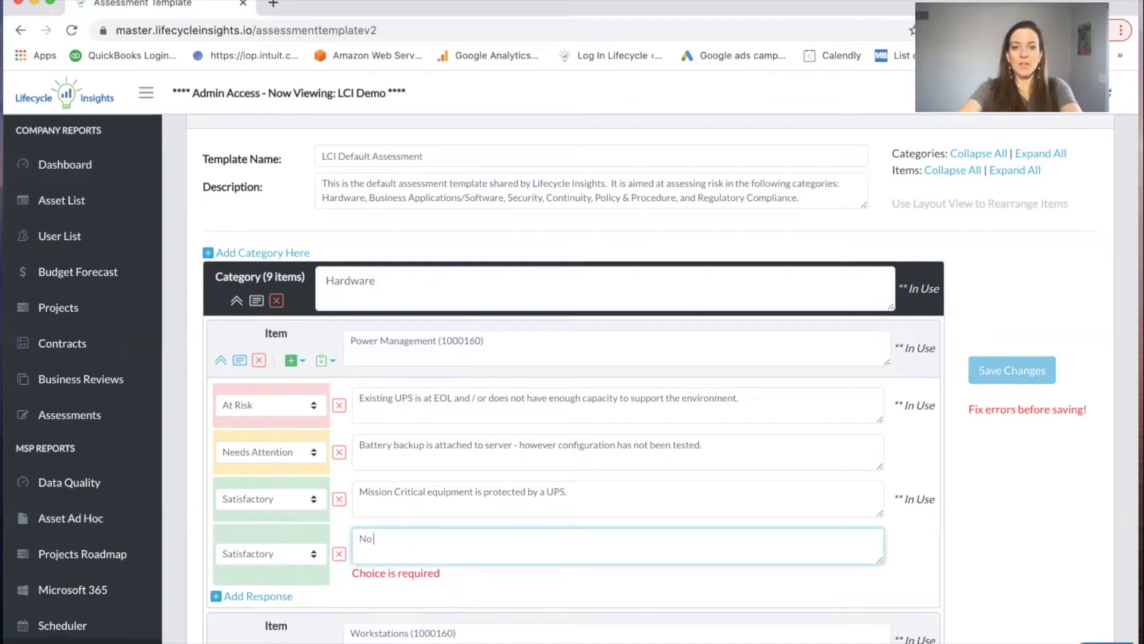
text(Mission Crit)
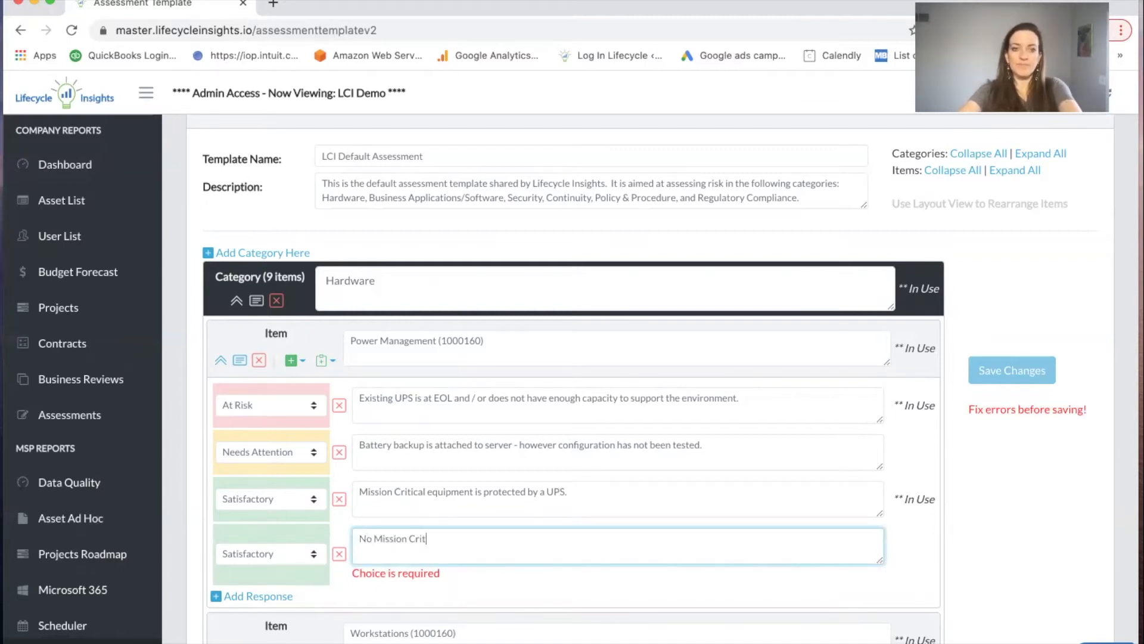
text(ical equip)
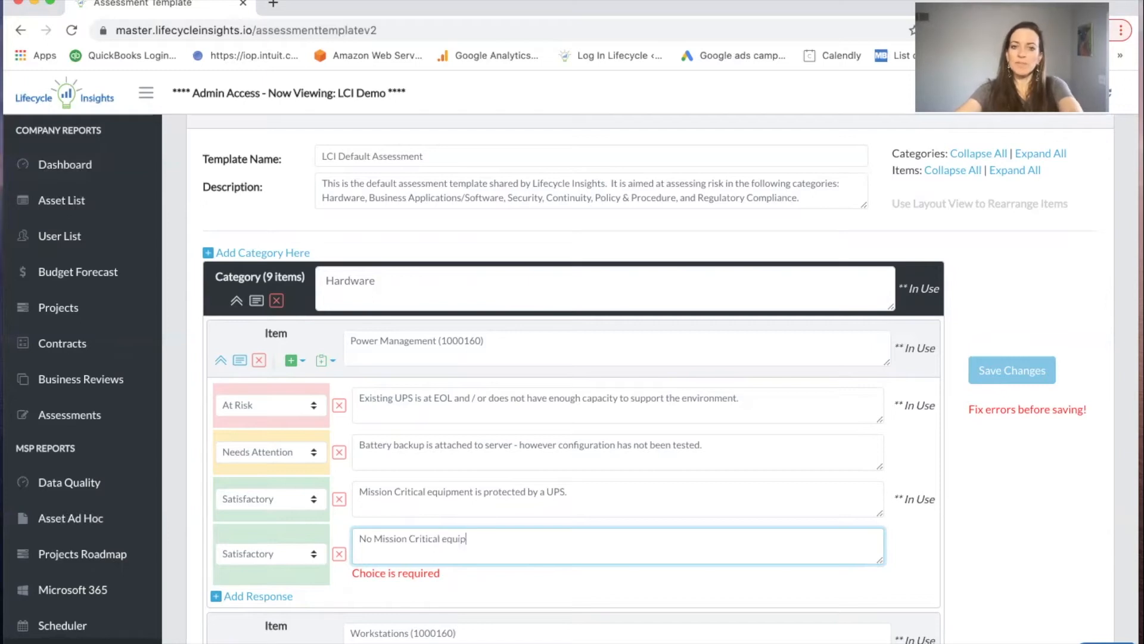
text(ment)
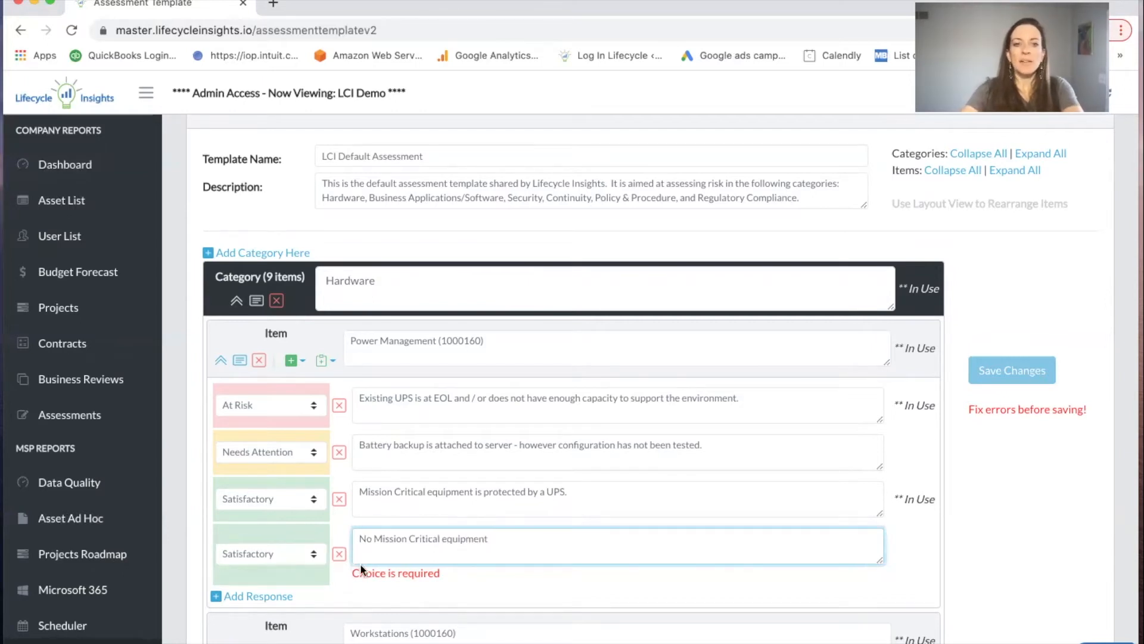
mouse_move(254, 585)
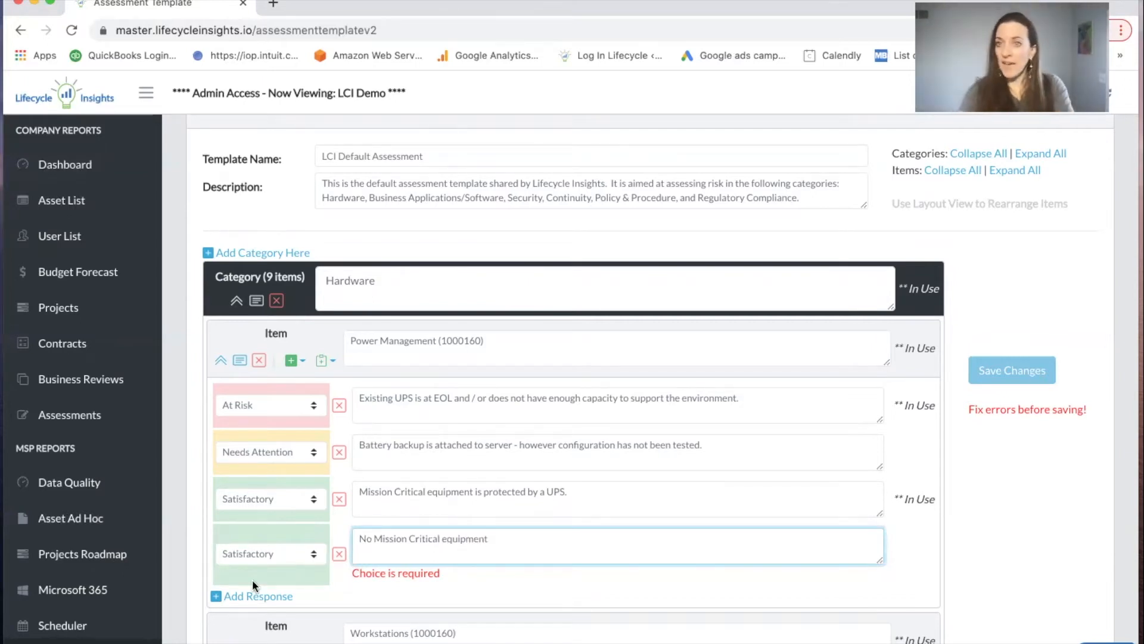
mouse_move(278, 571)
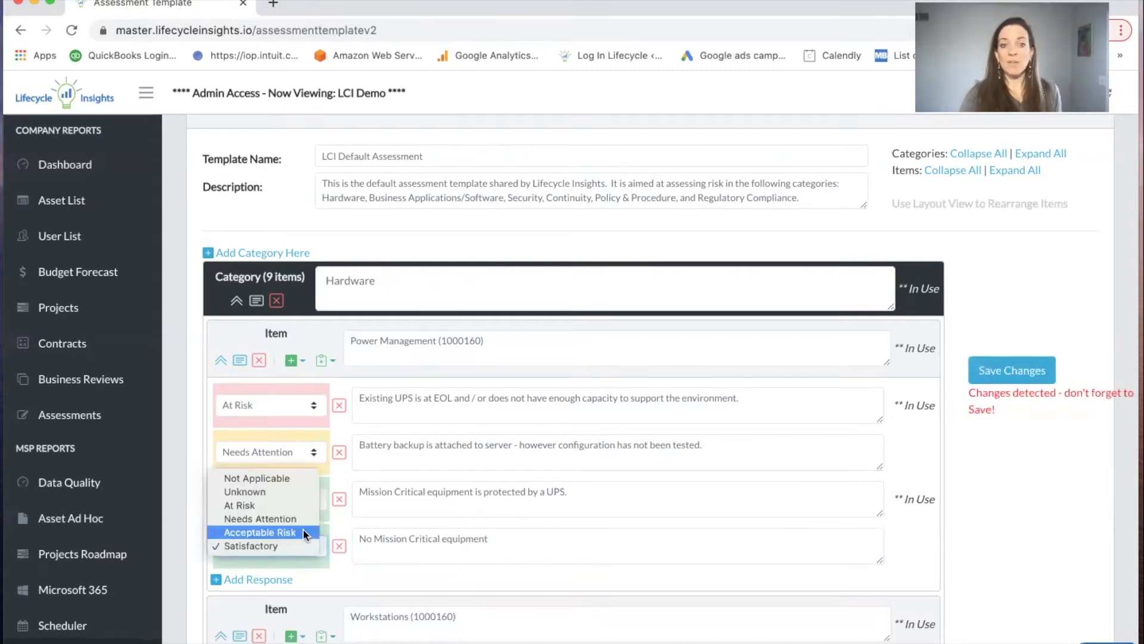
click(260, 531)
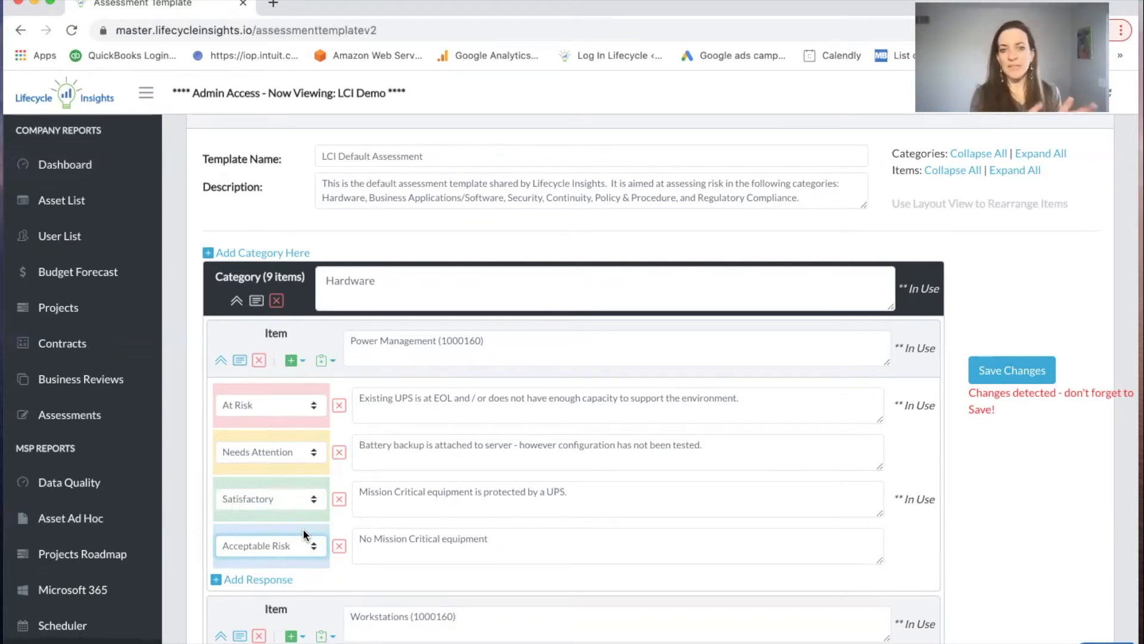
mouse_move(338, 546)
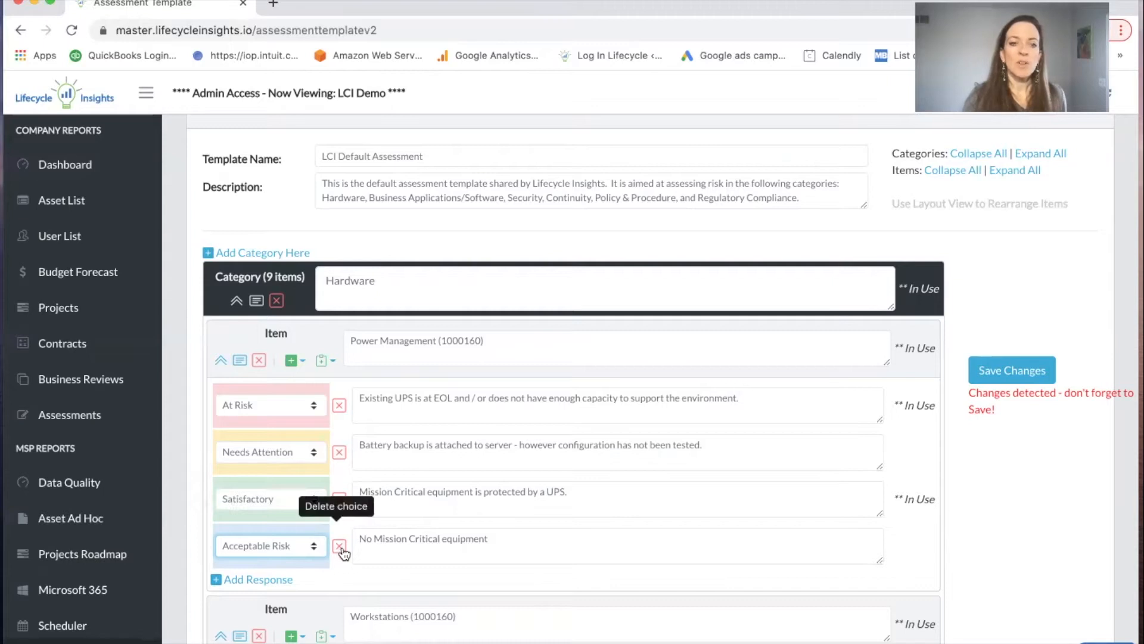
click(339, 546)
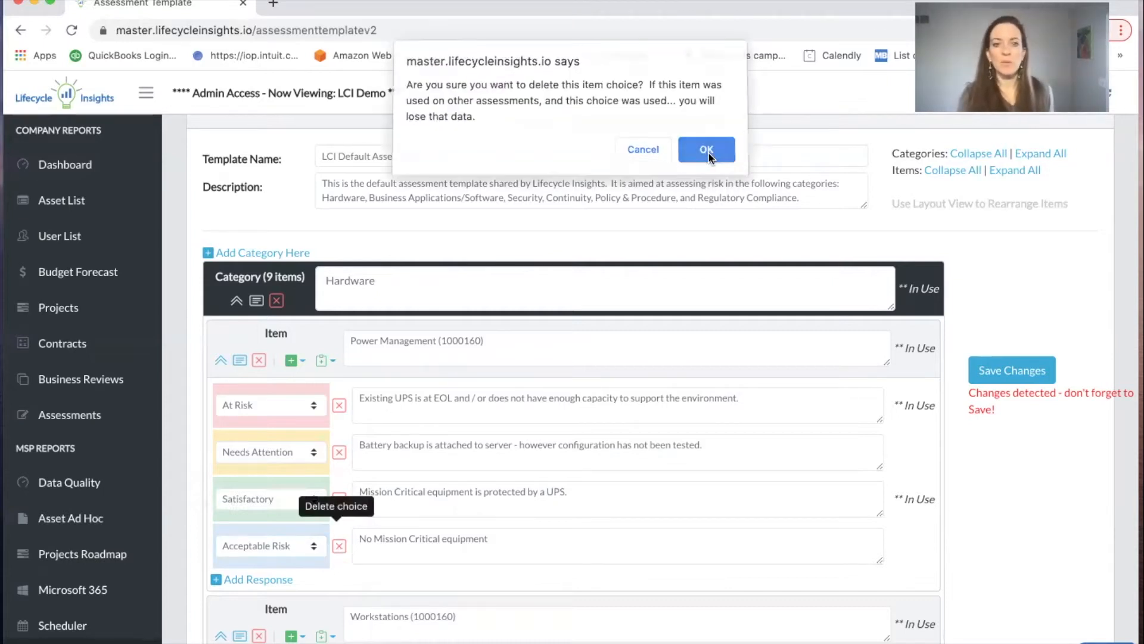
click(705, 150)
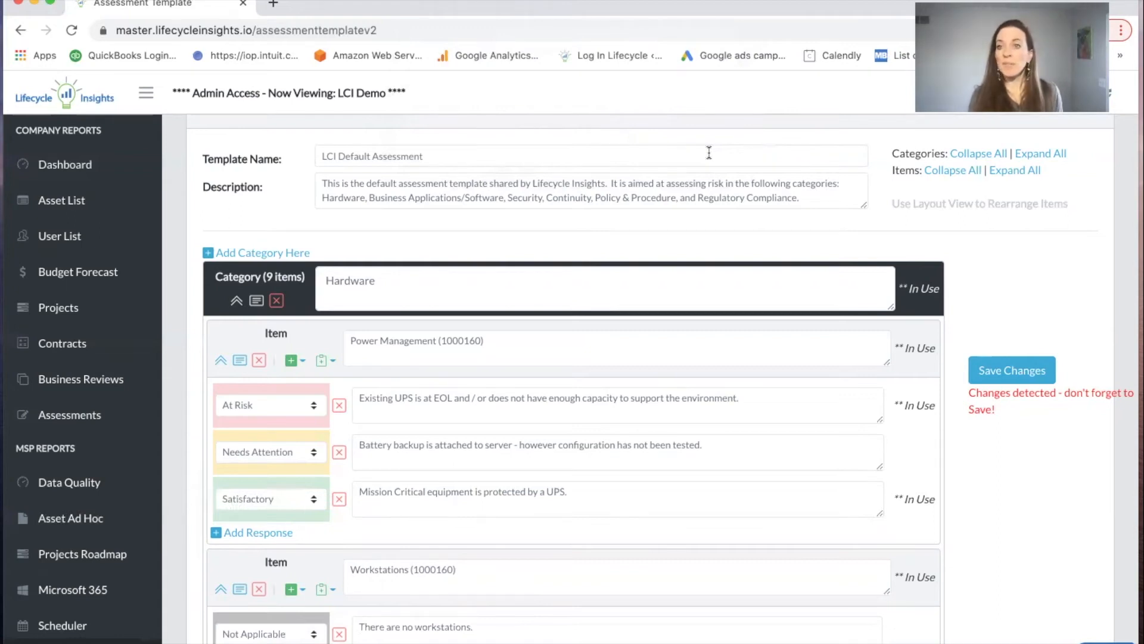
mouse_move(591, 354)
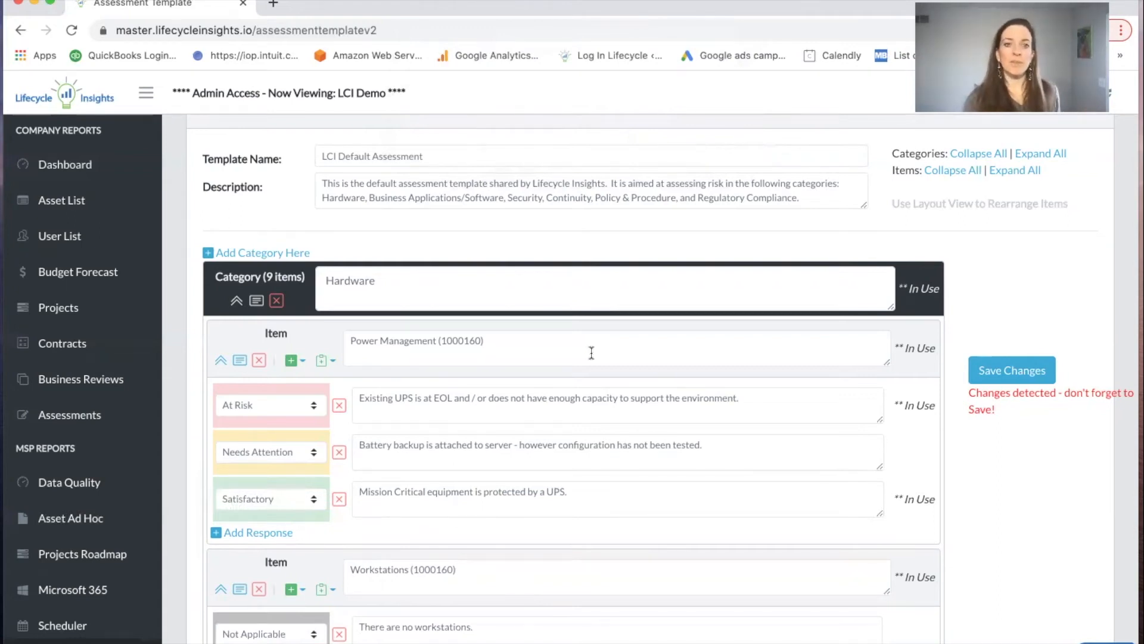
scroll(down, 3)
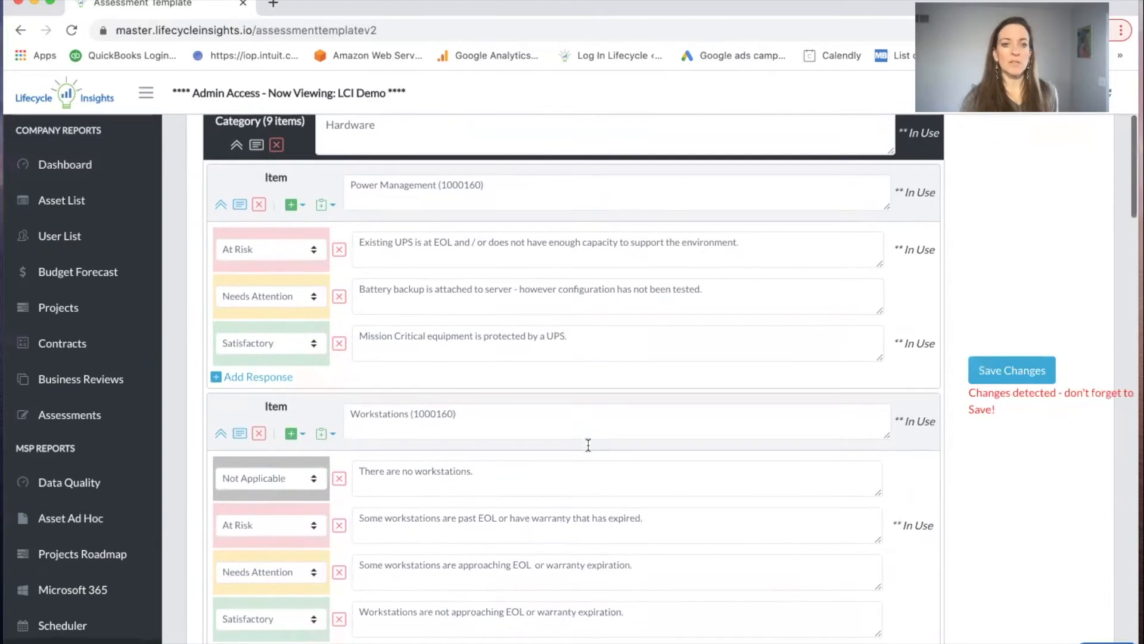
scroll(down, 3)
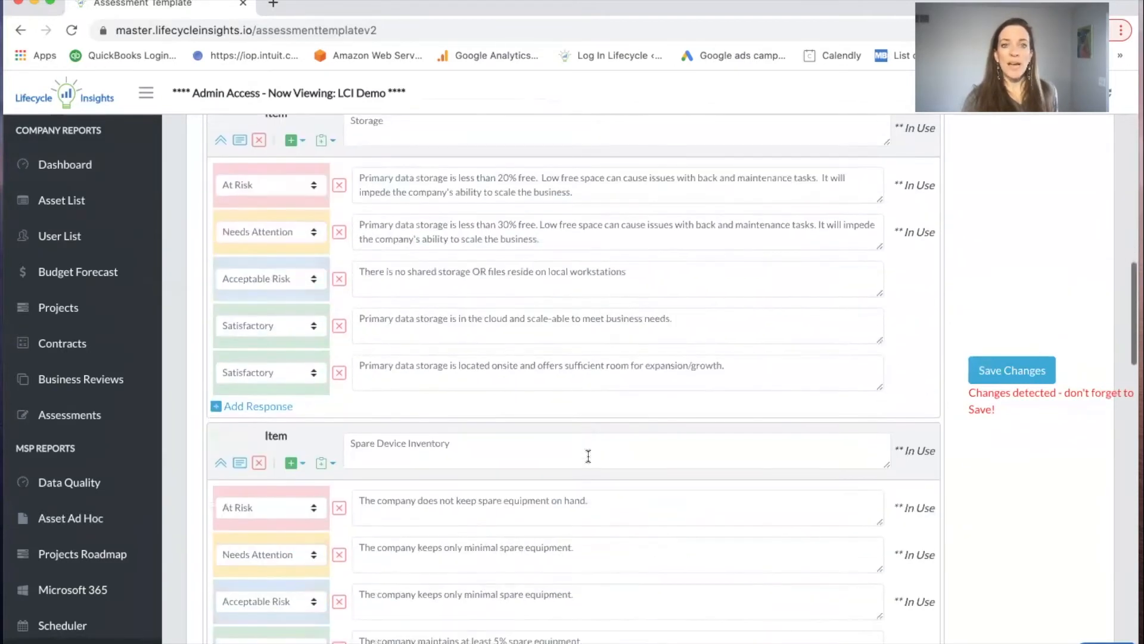
scroll(down, 3)
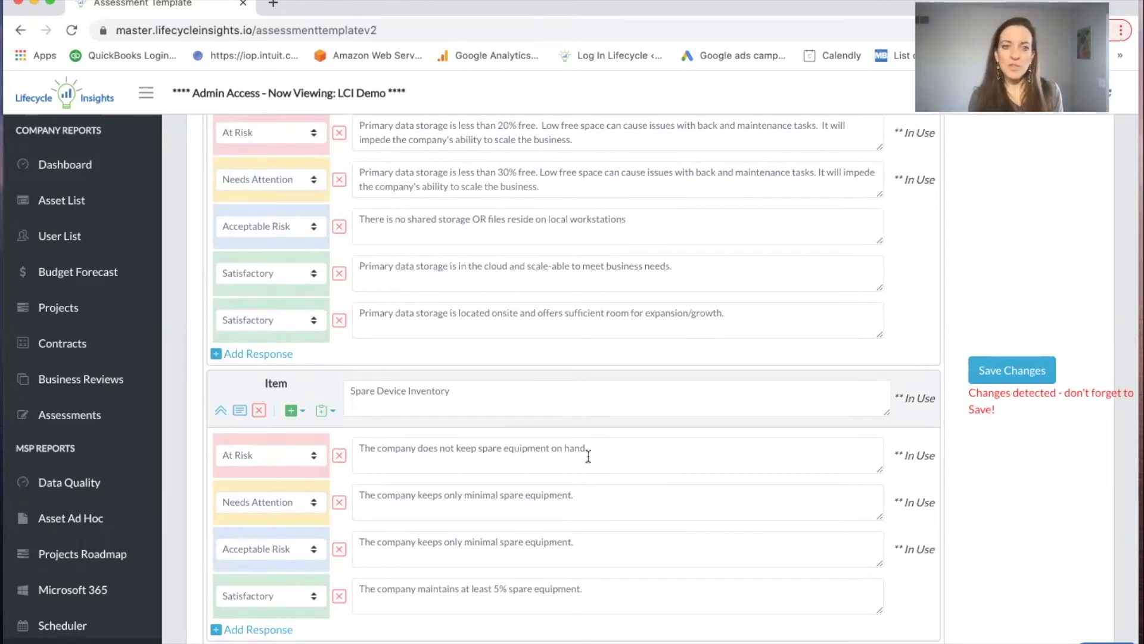
mouse_move(258, 410)
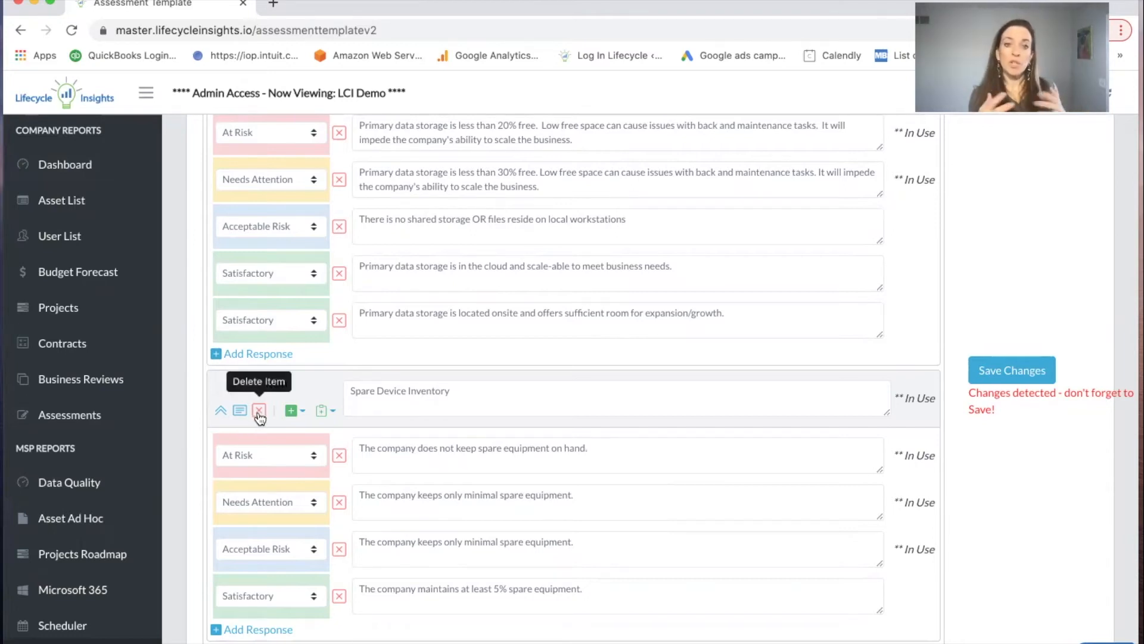
mouse_move(299, 400)
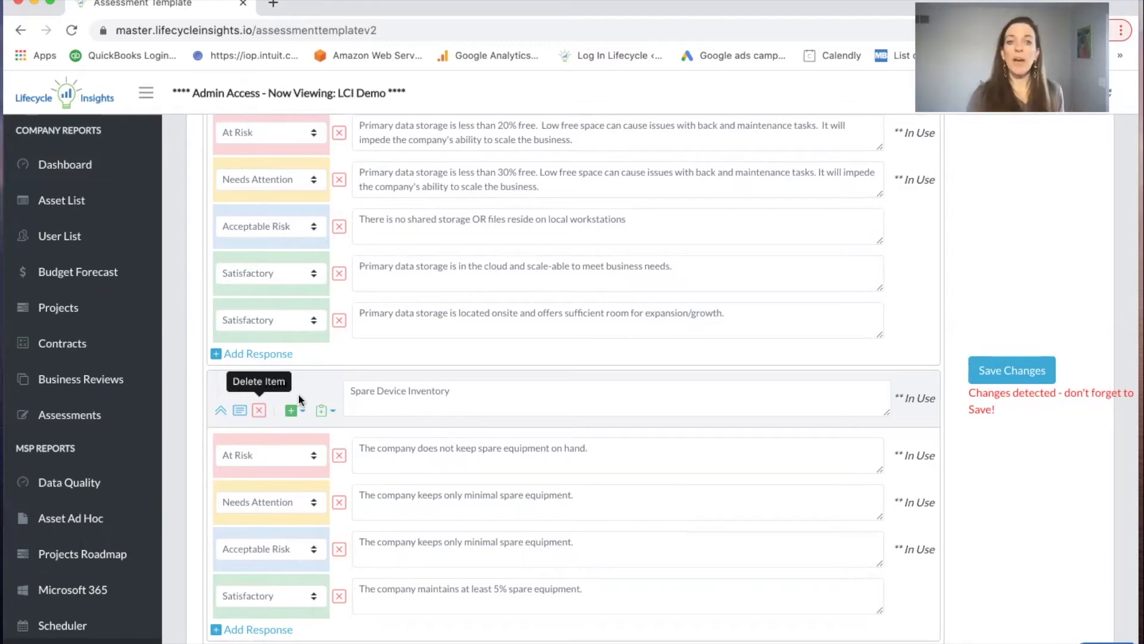
mouse_move(289, 410)
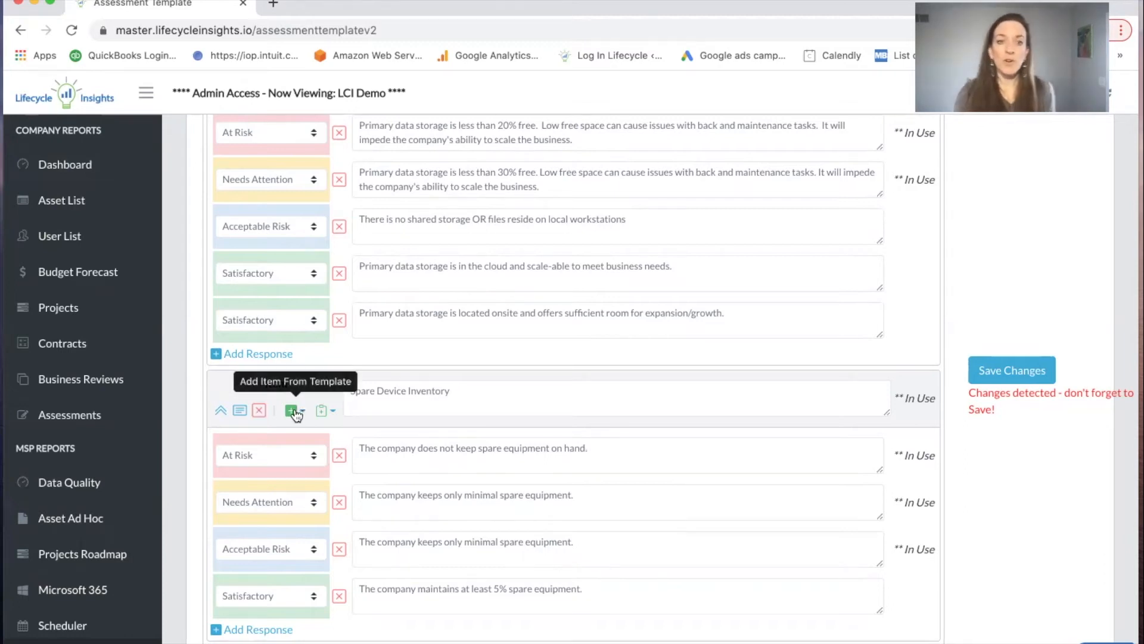
Step: Add a draft Yes/No item reading 'Queestion here', then delete it
click(300, 409)
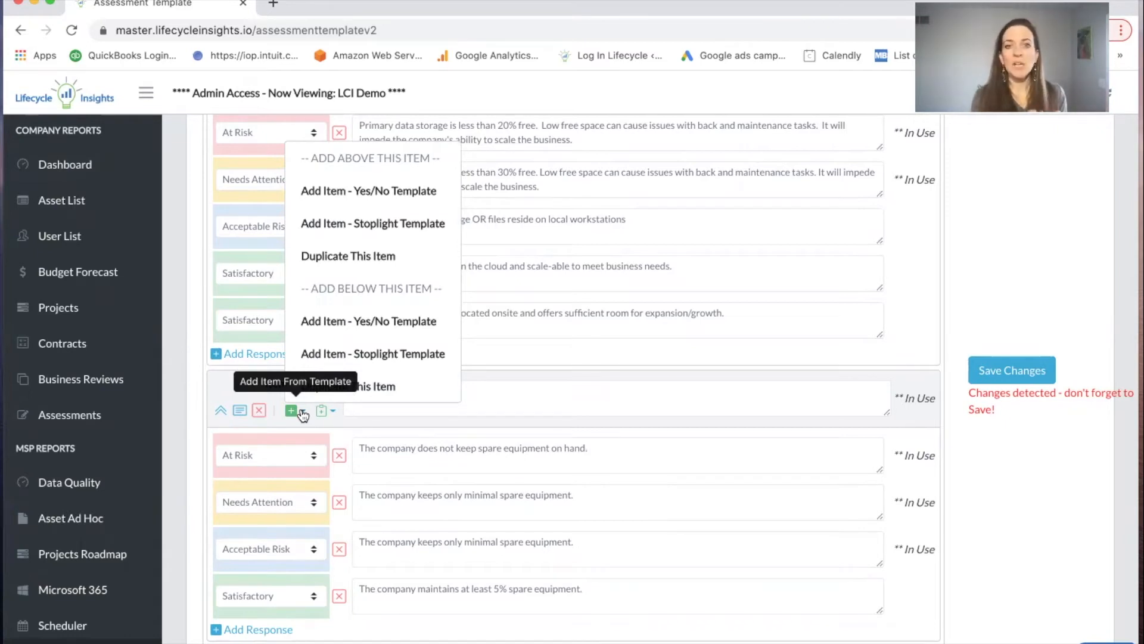
mouse_move(355, 194)
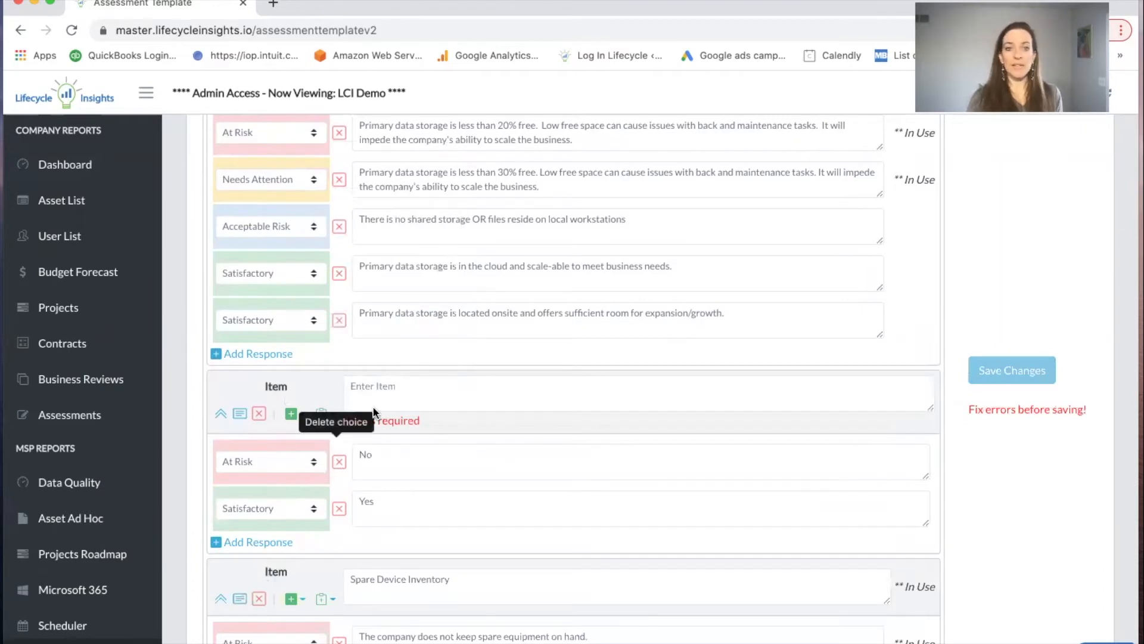
text(Queestion)
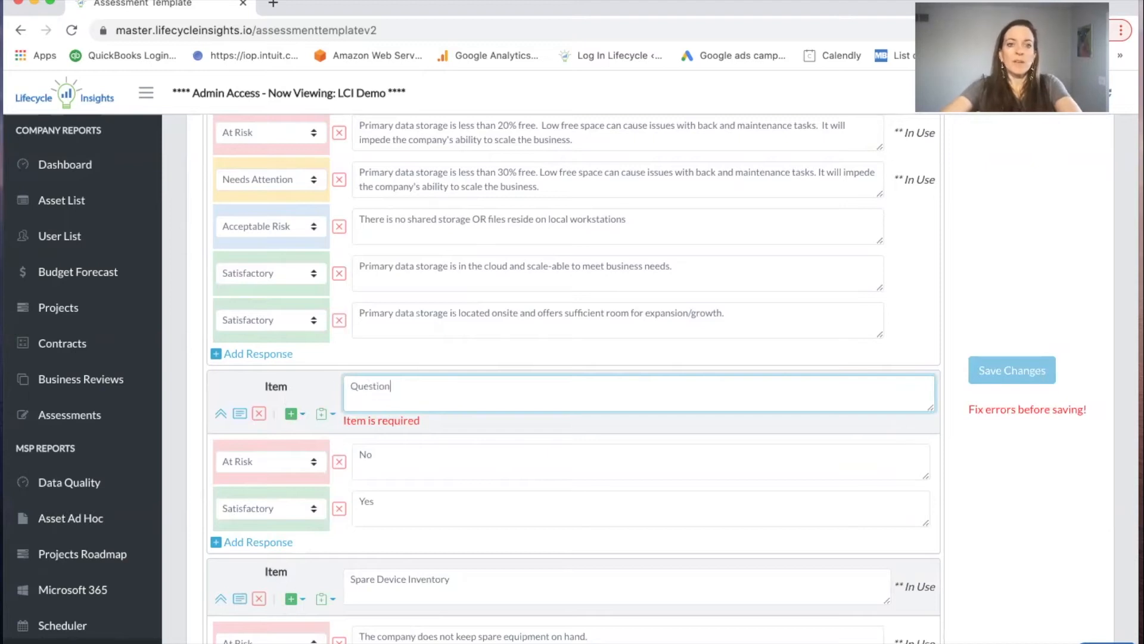
text(here)
click(641, 462)
text( not at this time)
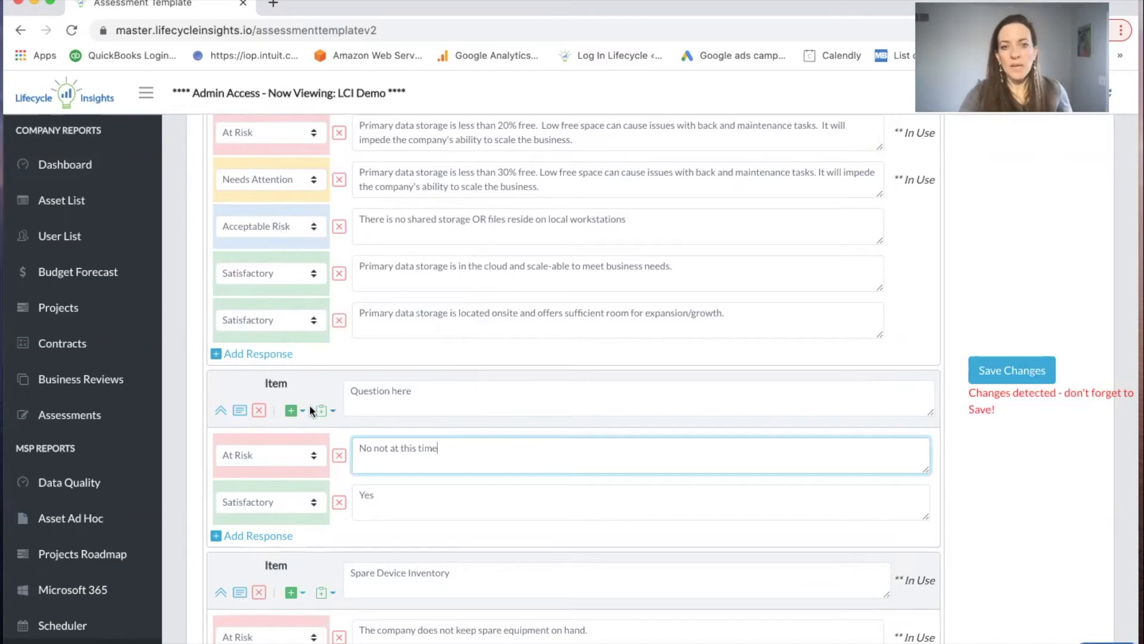
mouse_move(258, 410)
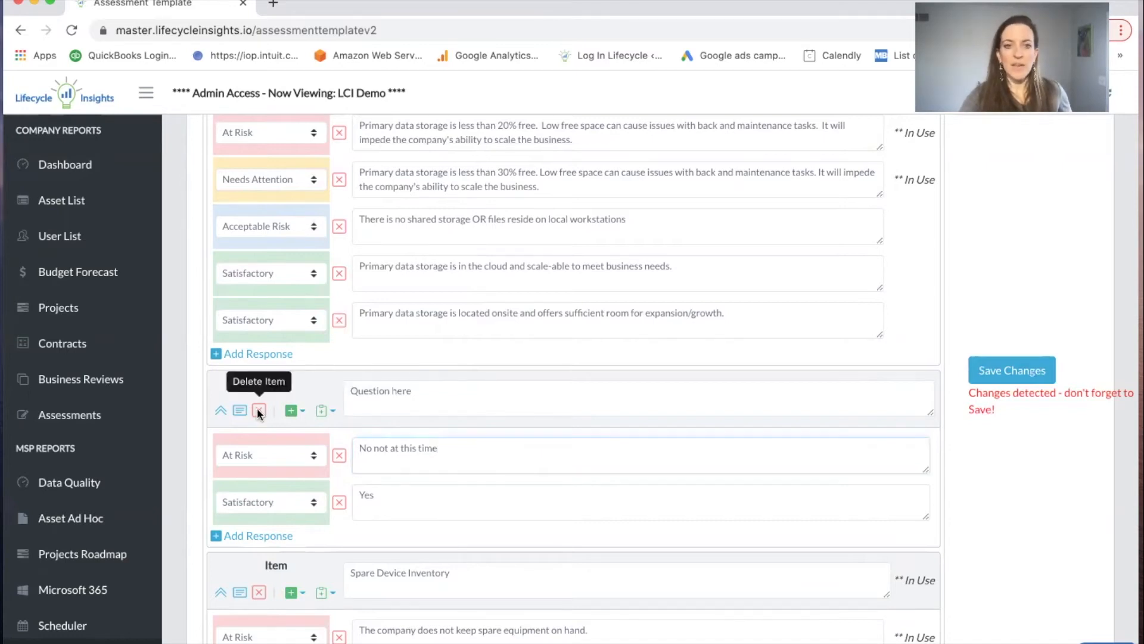
mouse_move(440, 344)
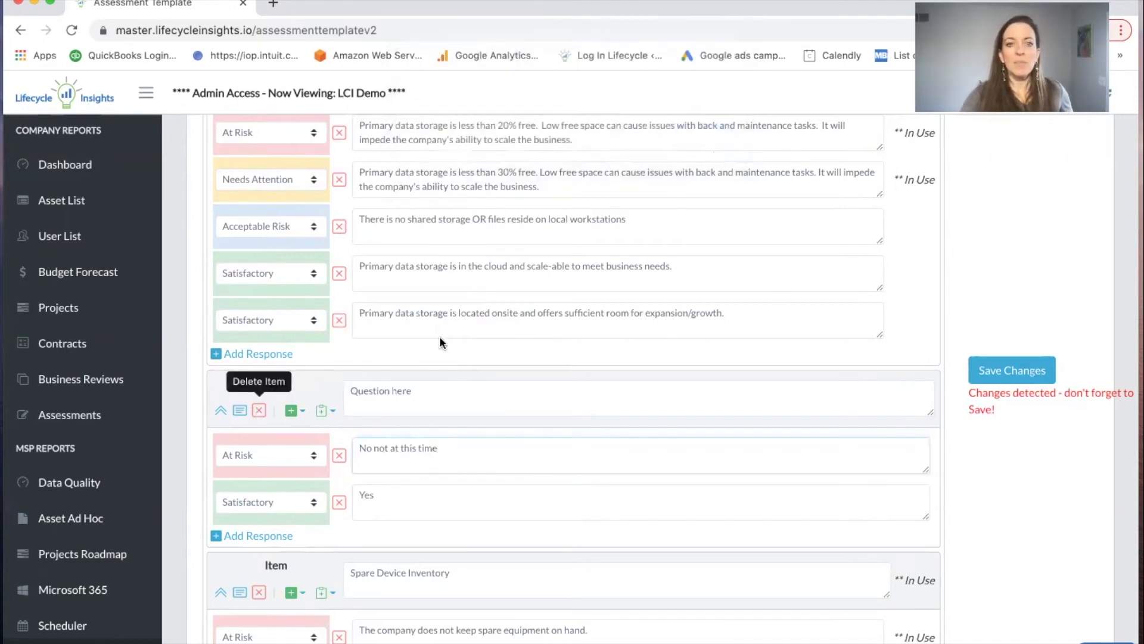
click(325, 410)
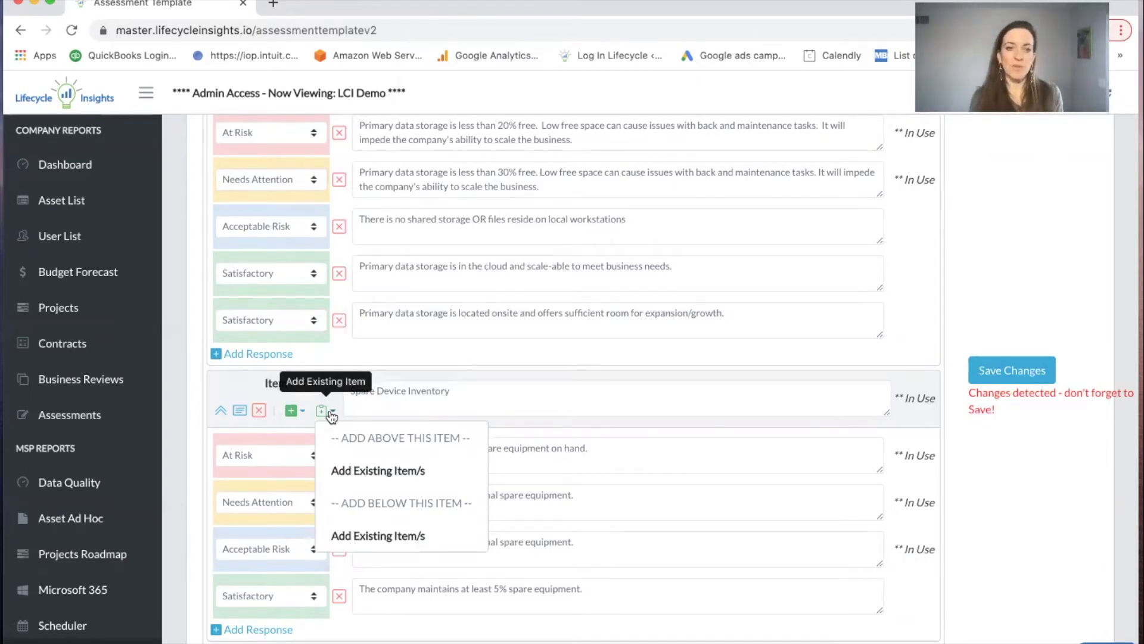
mouse_move(378, 470)
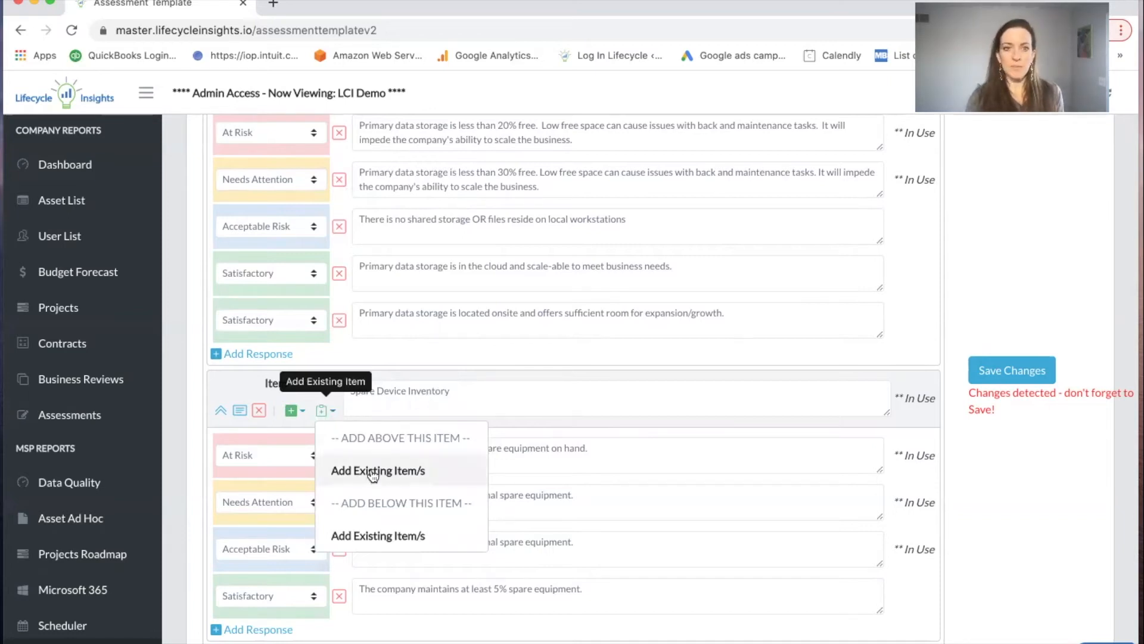
mouse_move(576, 424)
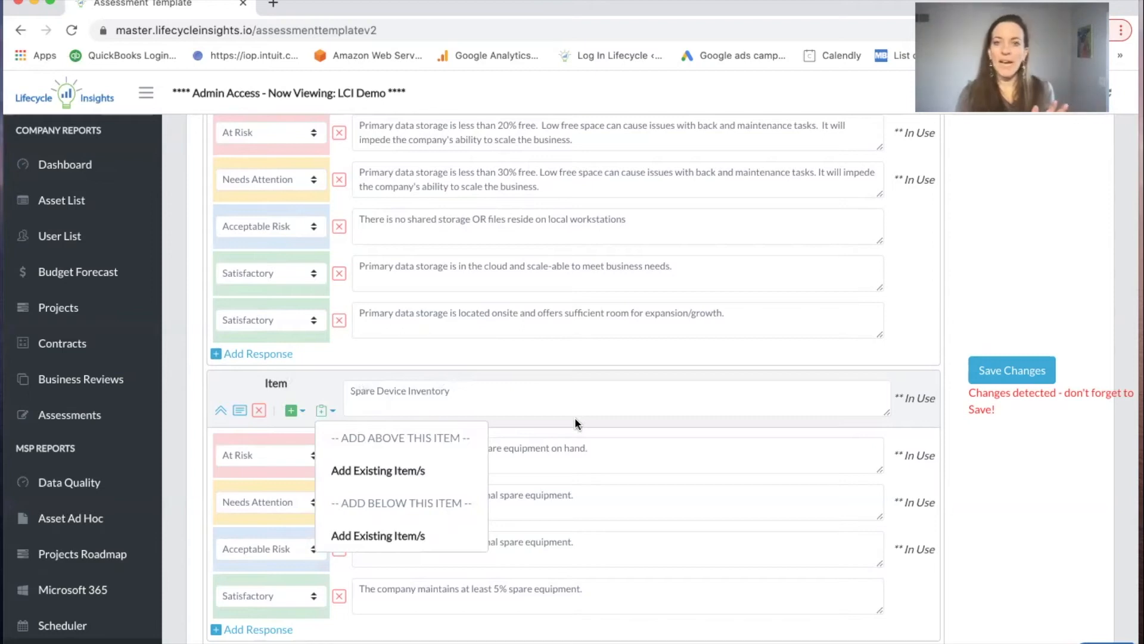
scroll(up, 3)
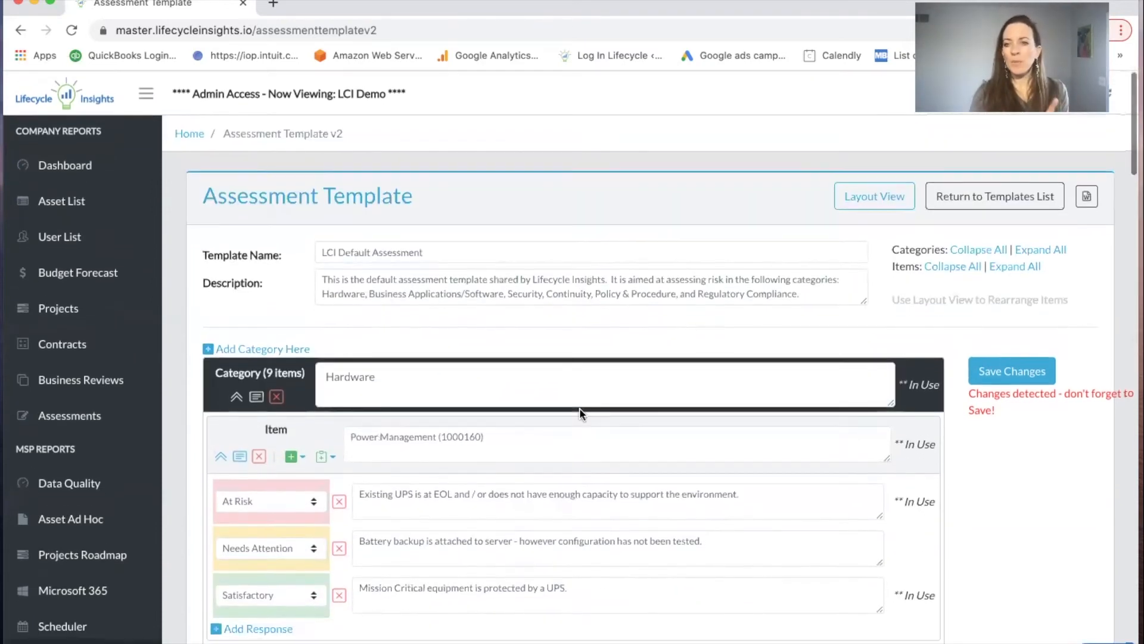
Step: Switch to Layout View, expand Hardware to list its items, and save the template
click(873, 196)
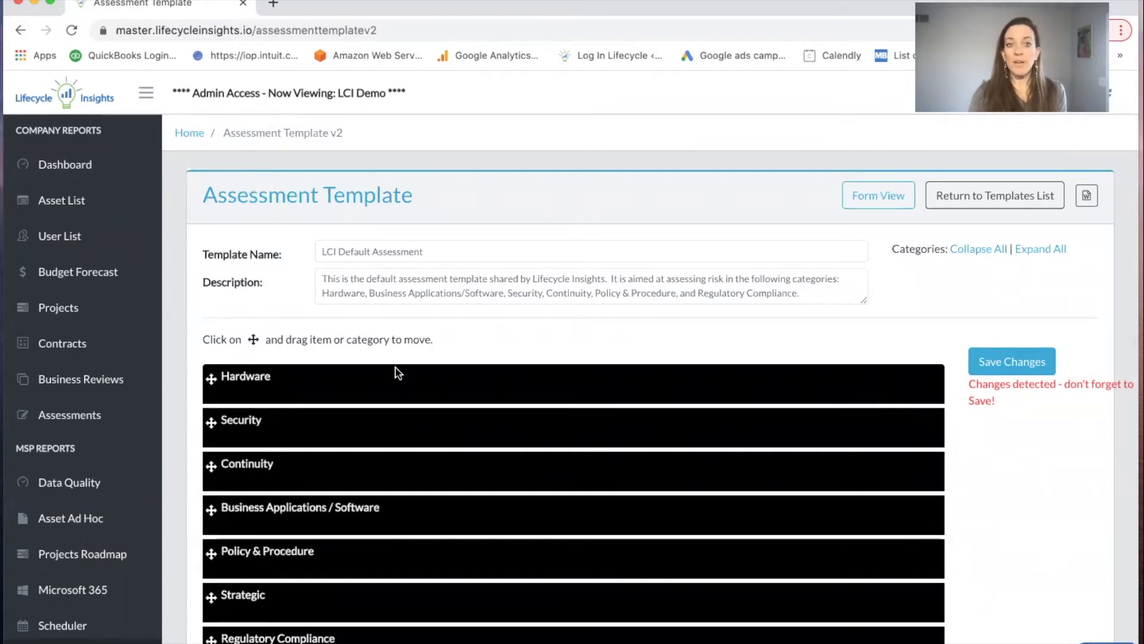
click(244, 376)
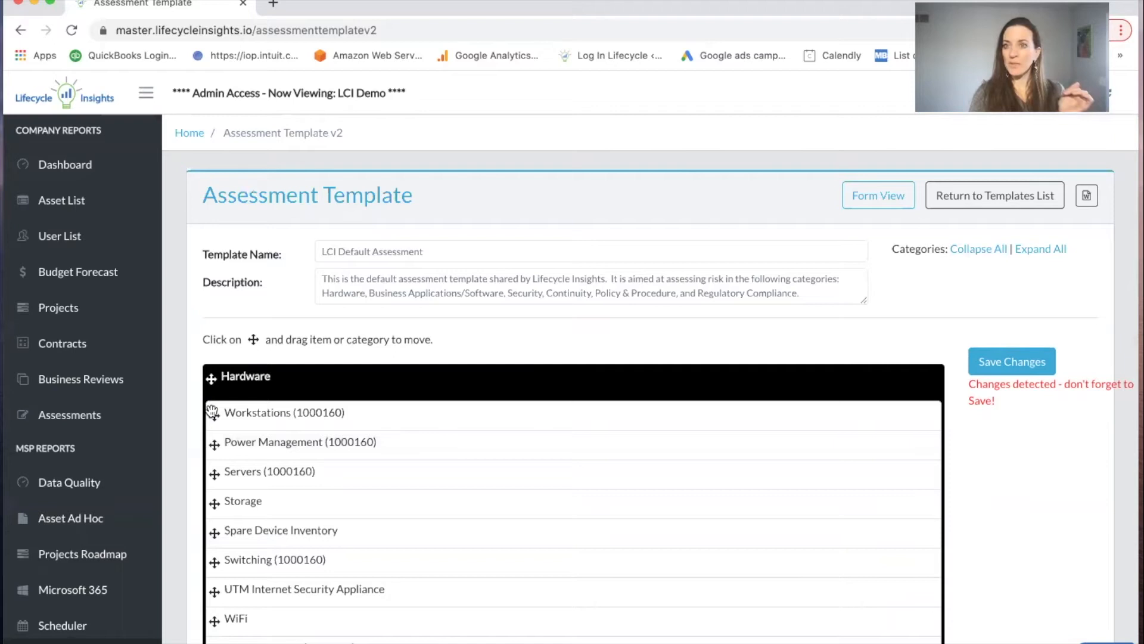
mouse_move(1012, 363)
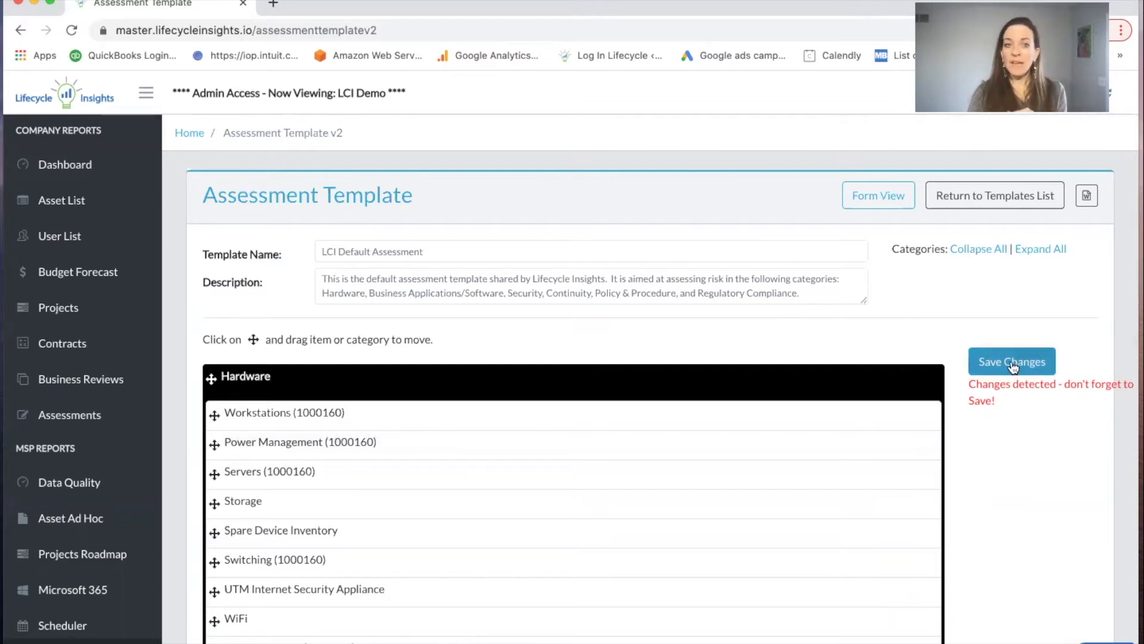
click(1012, 361)
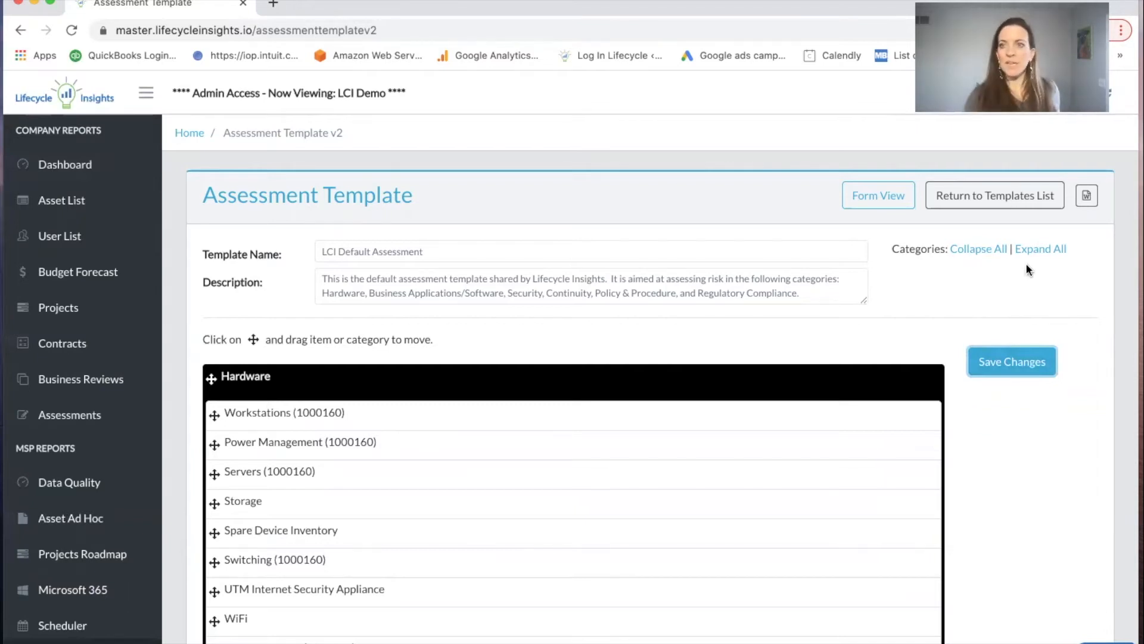
mouse_move(1086, 195)
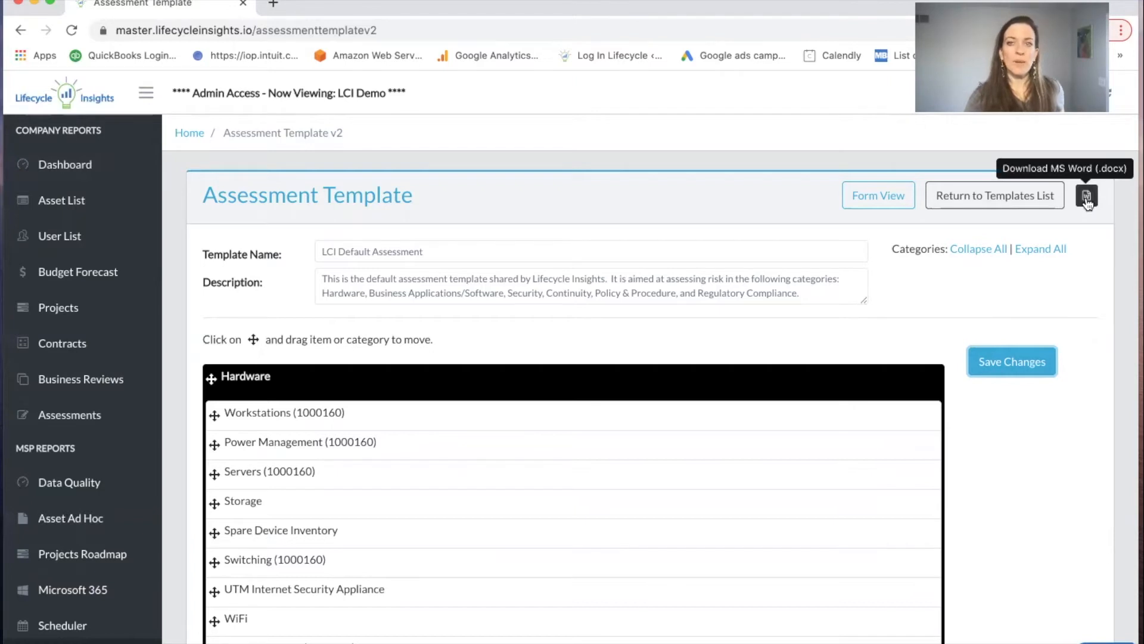
Step: Download the template as a Word document with good logo.png and open it
click(1087, 195)
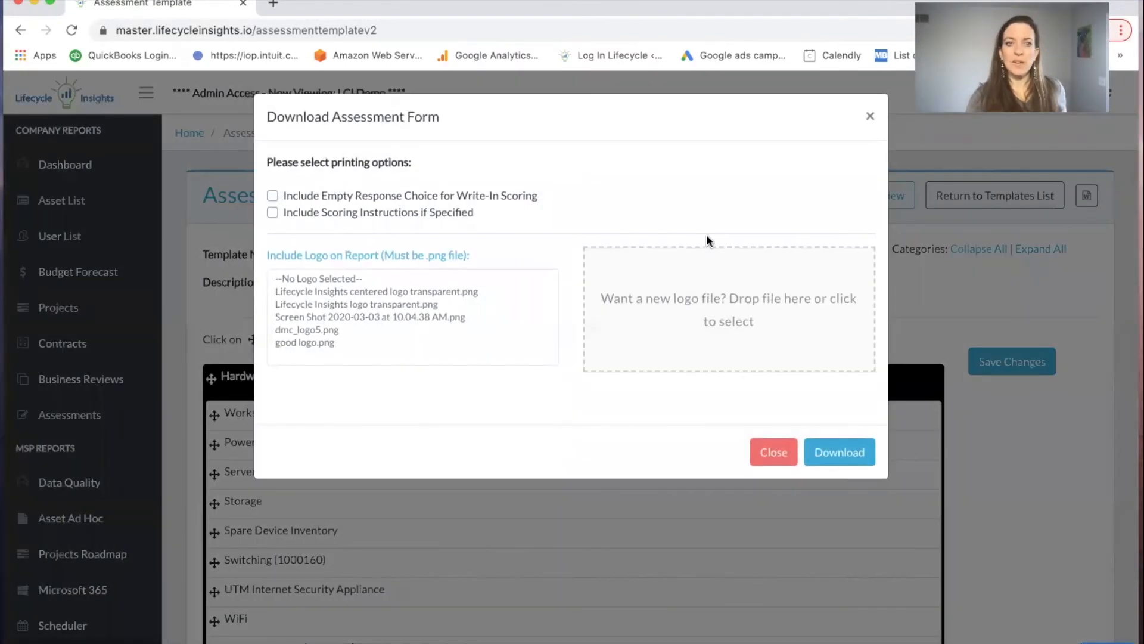
mouse_move(368, 312)
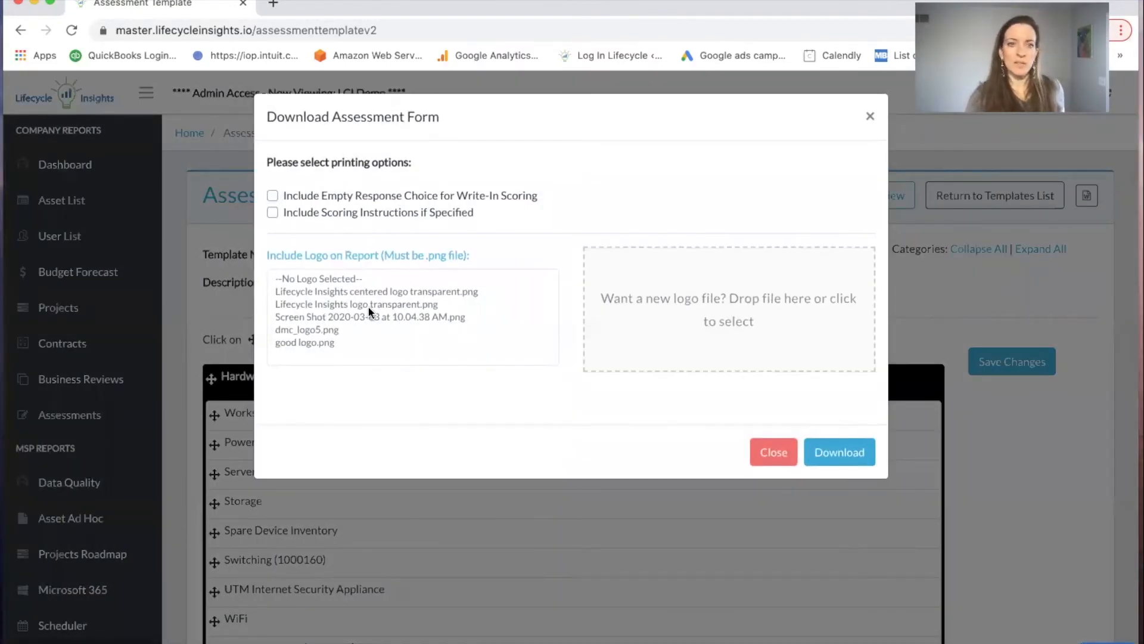
click(839, 451)
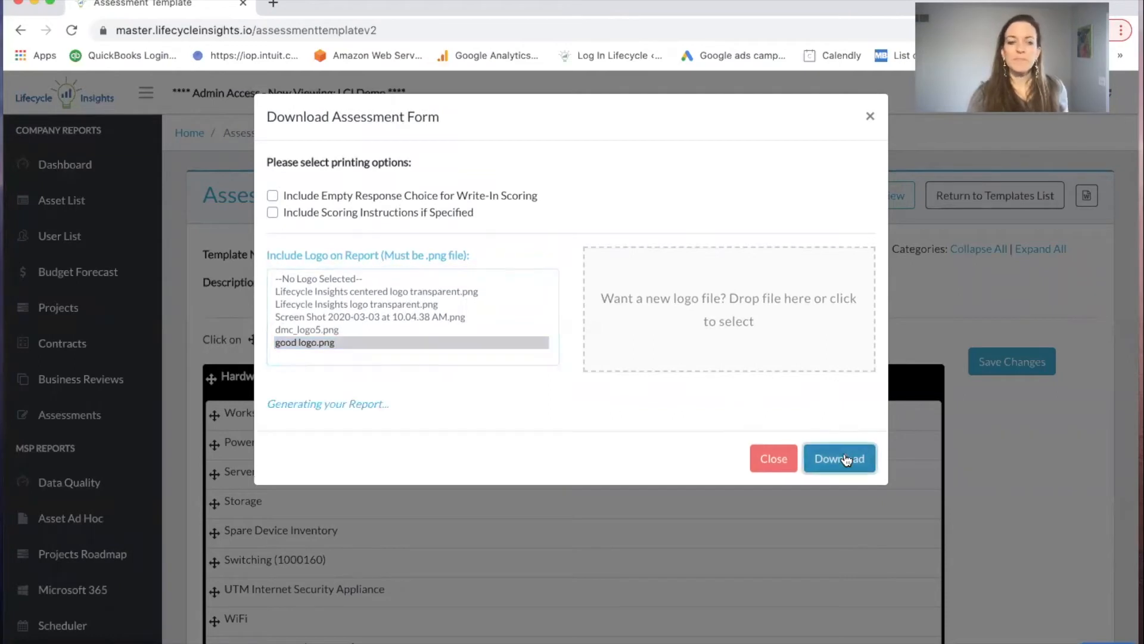
click(839, 458)
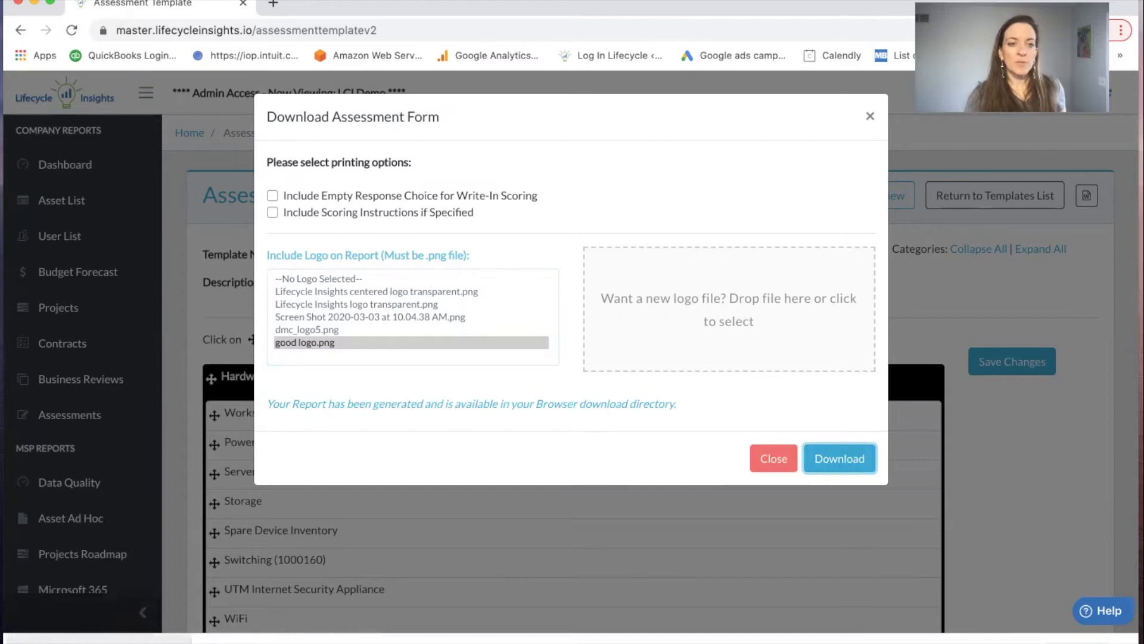
click(839, 459)
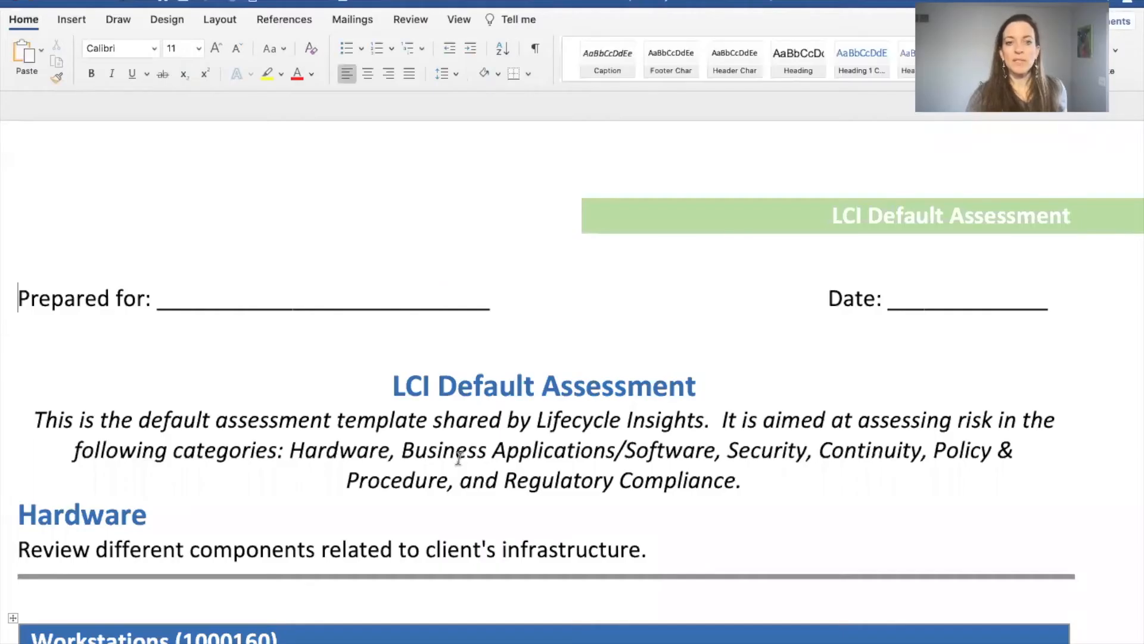
Step: Scroll through the Word document's Hardware item response tables
scroll(down, 3)
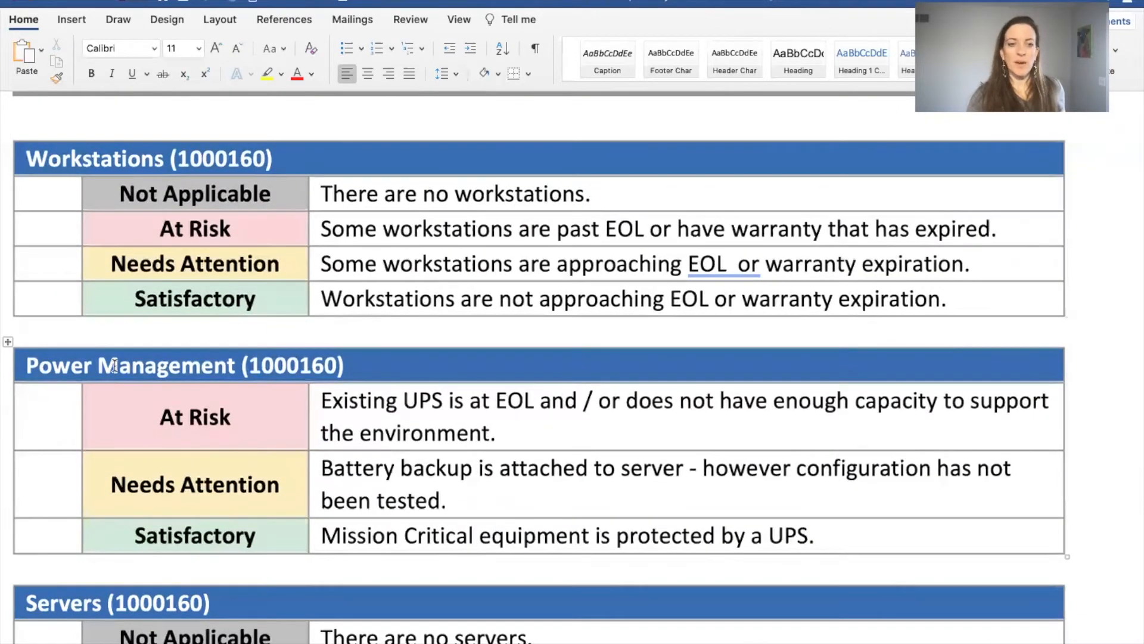
scroll(down, 3)
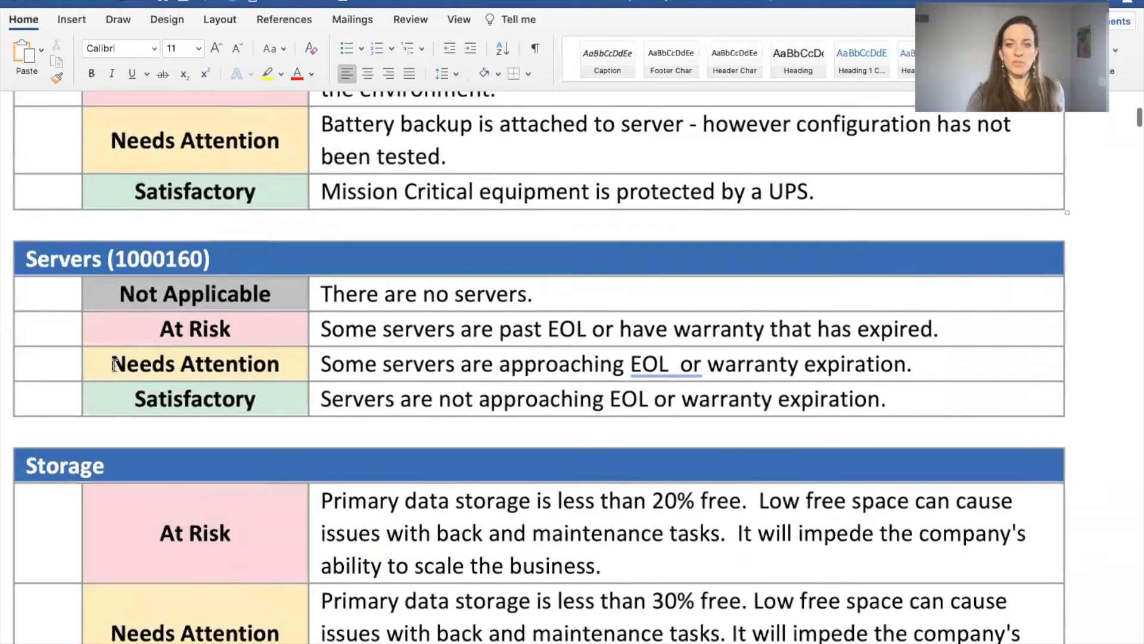
scroll(down, 3)
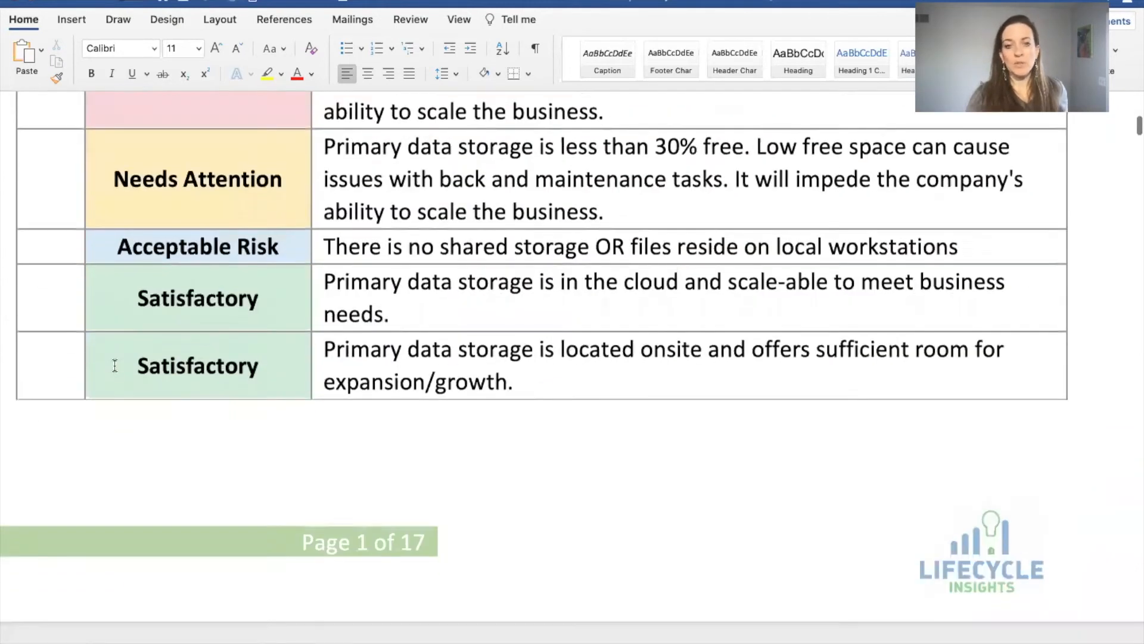
scroll(down, 3)
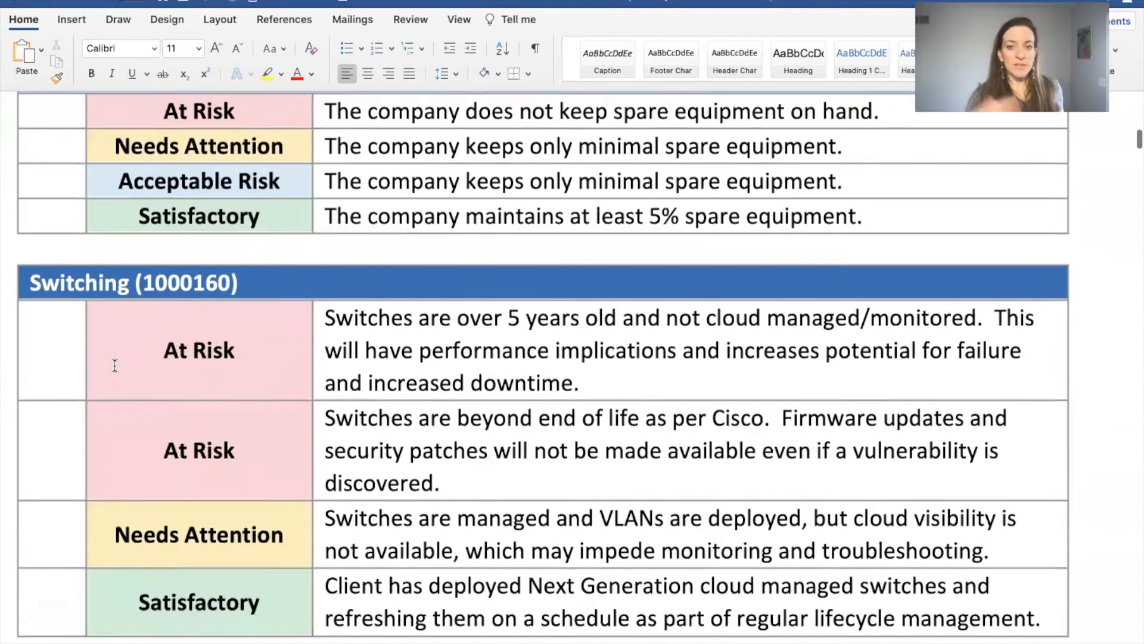
scroll(down, 3)
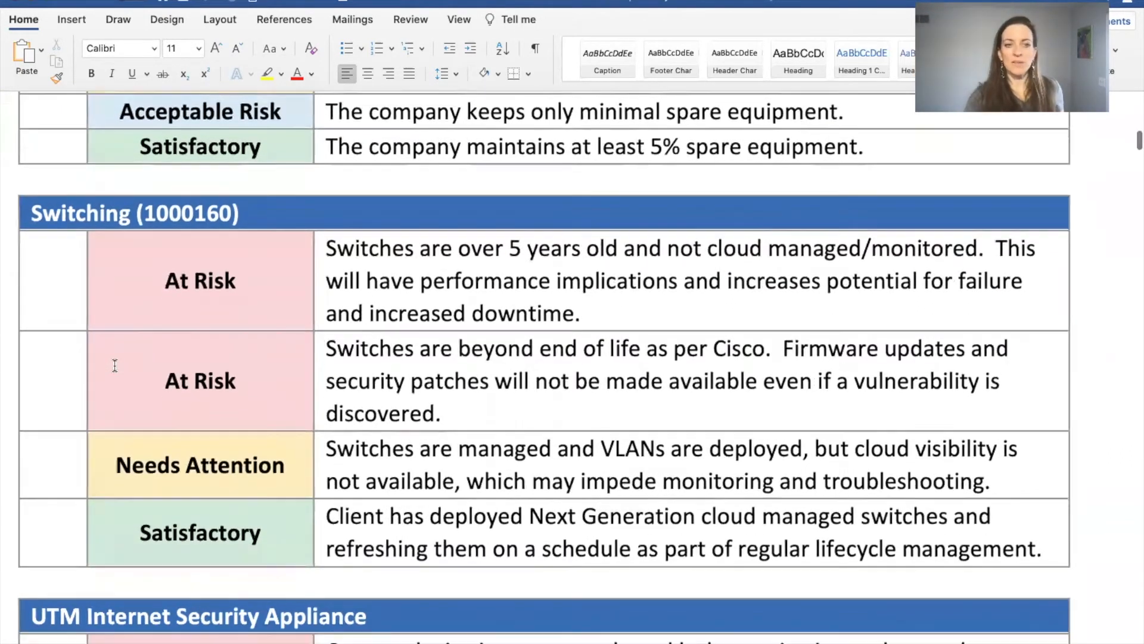
scroll(down, 3)
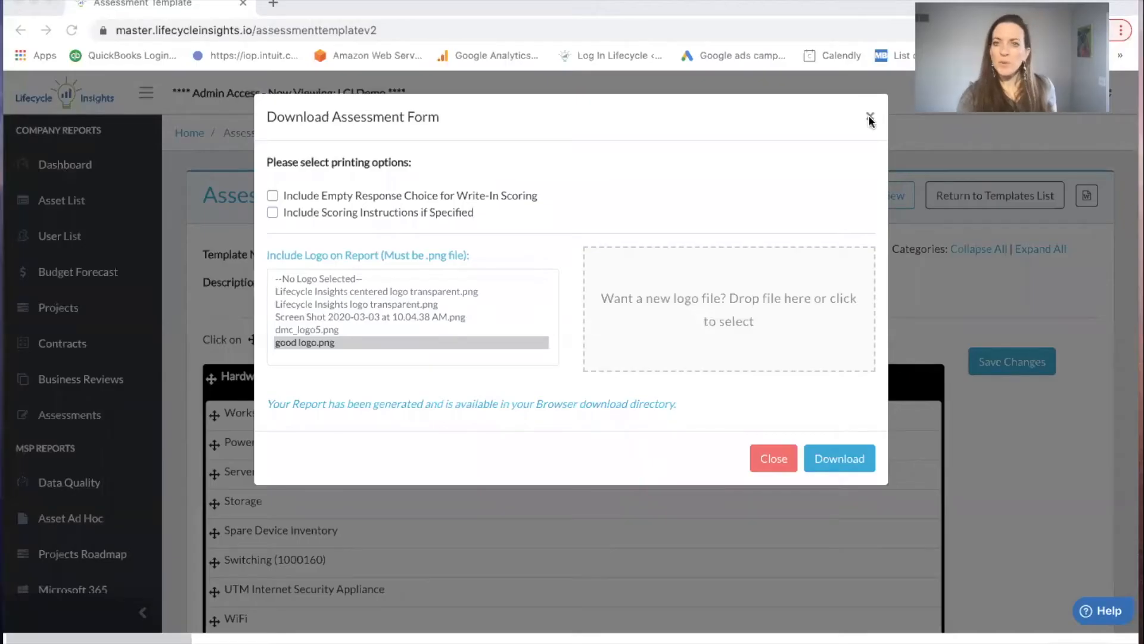
Step: Choose customer GetWell Medical Services LLC, open its Assessment Events, and begin a new assessment
click(870, 120)
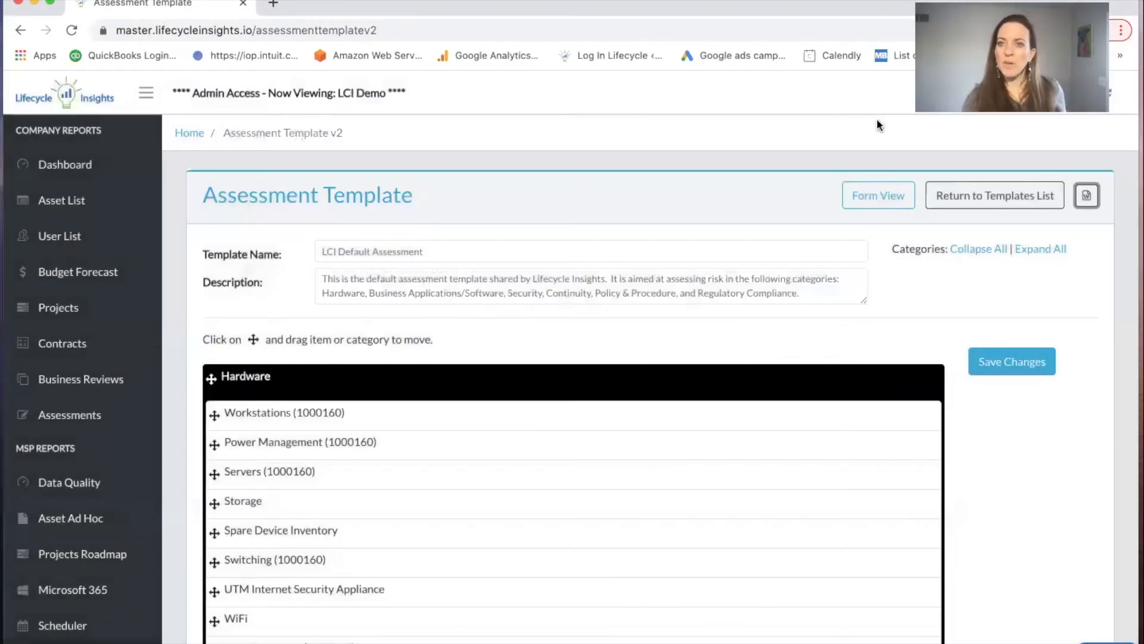
mouse_move(70, 414)
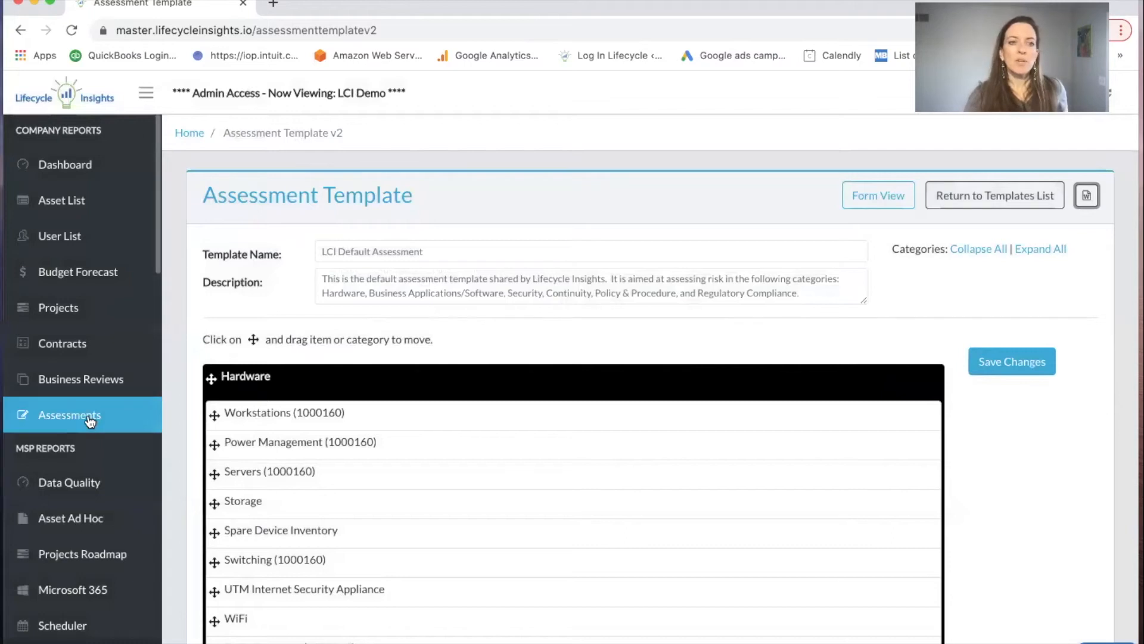
click(69, 415)
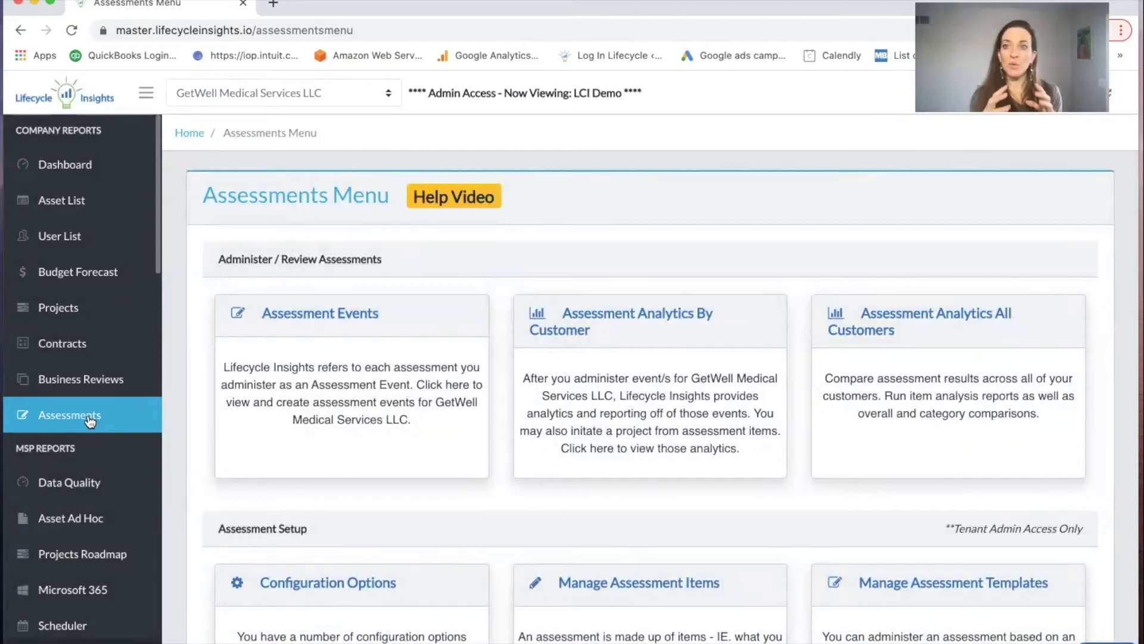
mouse_move(384, 93)
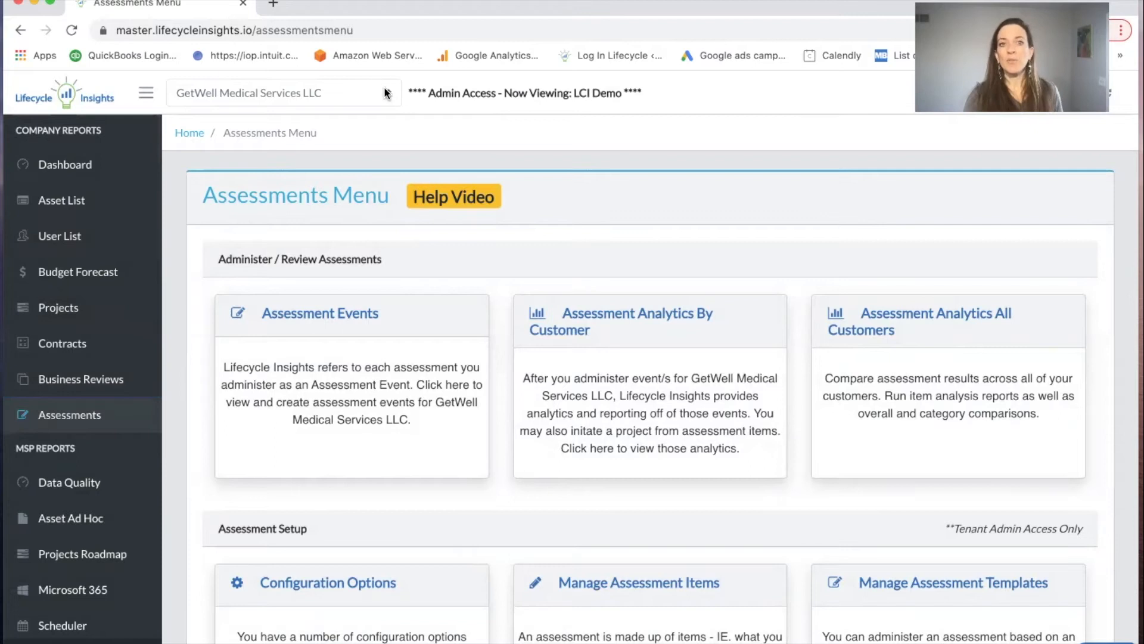
click(283, 93)
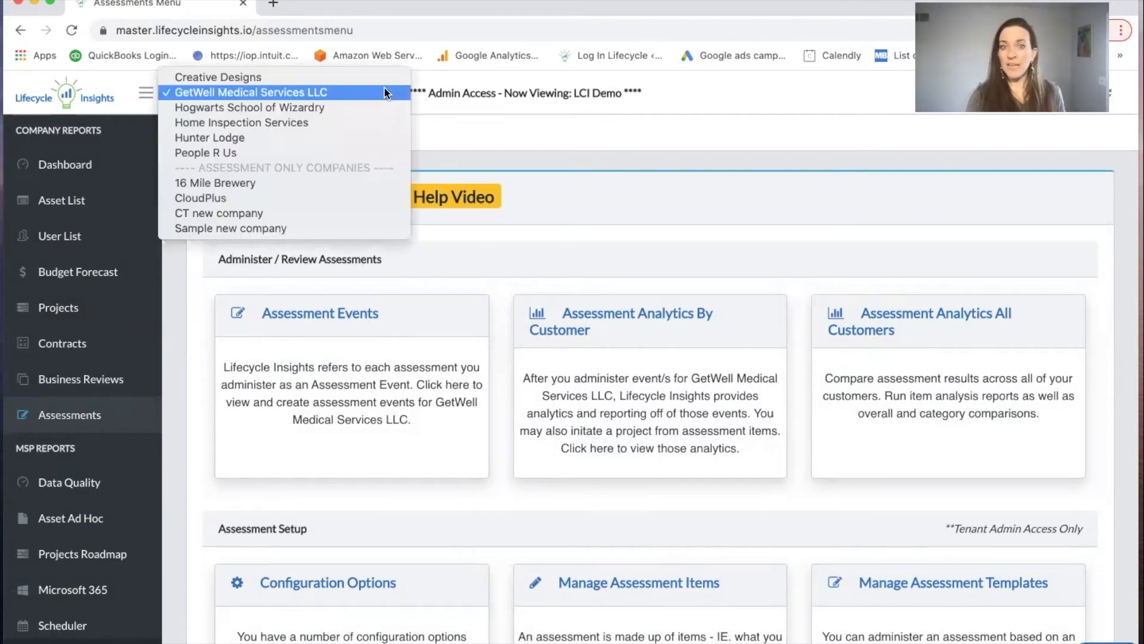
click(251, 91)
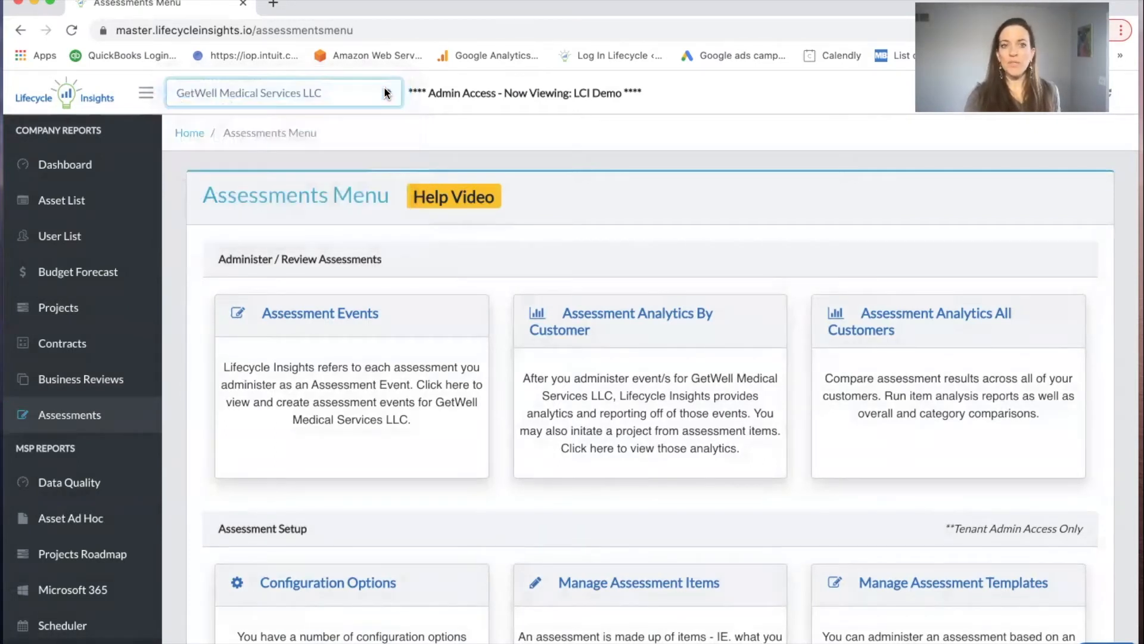
click(320, 313)
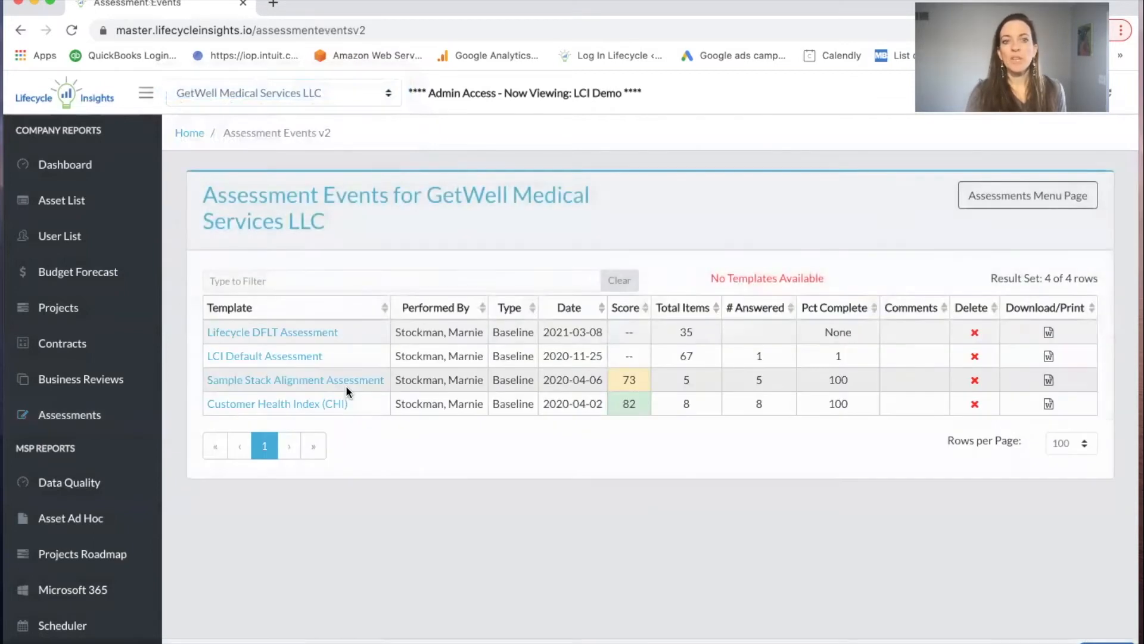
mouse_move(764, 280)
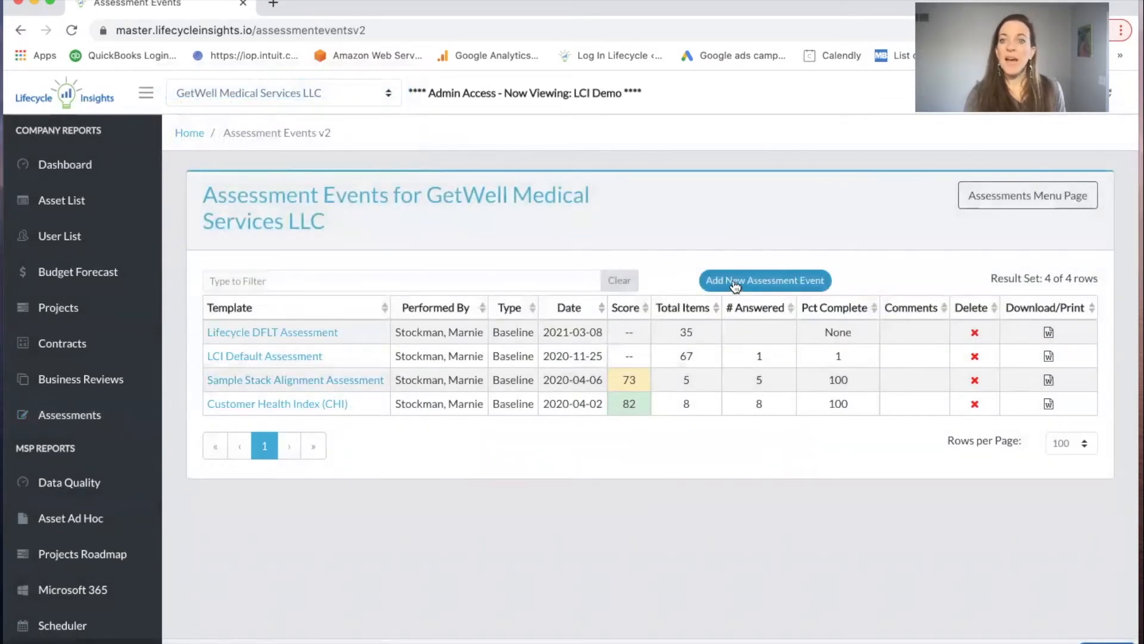
click(764, 280)
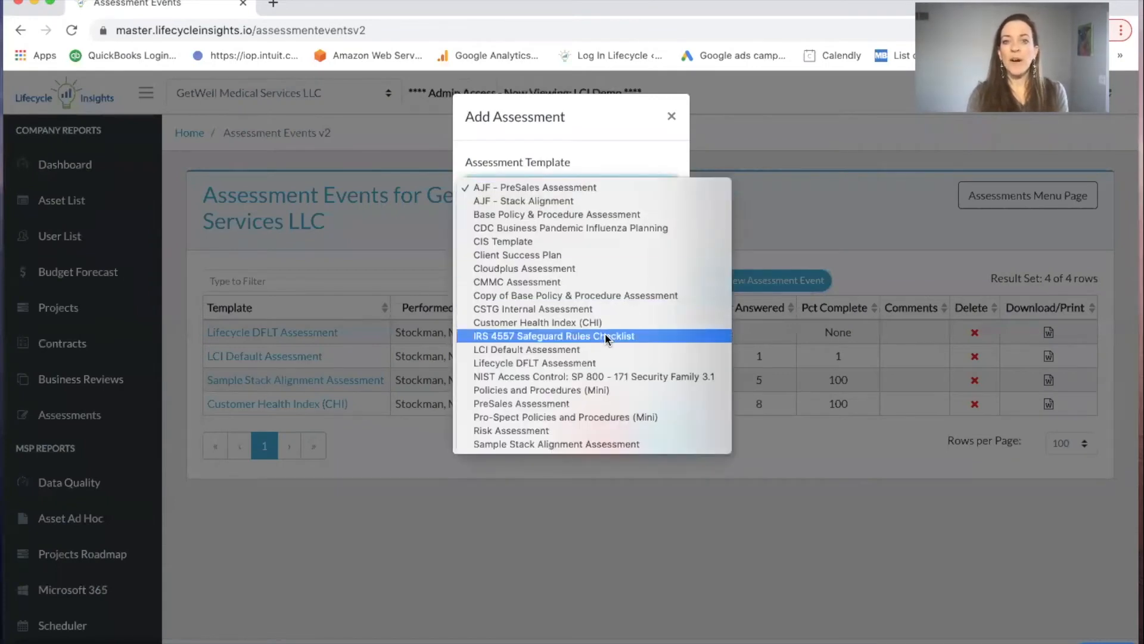
Step: Save a new LCI Default Assessment event of Baseline type, dated 2021-03-08
click(526, 349)
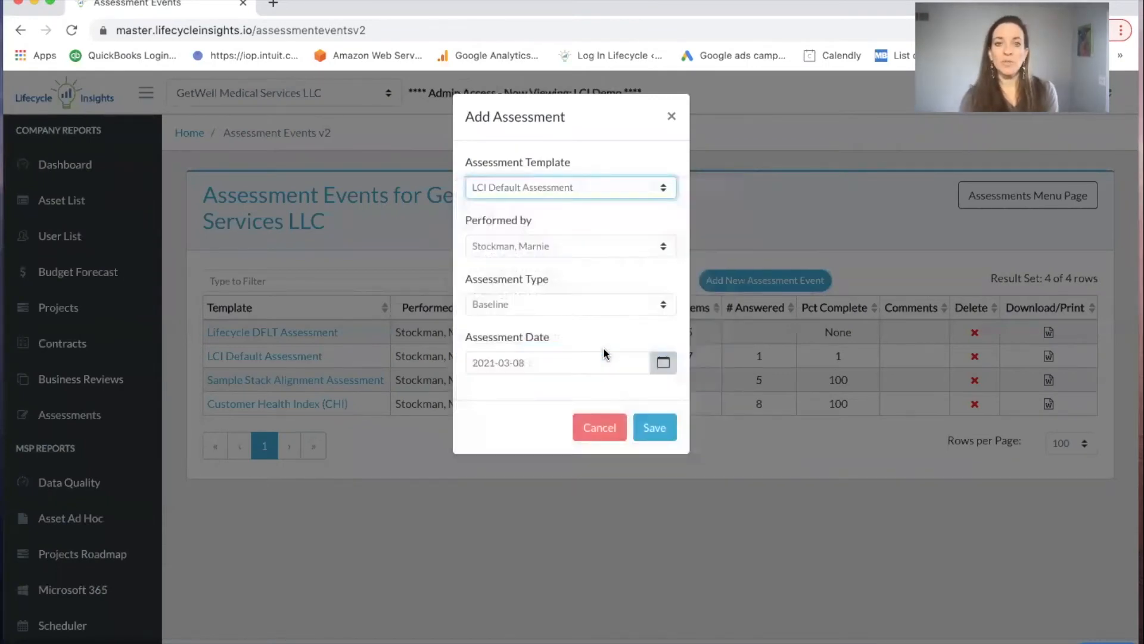
mouse_move(656, 240)
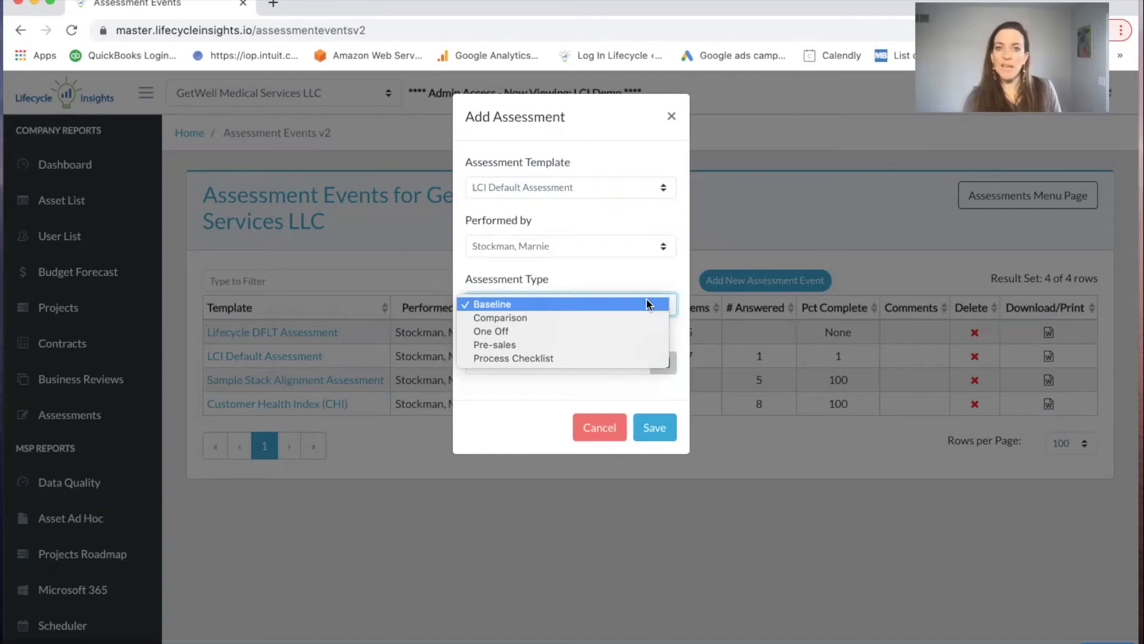
click(492, 305)
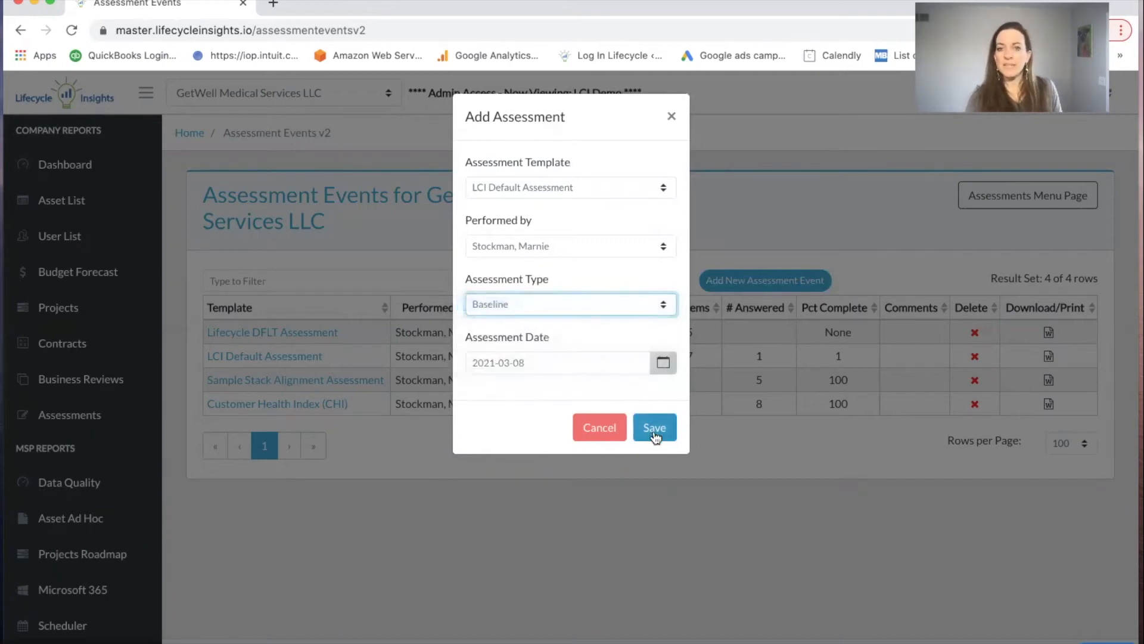
click(654, 426)
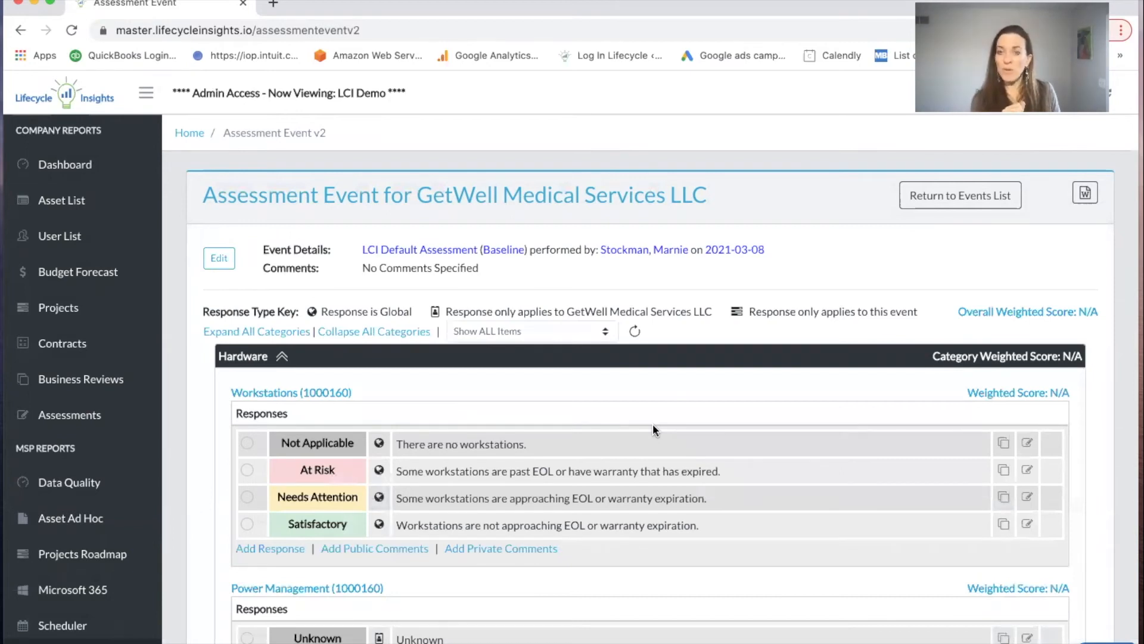
mouse_move(303, 440)
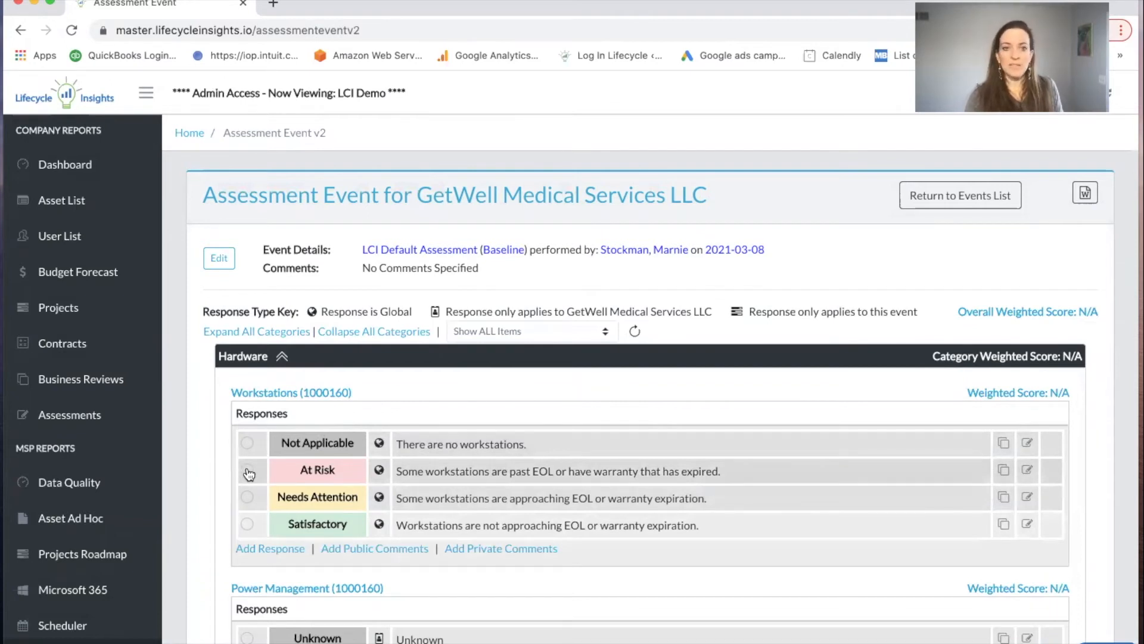
Step: Mark the Workstations response as At Risk, scoring 1/3 (33.33%)
click(251, 471)
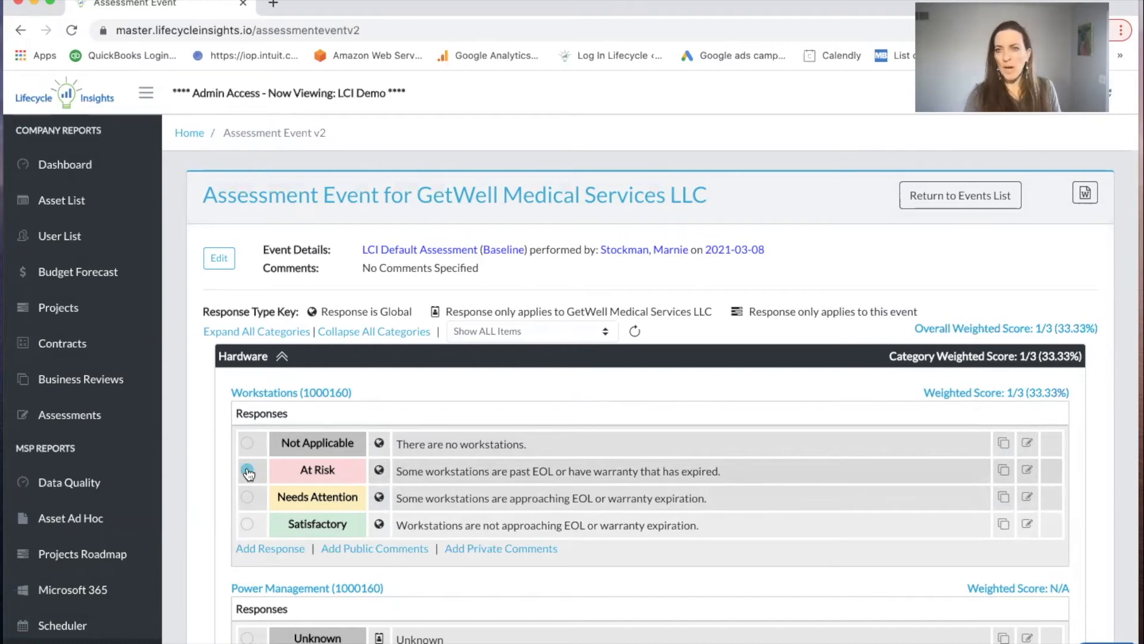
click(248, 470)
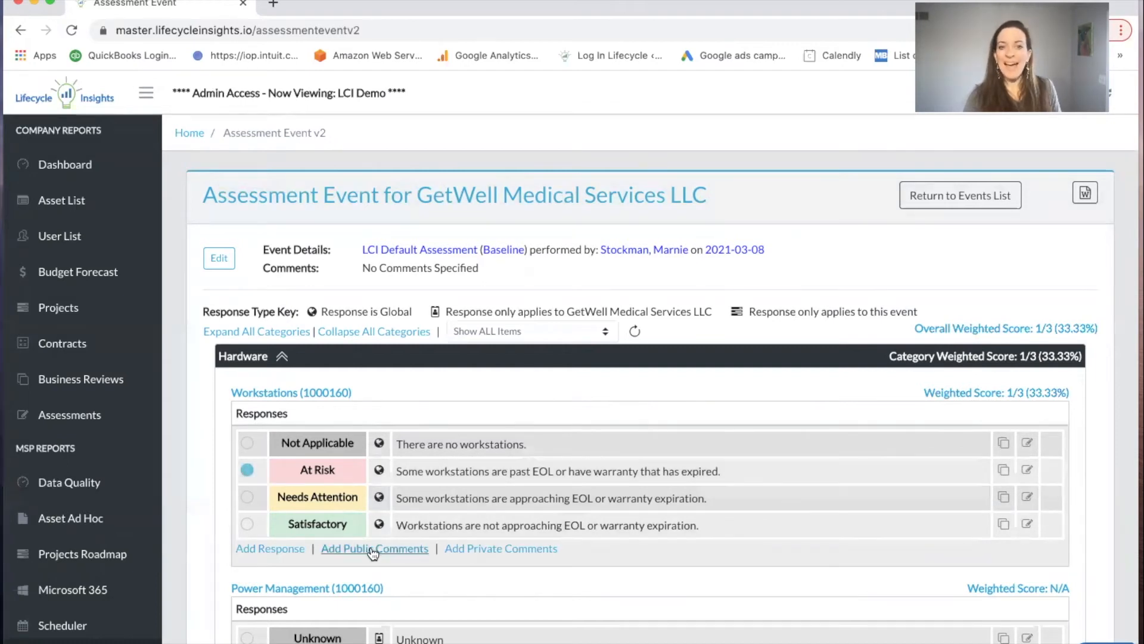
Step: Comment on Workstations: 'Devices past EOL put the business in jeopardy of downtime or breaches.'
click(374, 549)
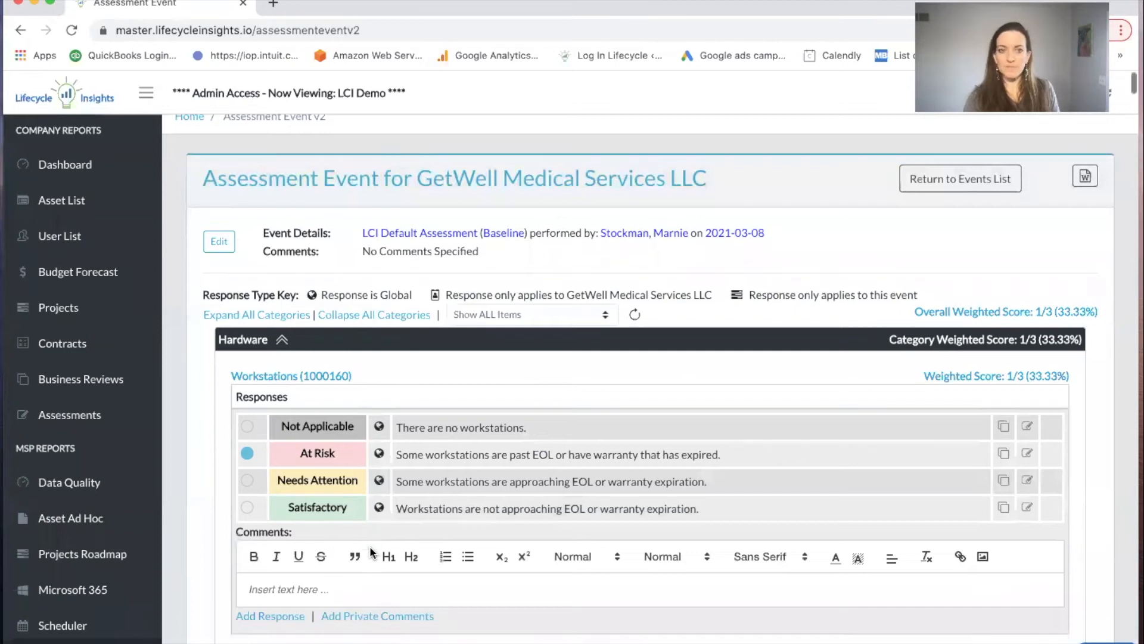
scroll(down, 3)
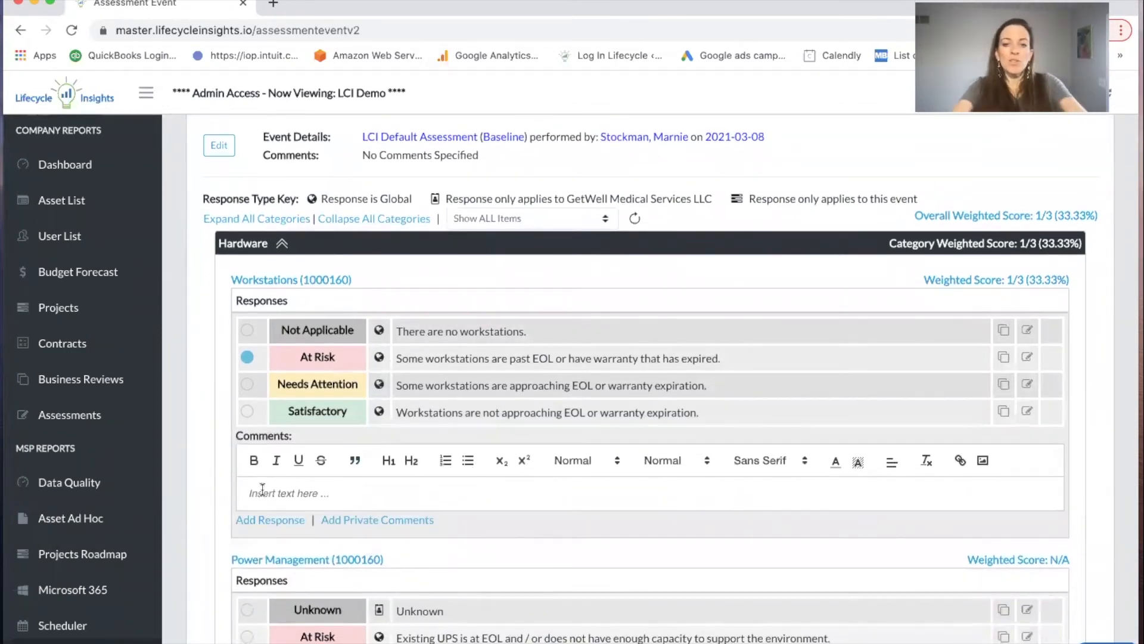
text(Devices pa)
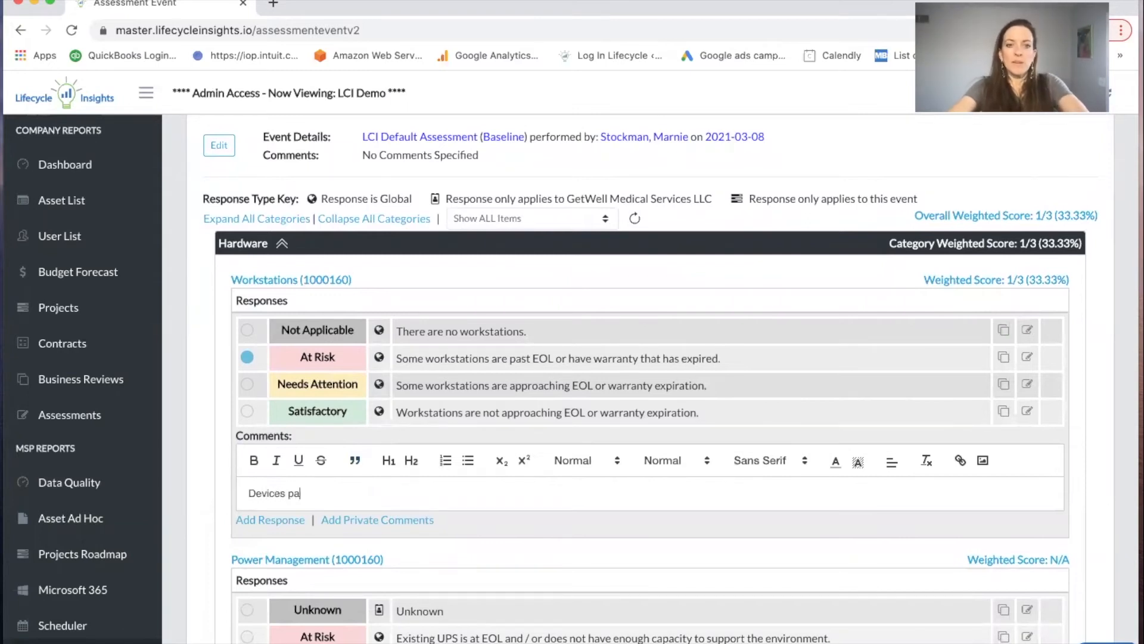
text(st EOL pu)
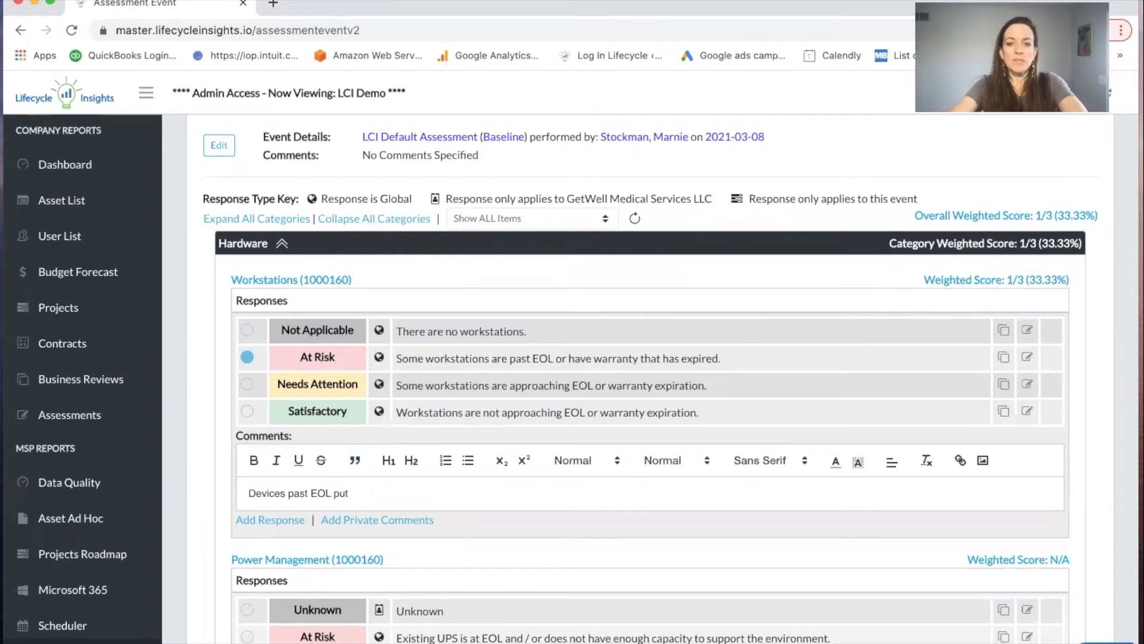
text(the business in jeo)
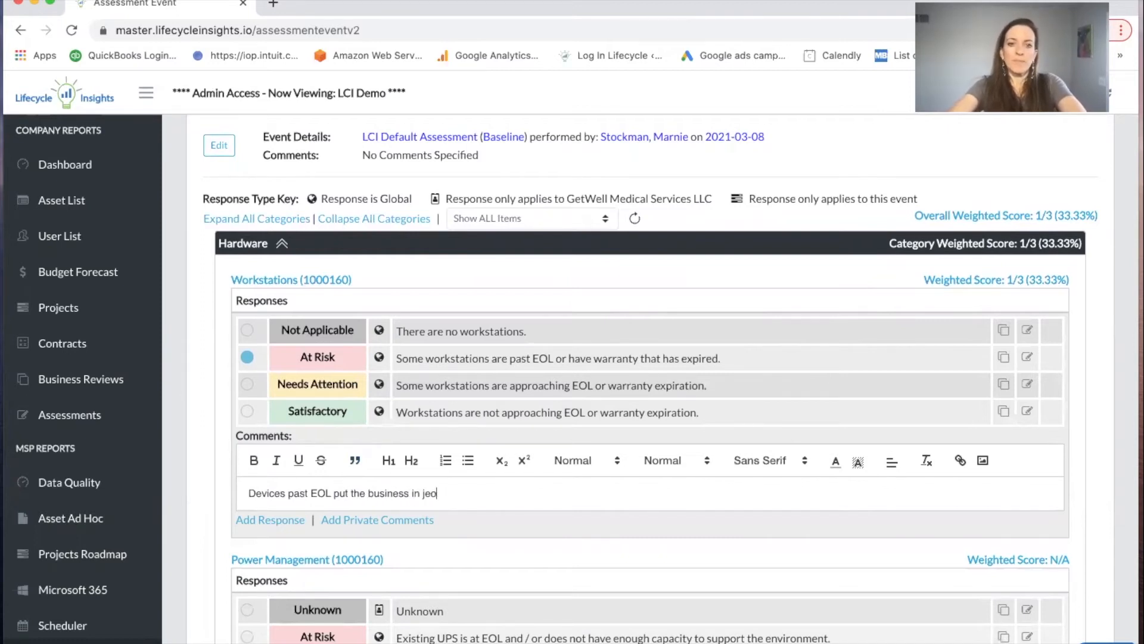
text(p)
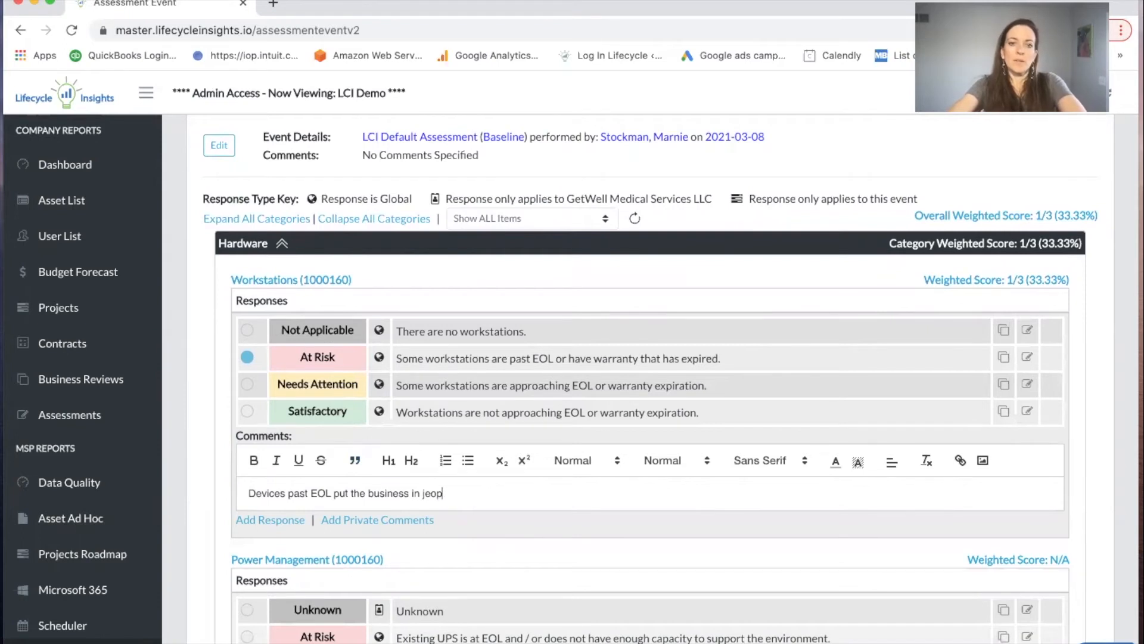
text(ardy of downtime or b)
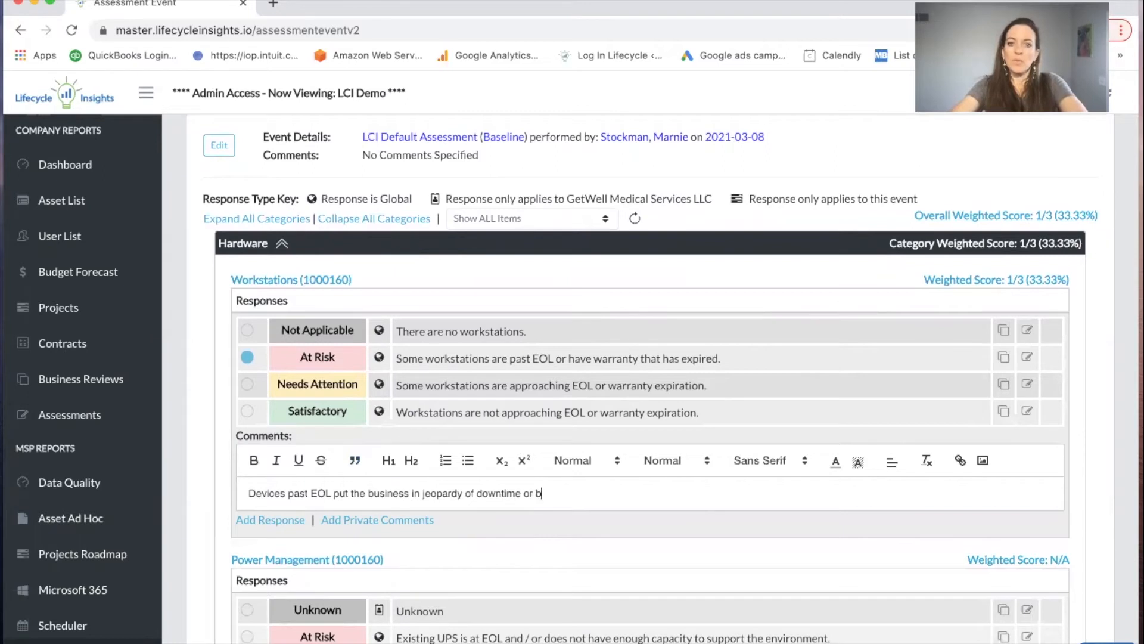
text(reaches.)
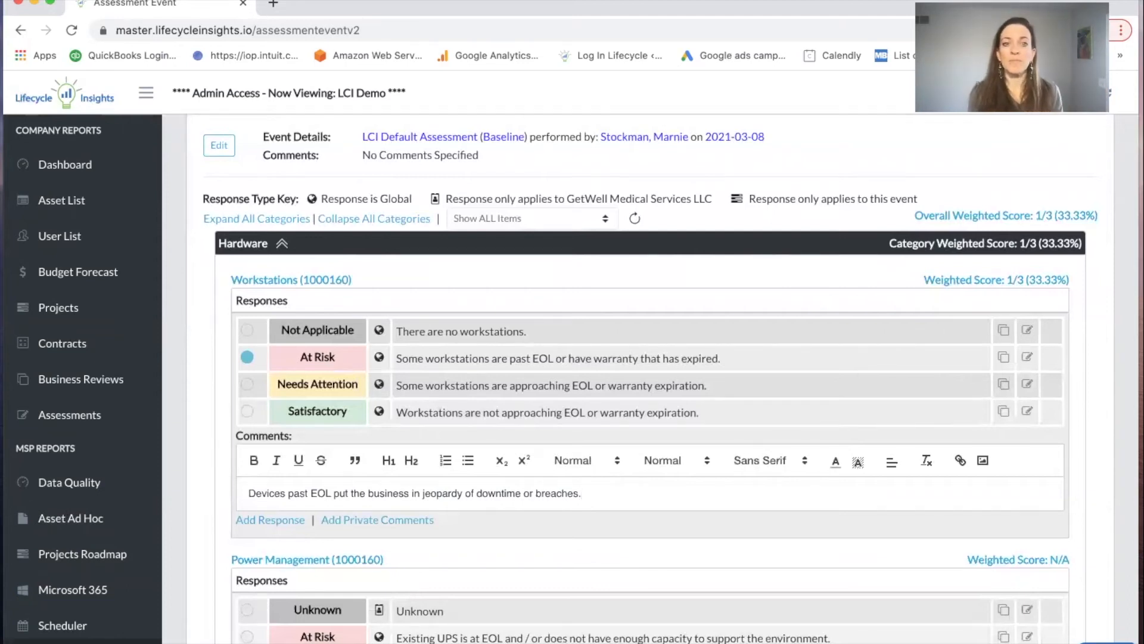
Step: Rate Power Management Needs Attention (2/3) and Servers Satisfactory (3/3)
scroll(down, 3)
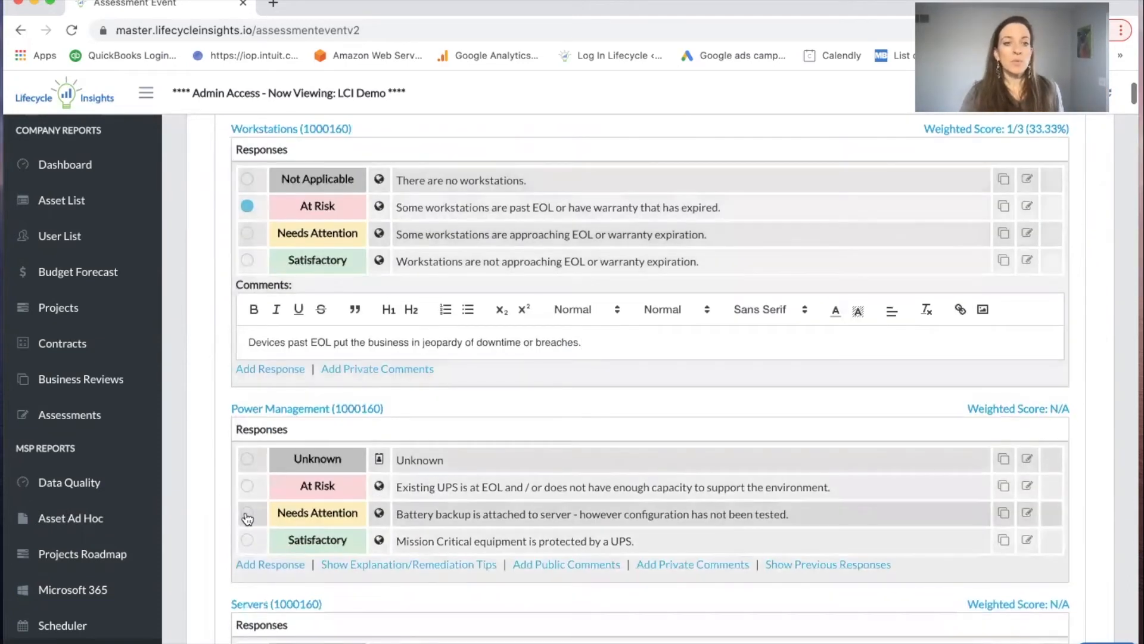
click(251, 513)
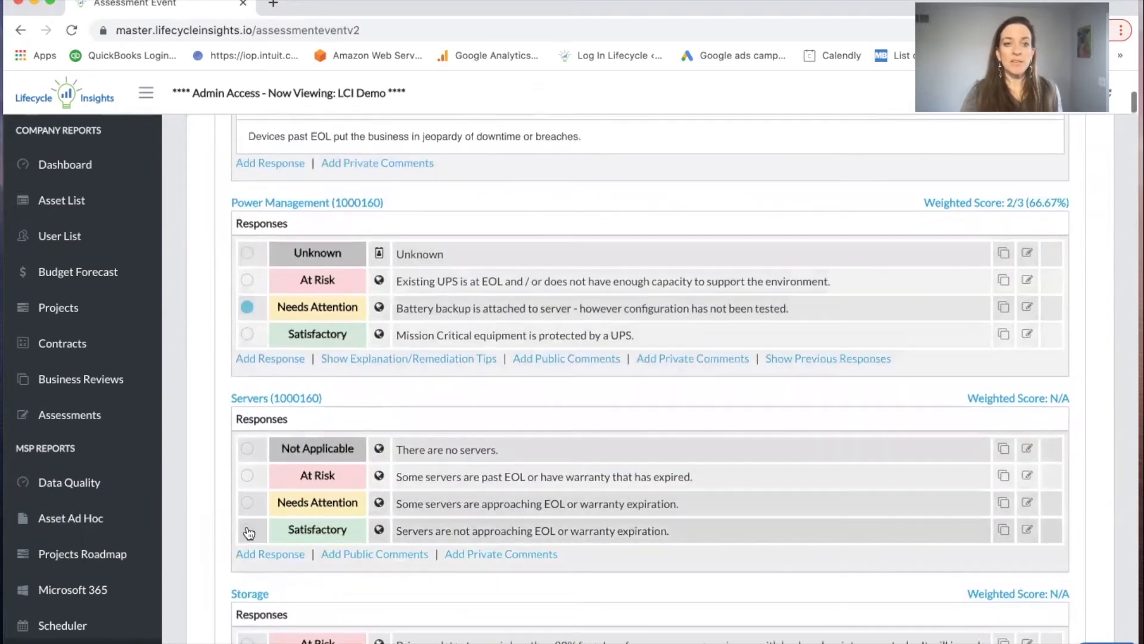
click(248, 531)
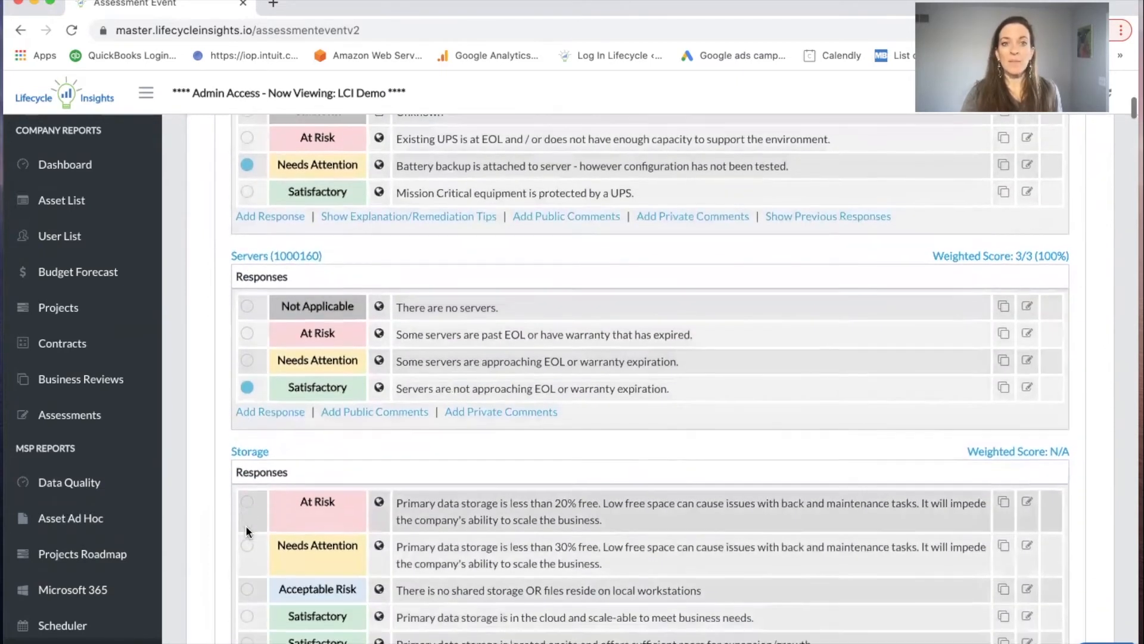
scroll(down, 3)
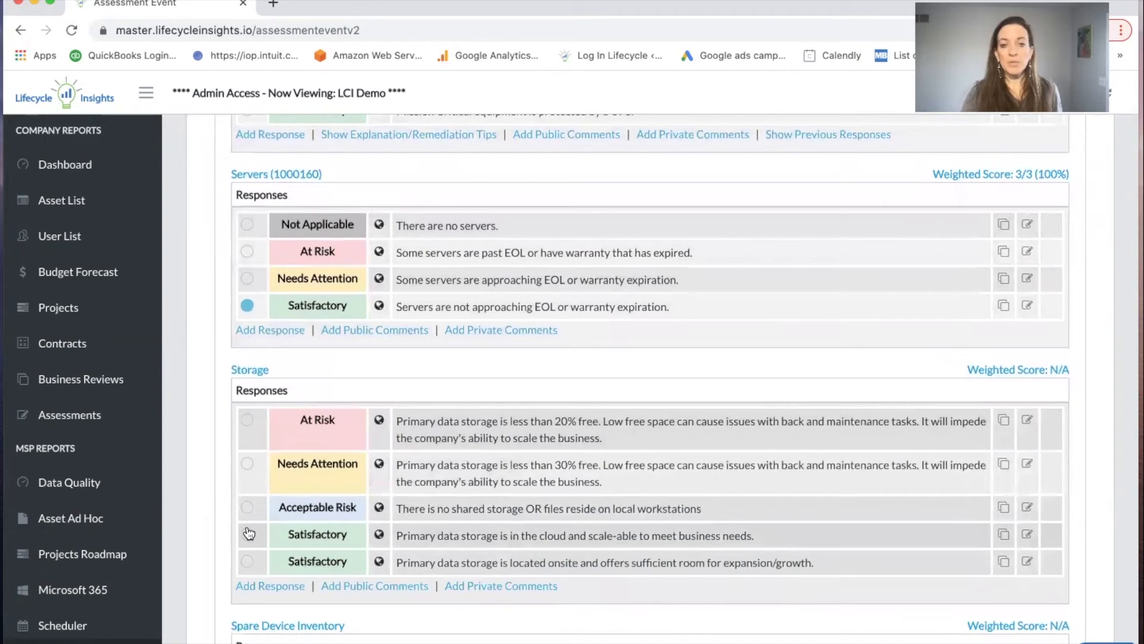
scroll(down, 3)
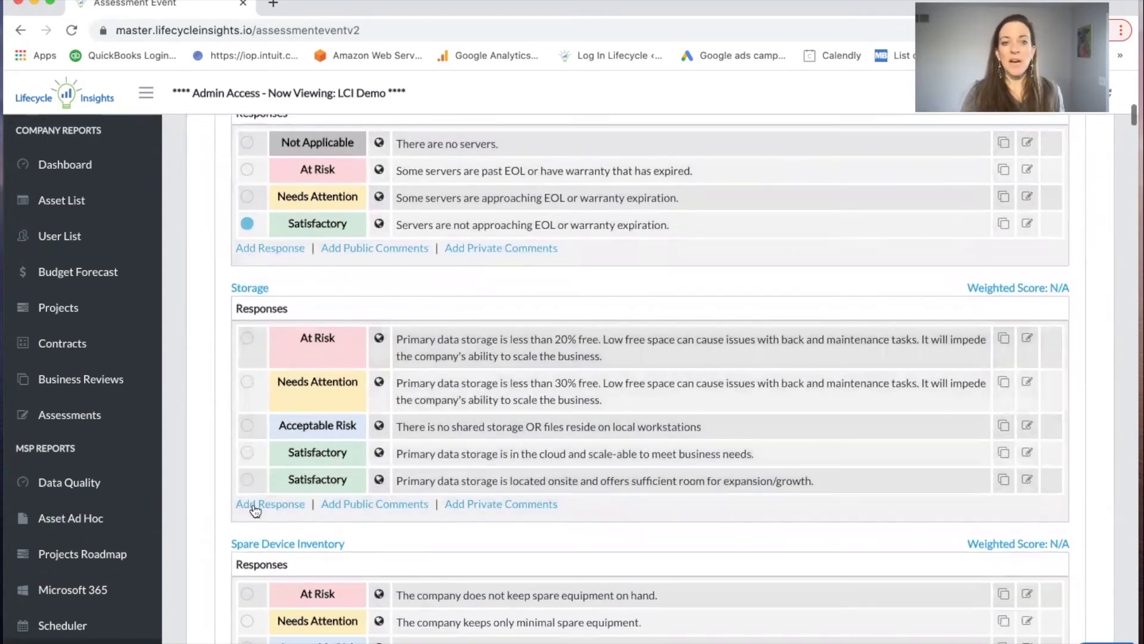
Step: Draft Storage response '2 more months on current storage contract - will revisit after expiration' scored Needs Attention
click(269, 503)
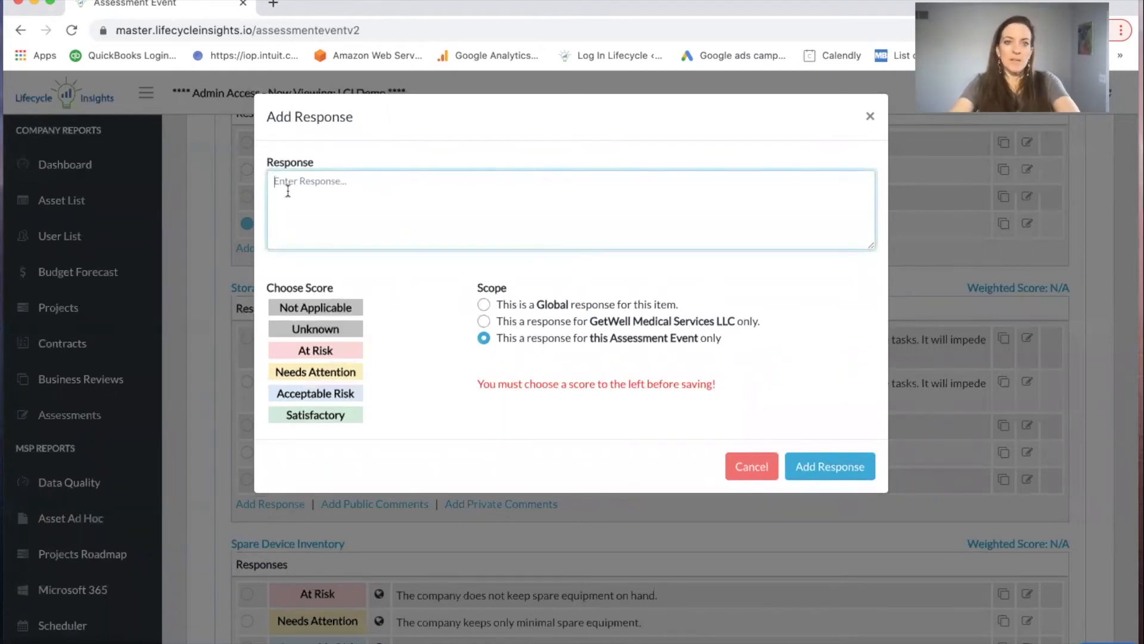
text(2 more months on st)
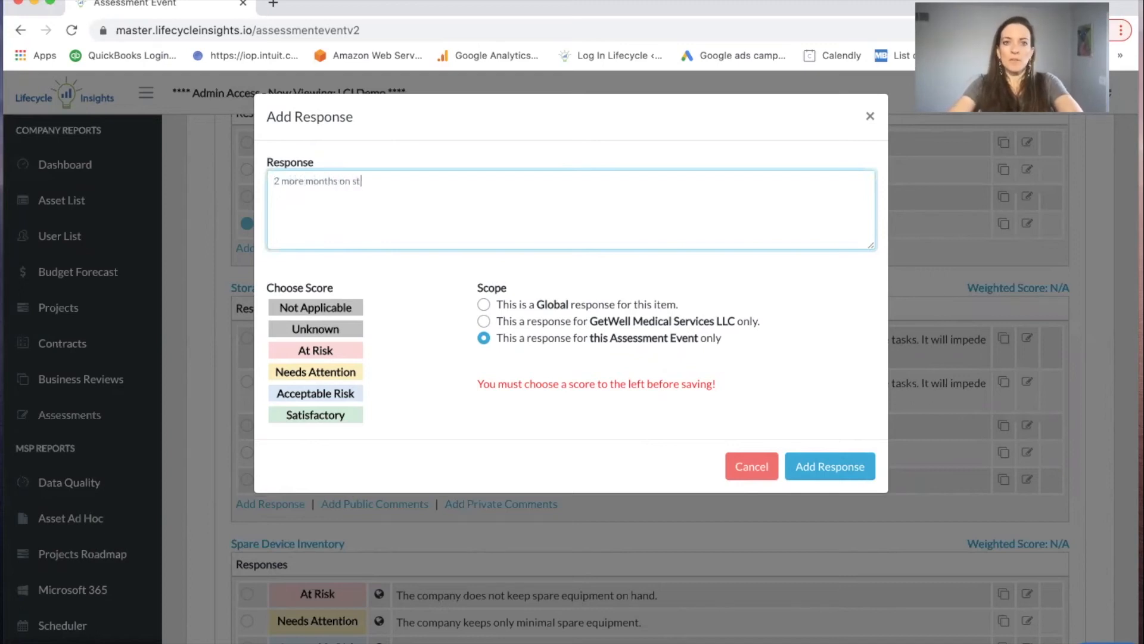
text(current stor)
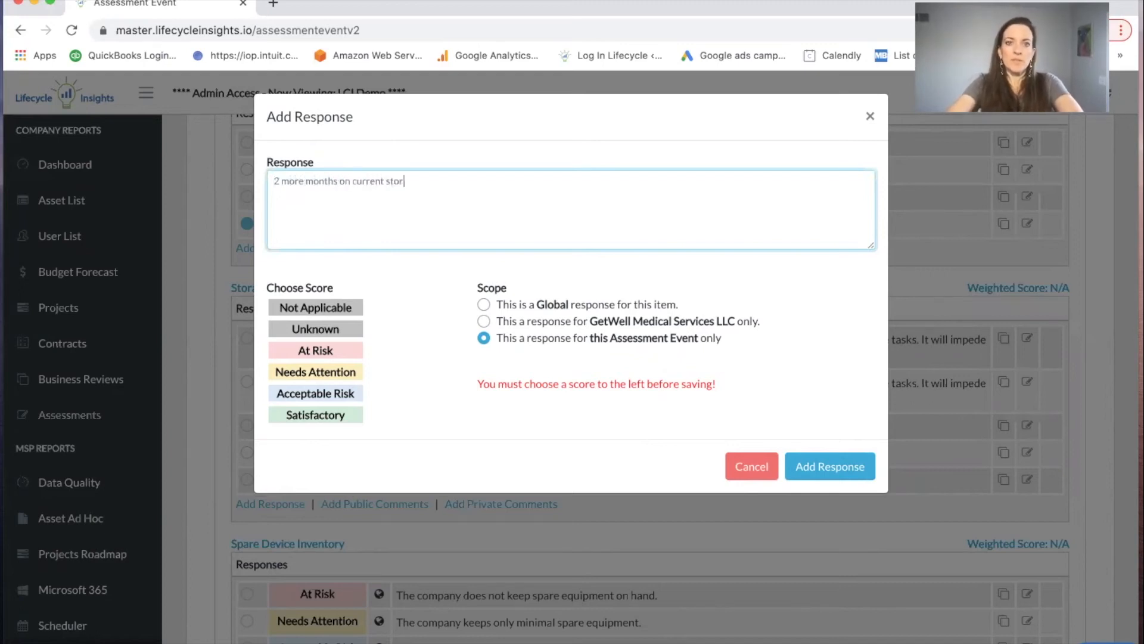
text(age contract)
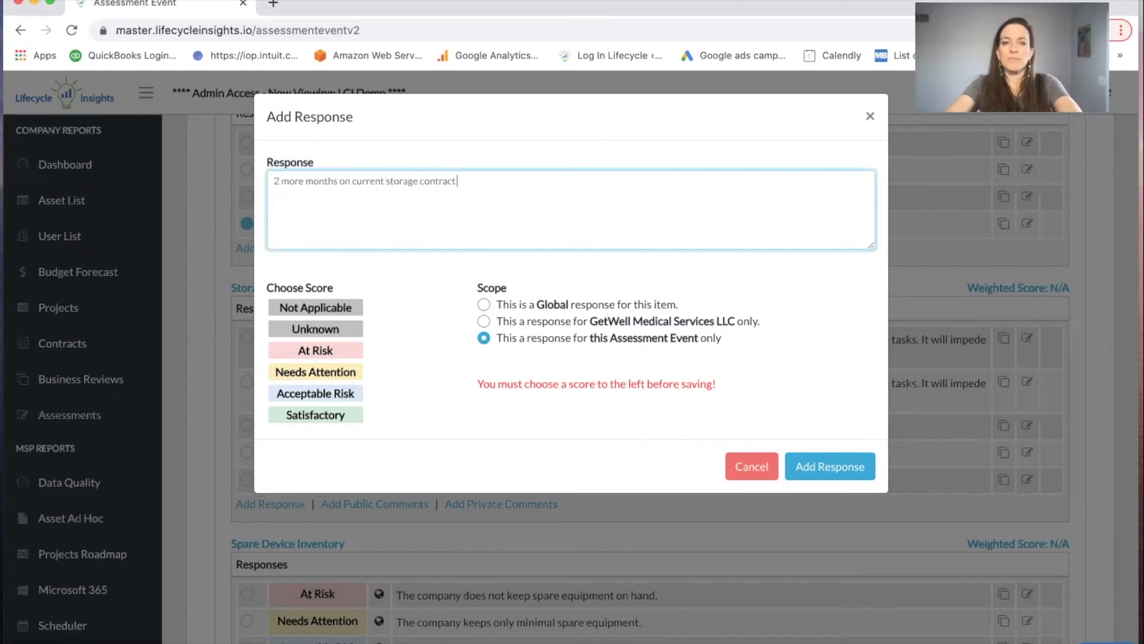
text(- will revisi)
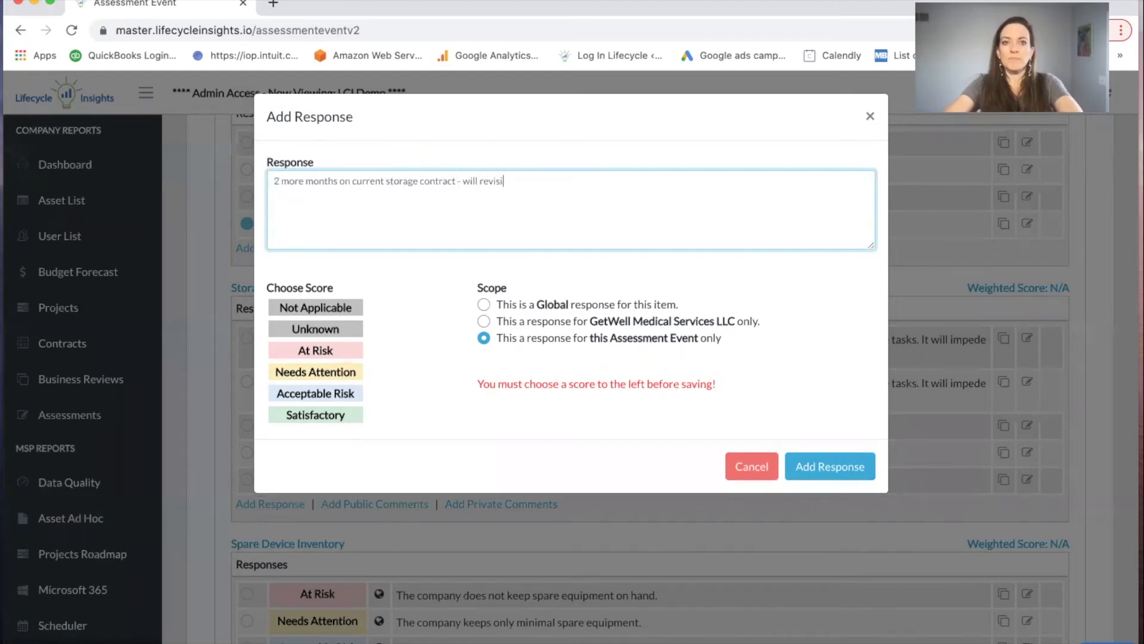
text(t i)
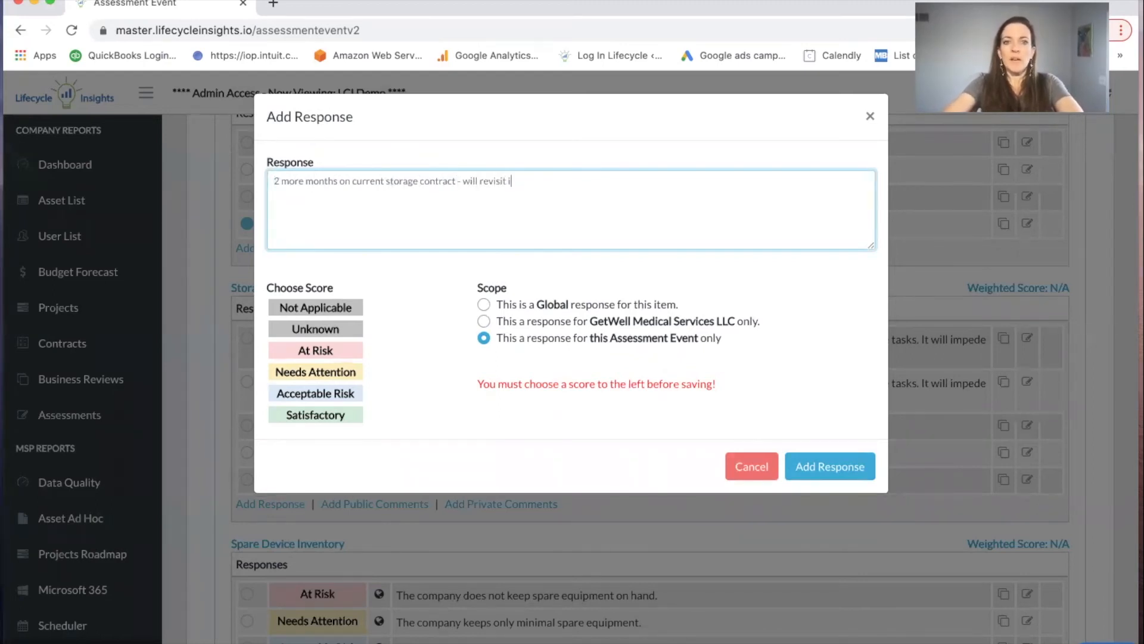
text(after expira)
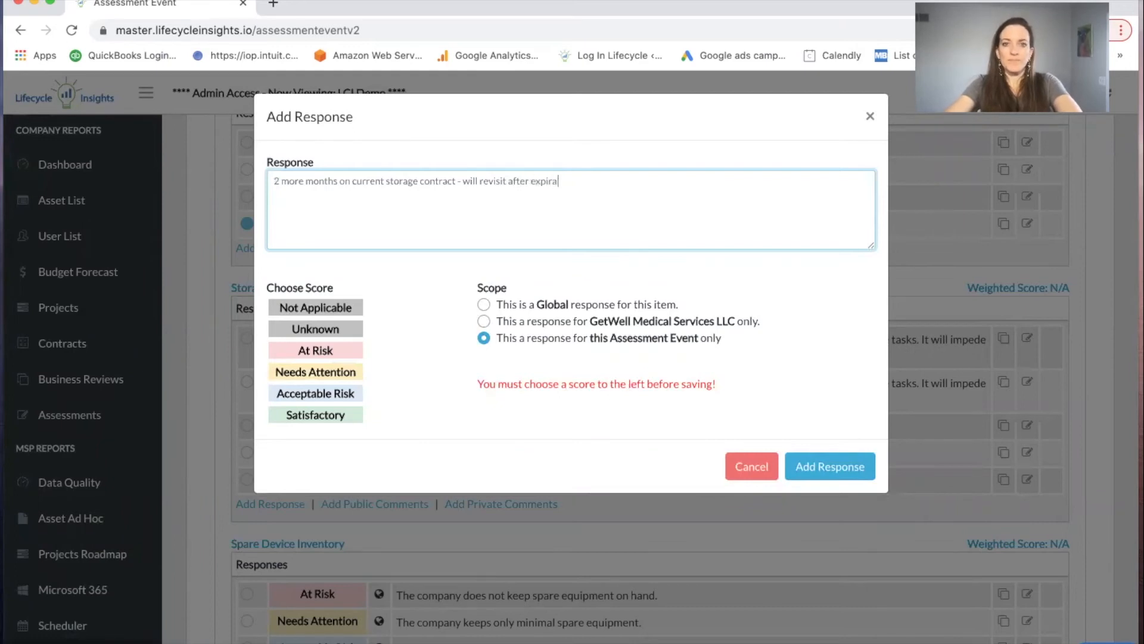
text(tion)
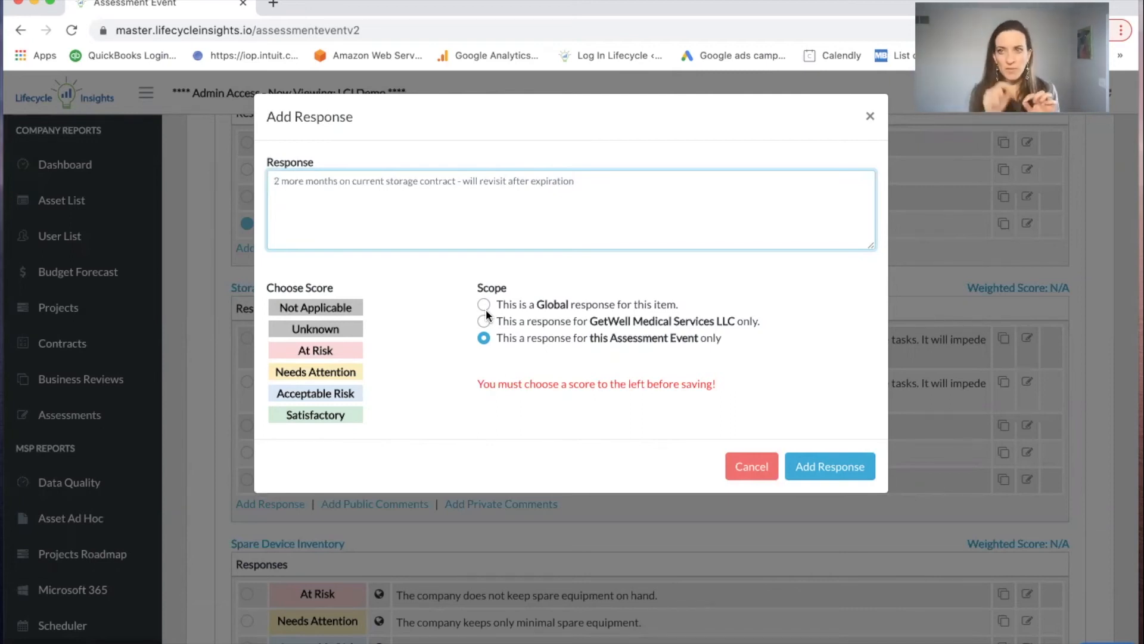
mouse_move(410, 285)
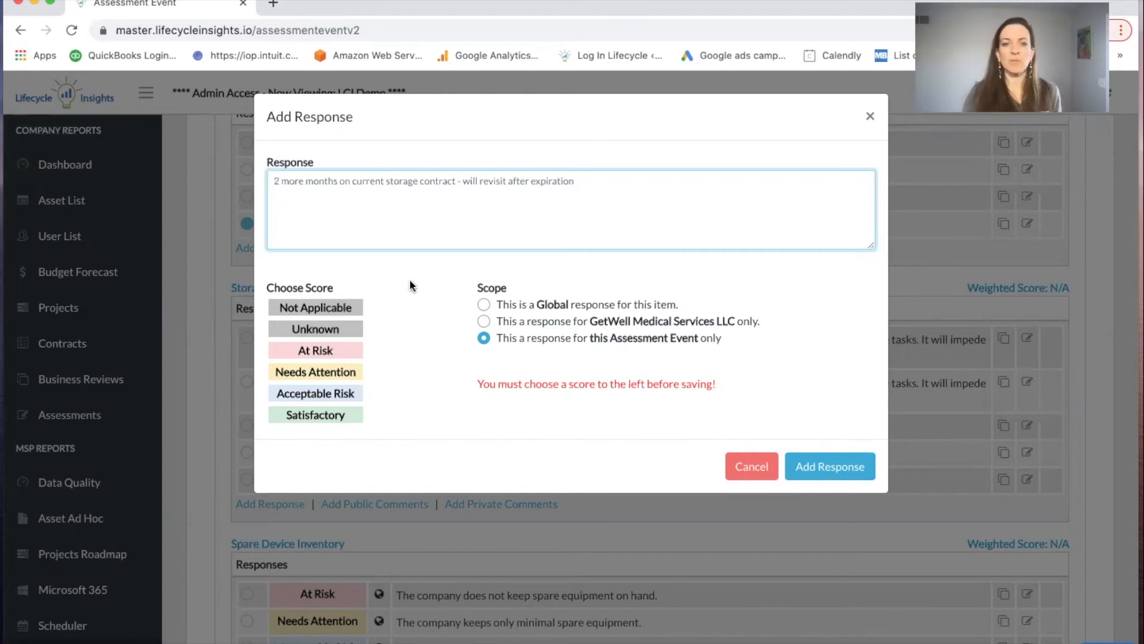
click(315, 393)
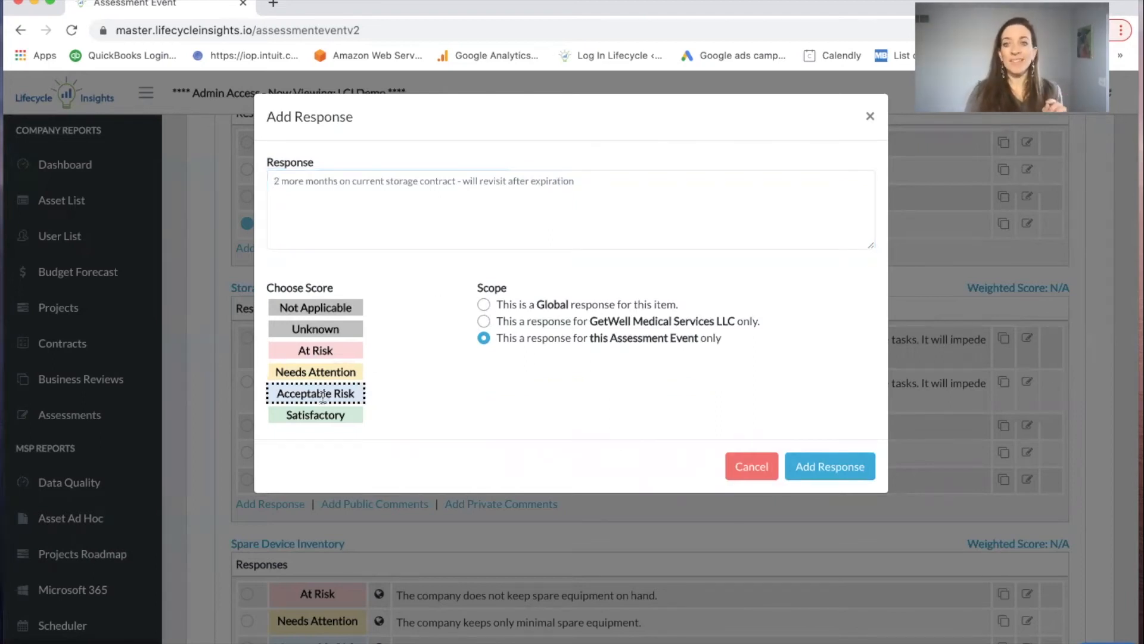
click(315, 371)
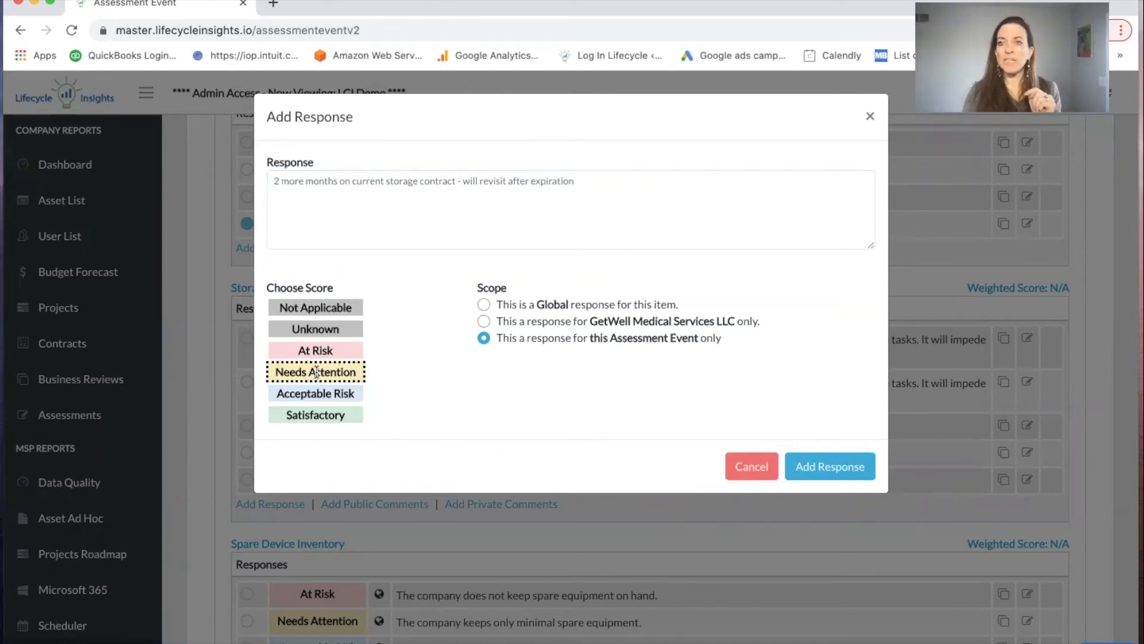
mouse_move(569, 388)
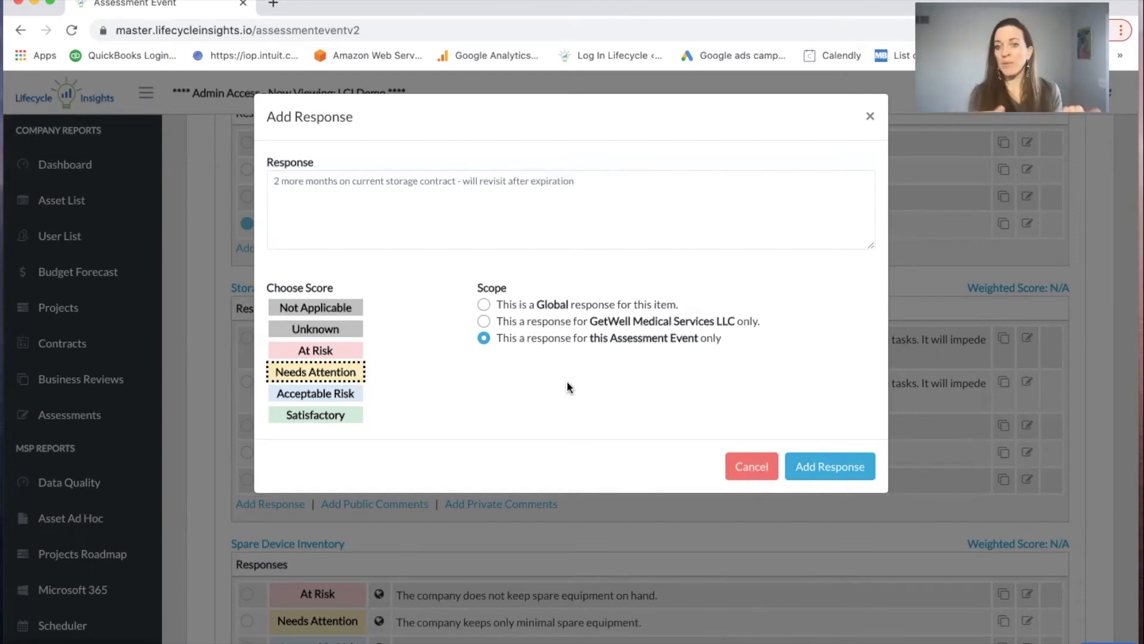
Step: Save the storage response and select it, bringing the overall score to 10/15 (66.67%)
click(829, 466)
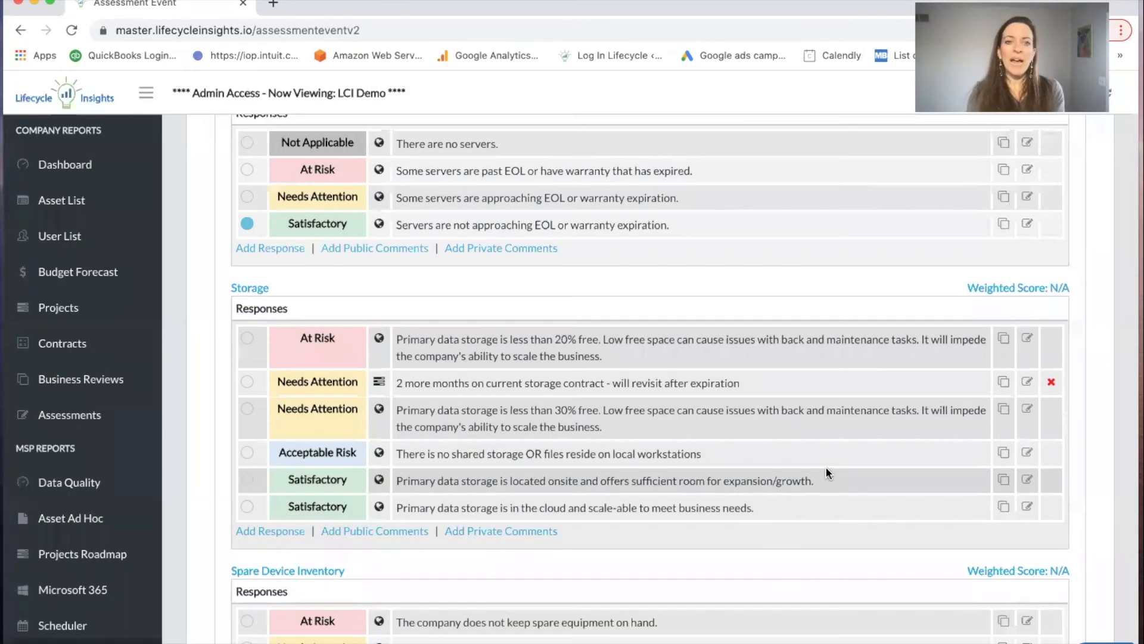
mouse_move(451, 439)
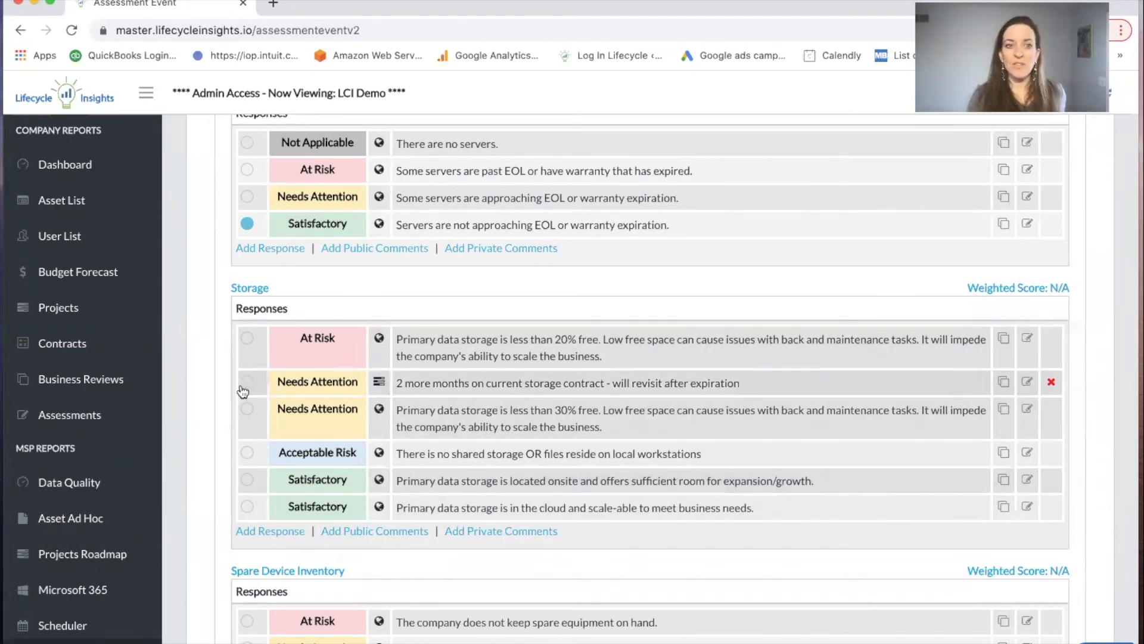
click(247, 380)
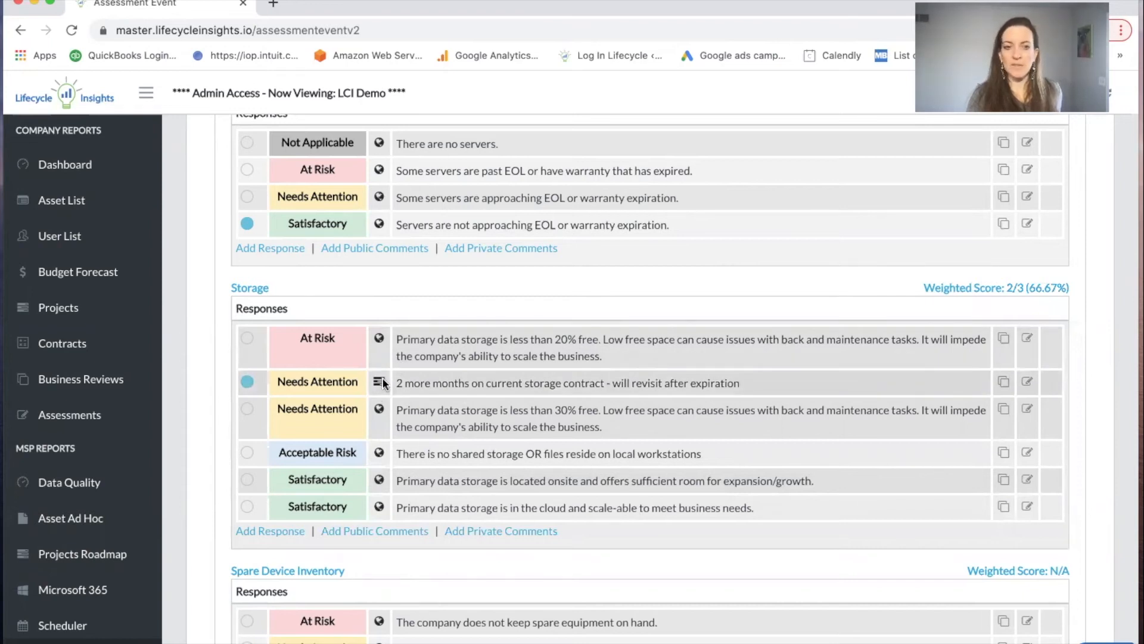
scroll(down, 3)
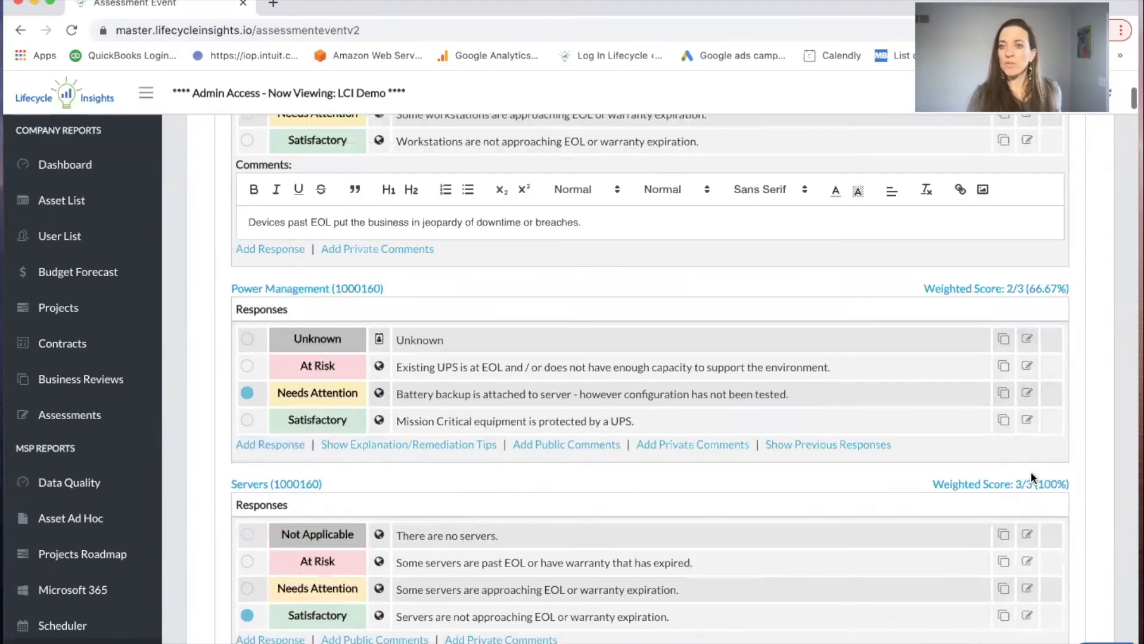
scroll(up, 3)
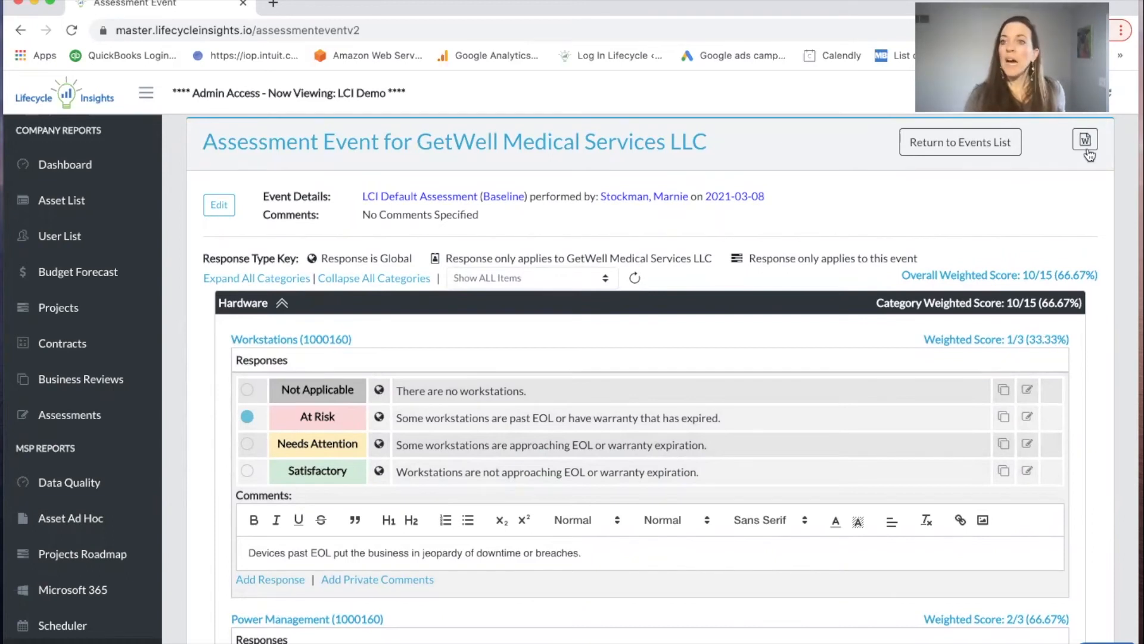
mouse_move(1085, 139)
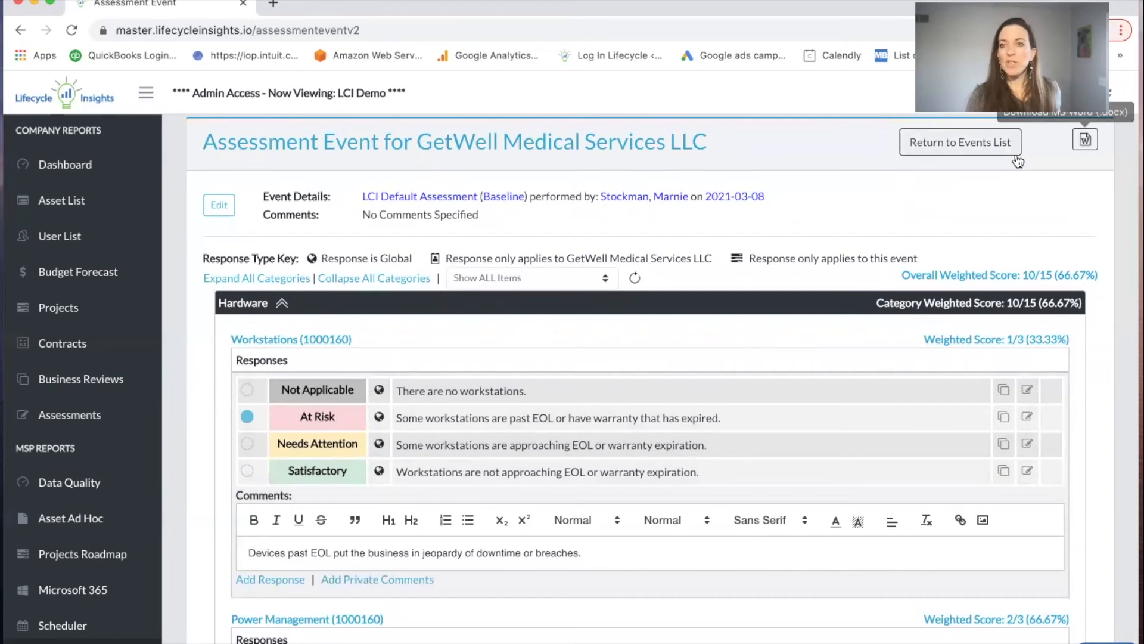
mouse_move(985, 153)
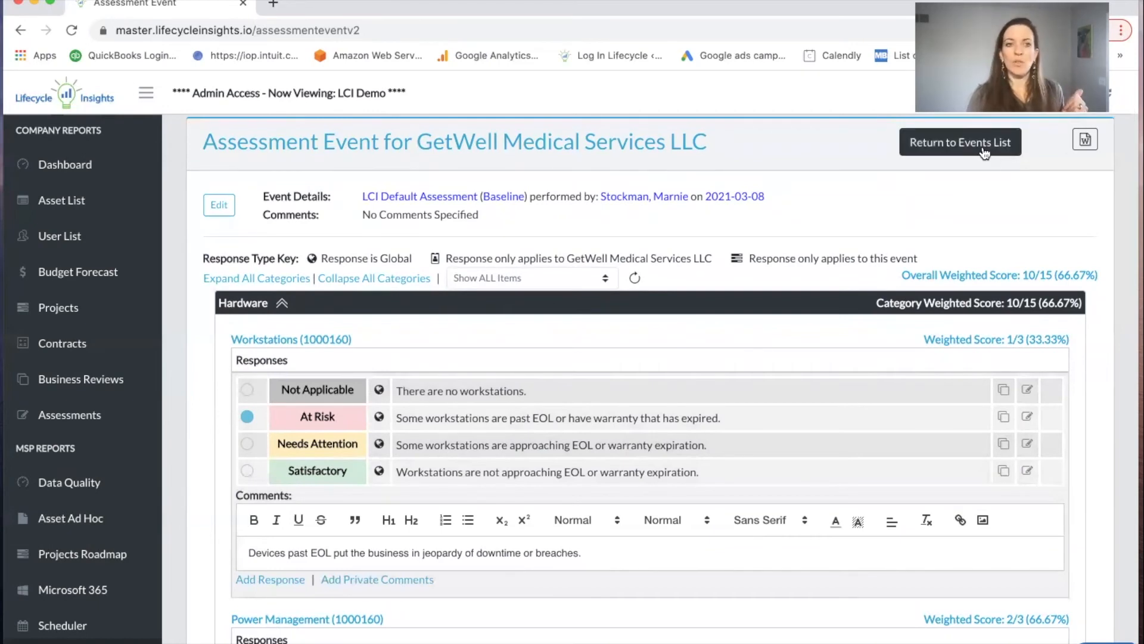
Step: Switch the events list to Creative Designs and open its 2021-01-12 Lifecycle DFLT Assessment
click(960, 142)
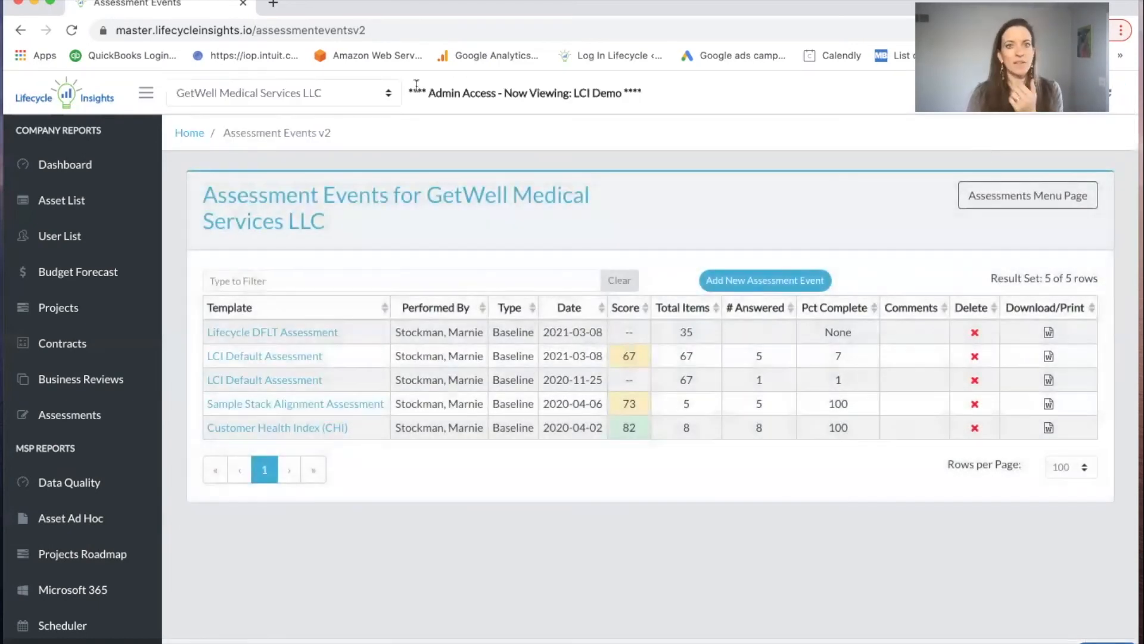
click(283, 93)
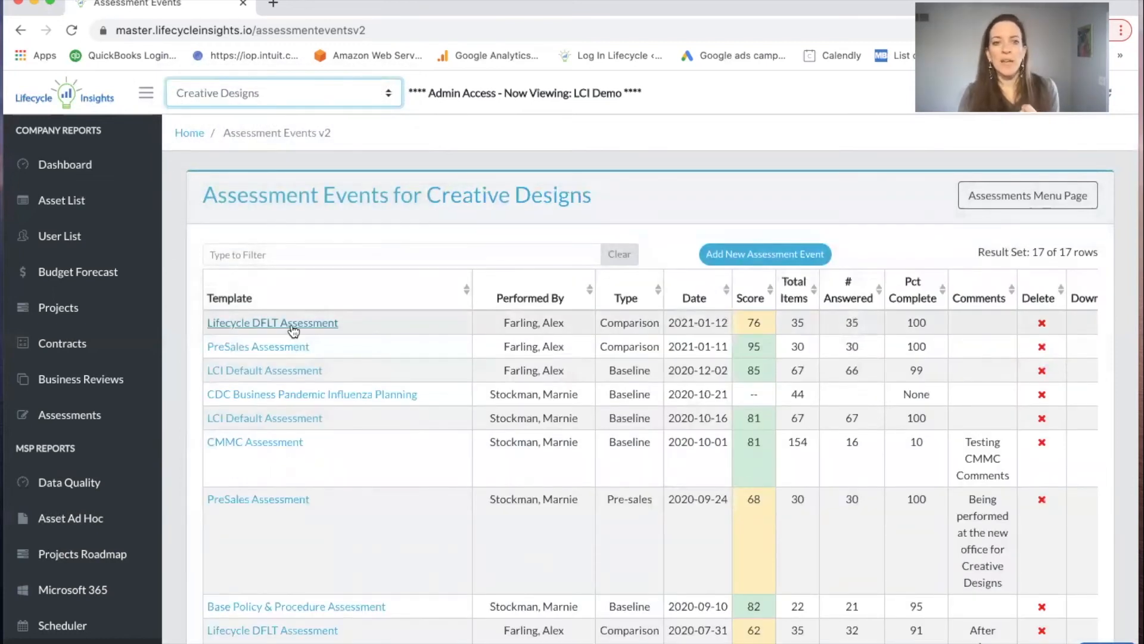
mouse_move(264, 370)
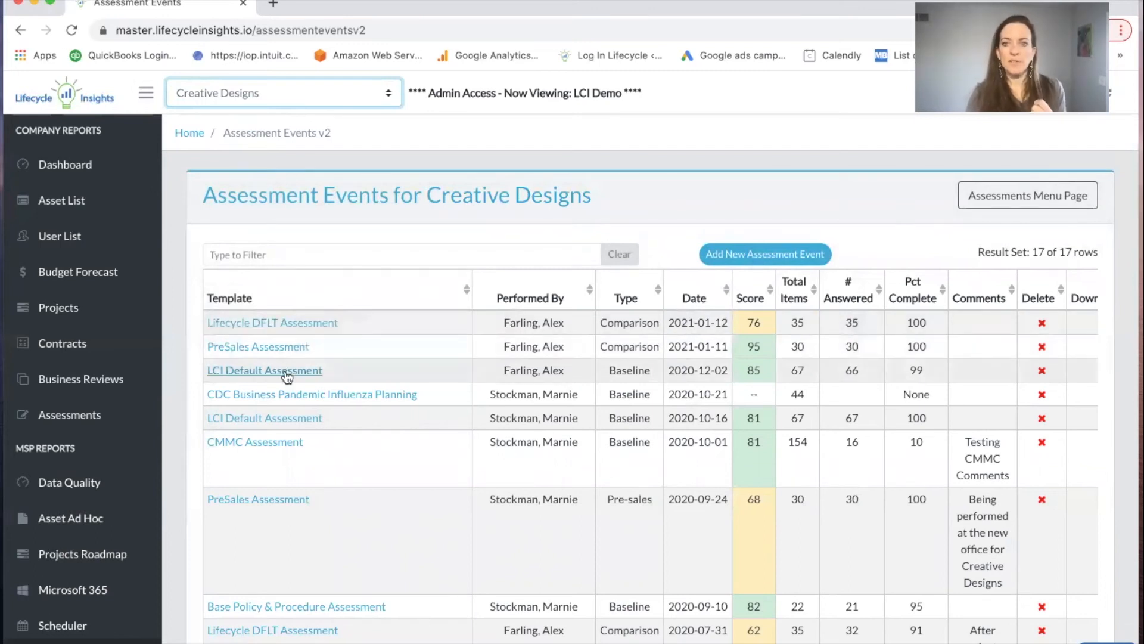
click(264, 370)
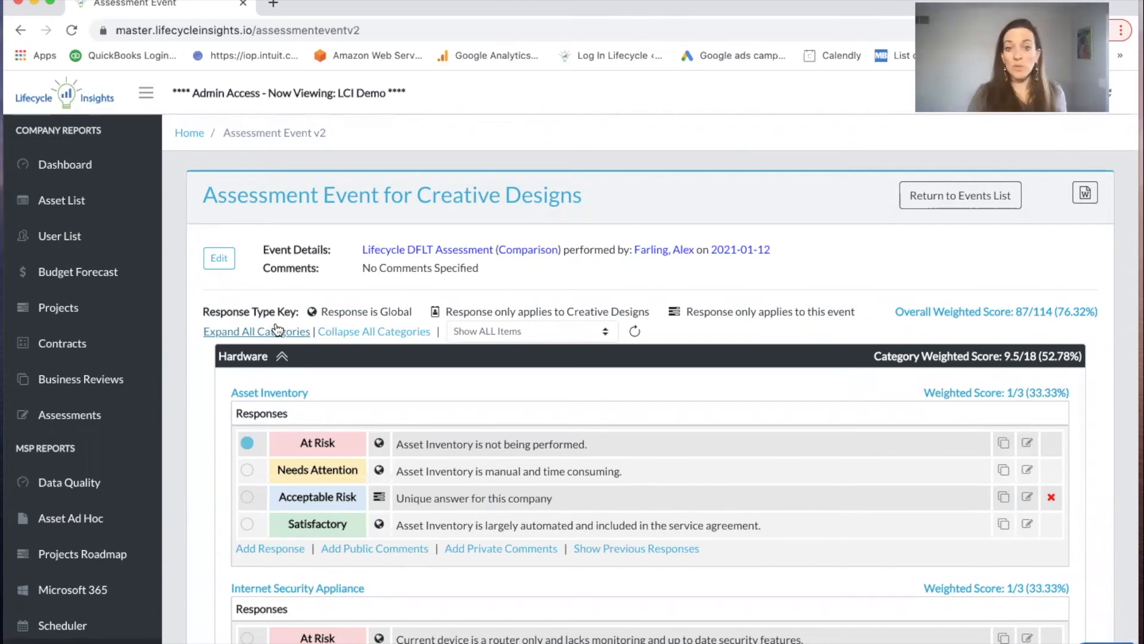
mouse_move(458, 548)
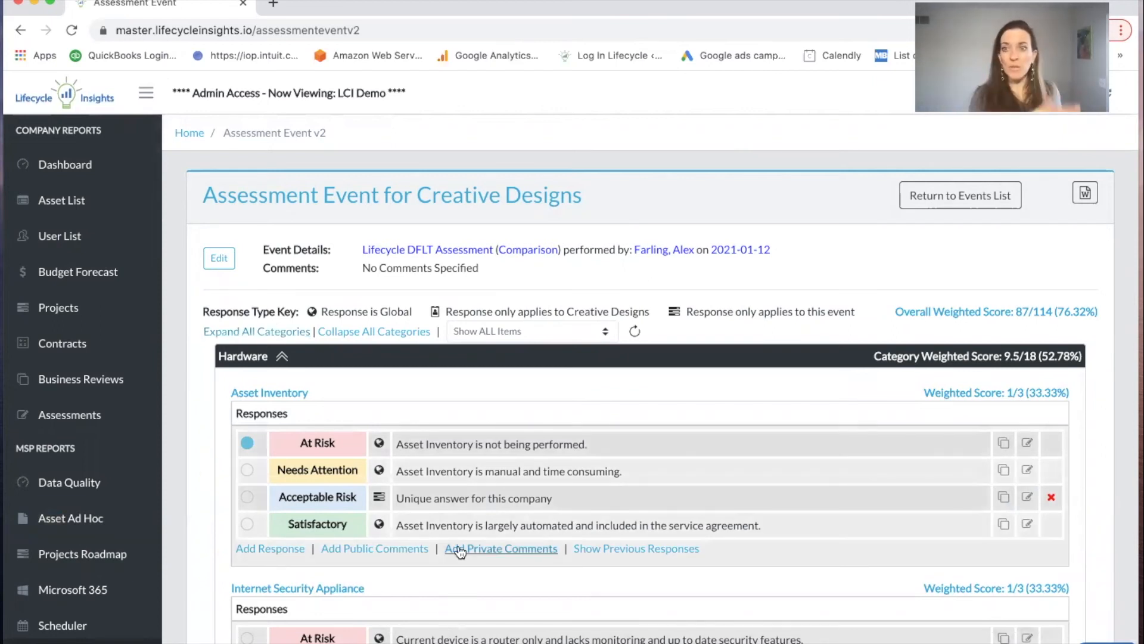
click(635, 548)
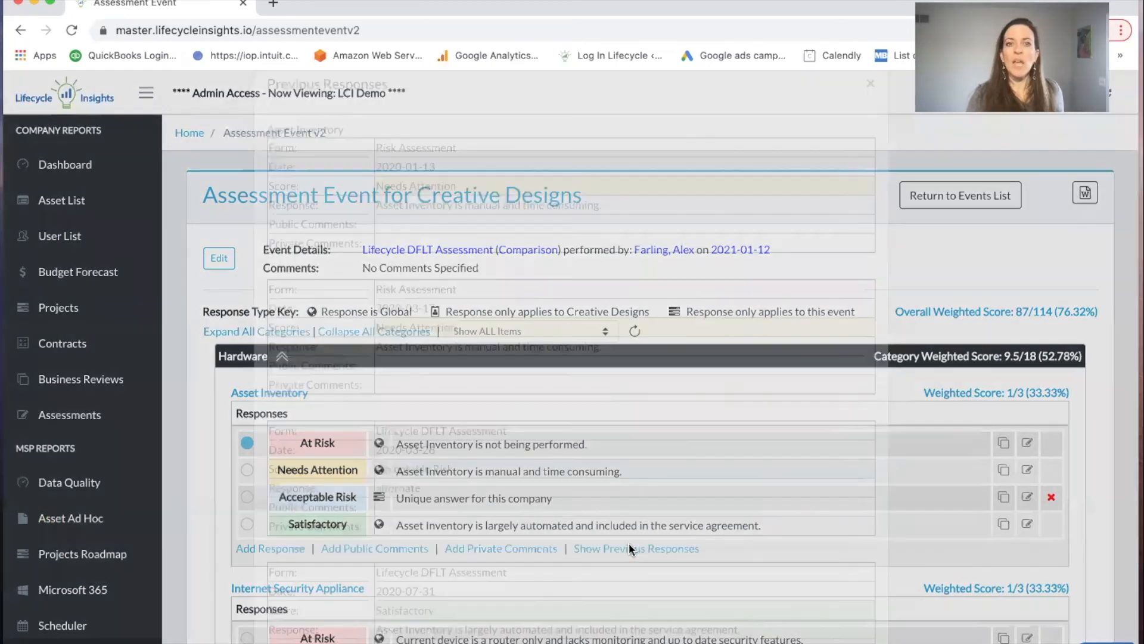
click(636, 548)
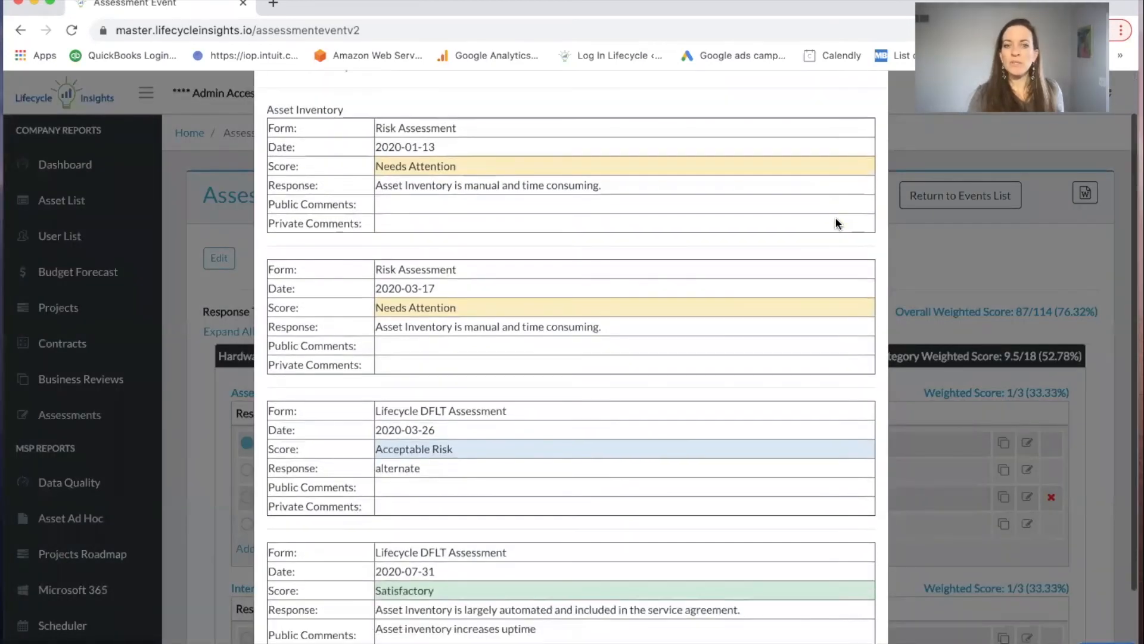
scroll(up, 3)
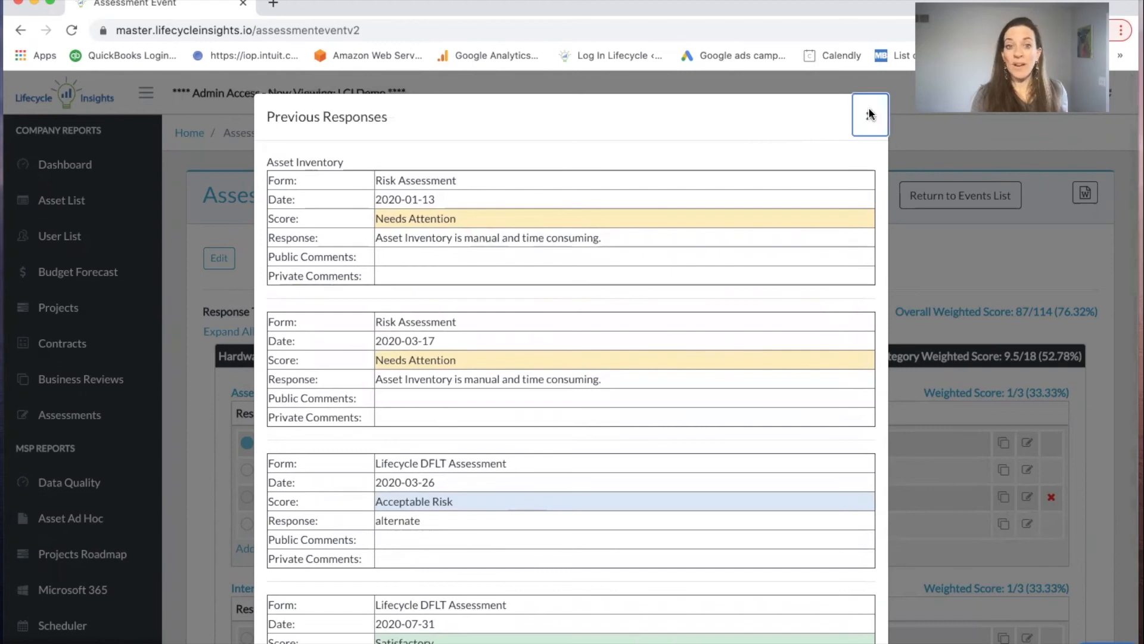
click(870, 114)
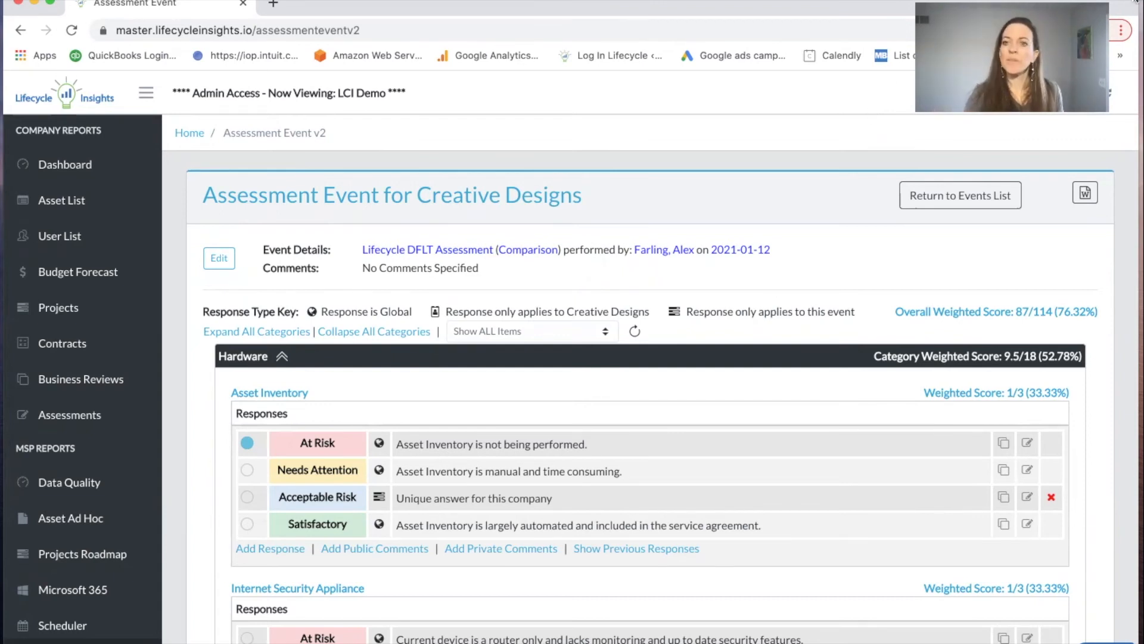
Step: Download the Assessment Summary Word report for Creative Designs with the good logo.png logo
click(1085, 192)
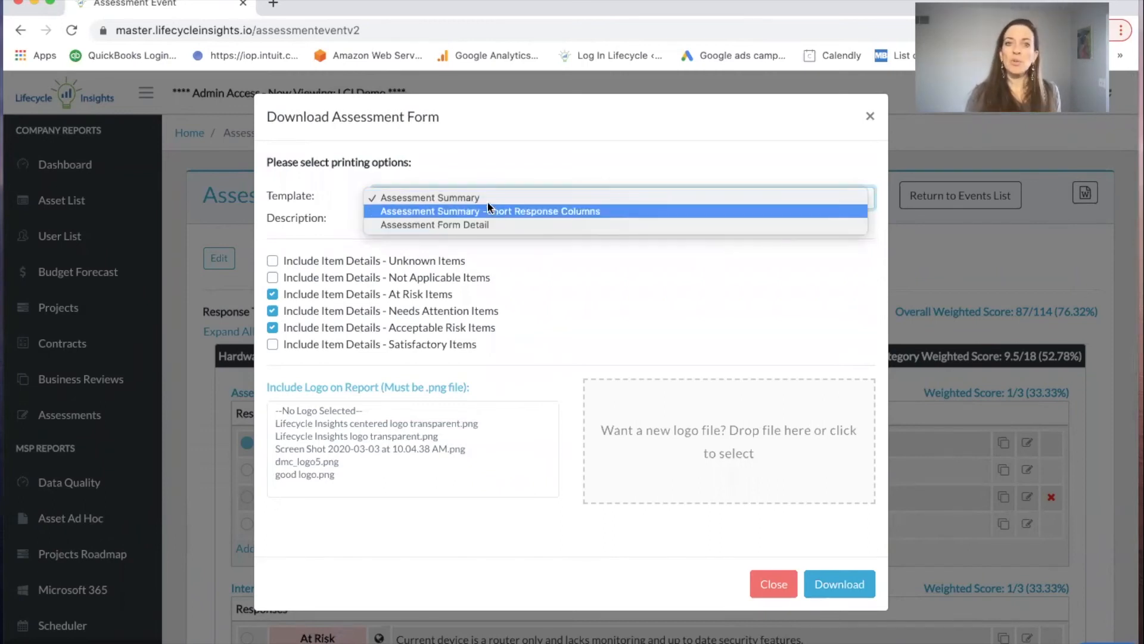
click(432, 197)
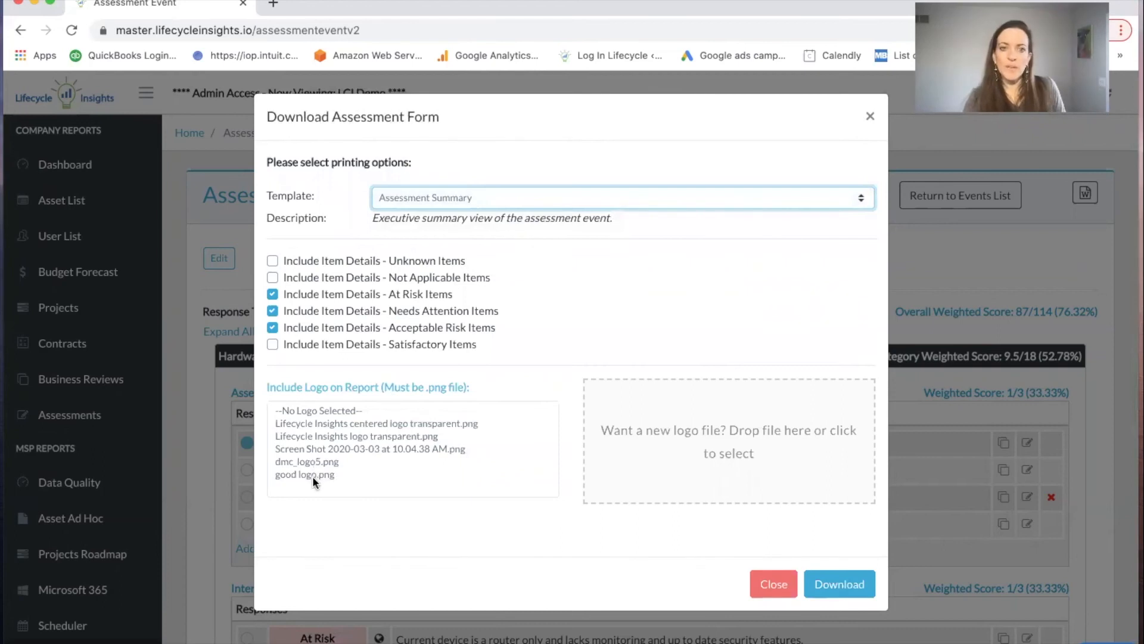
click(839, 590)
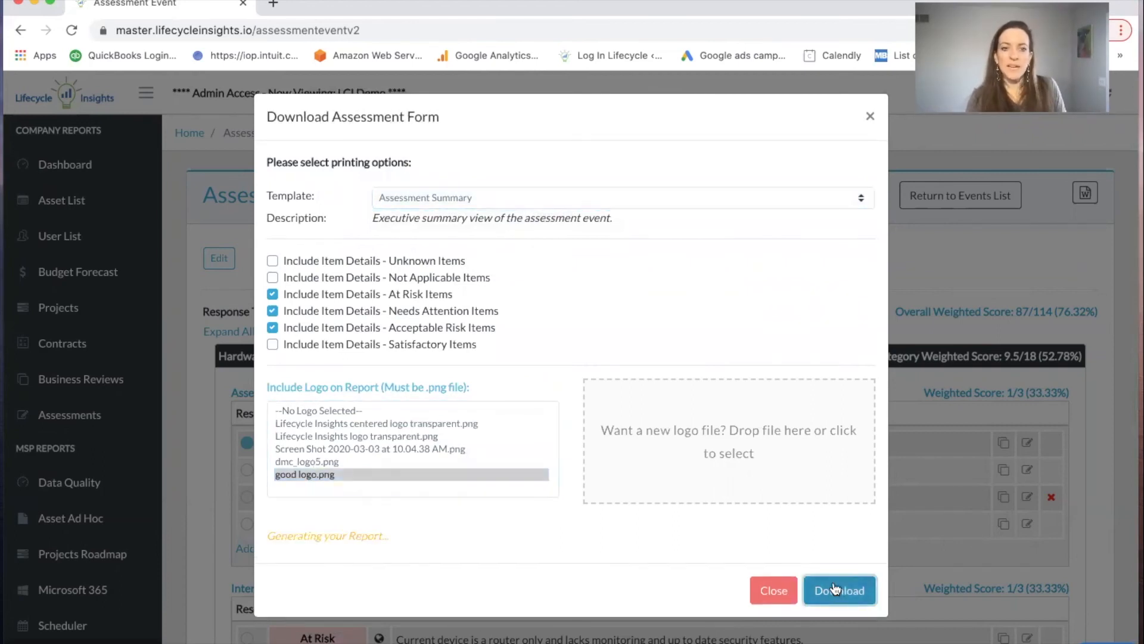
click(839, 589)
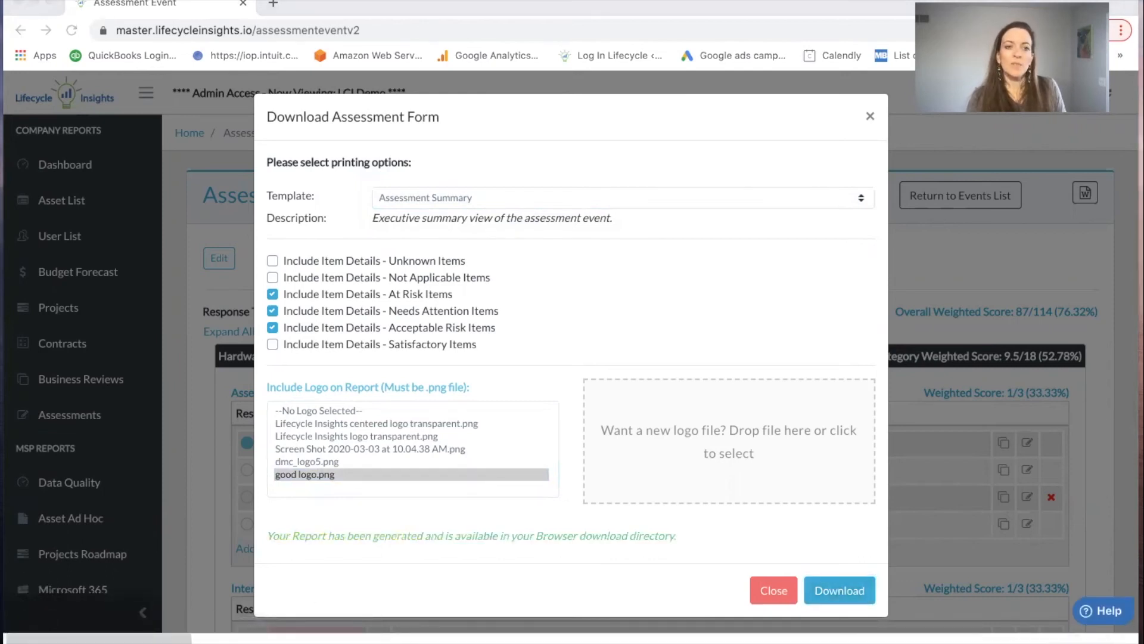
Step: Open the downloaded report and review the overall score of 76 and the Hardware ratings
click(839, 589)
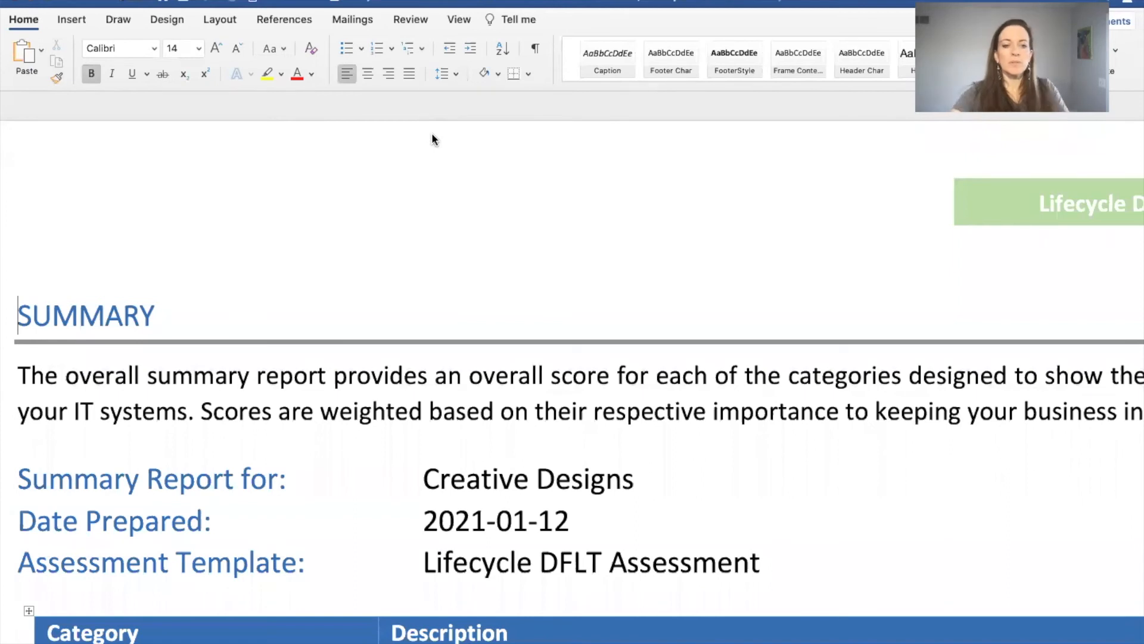
mouse_move(545, 131)
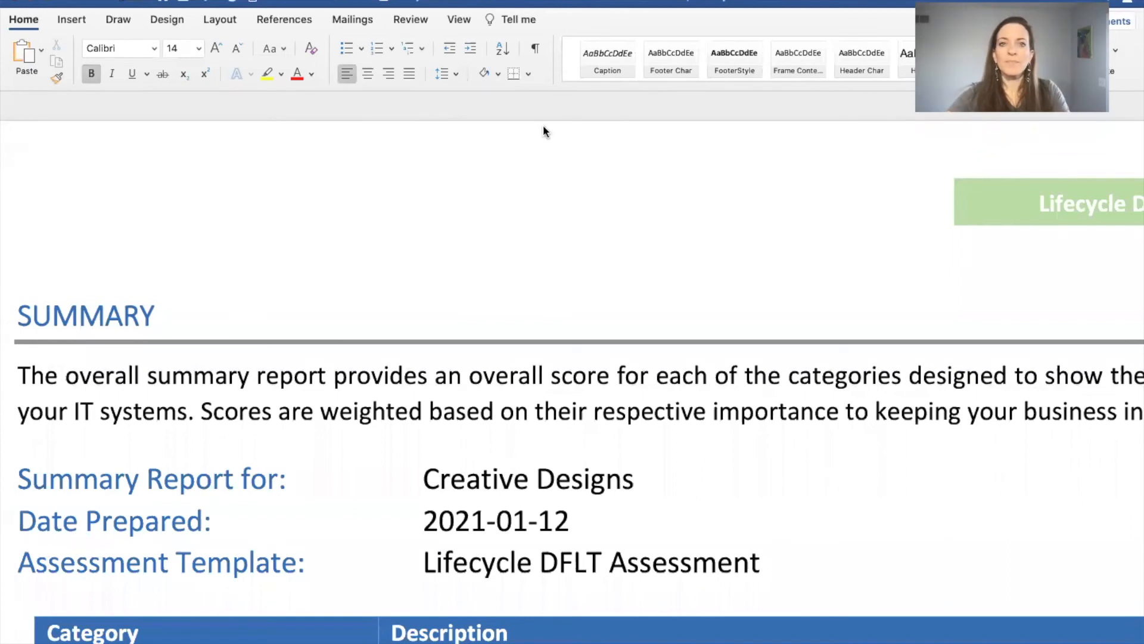
scroll(down, 3)
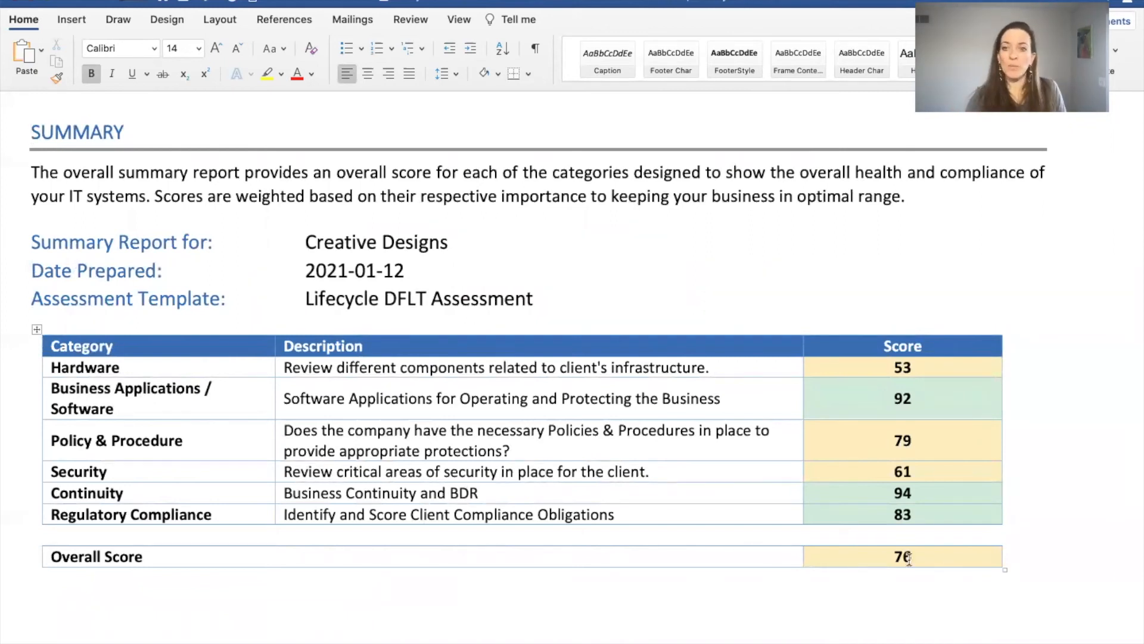
scroll(down, 3)
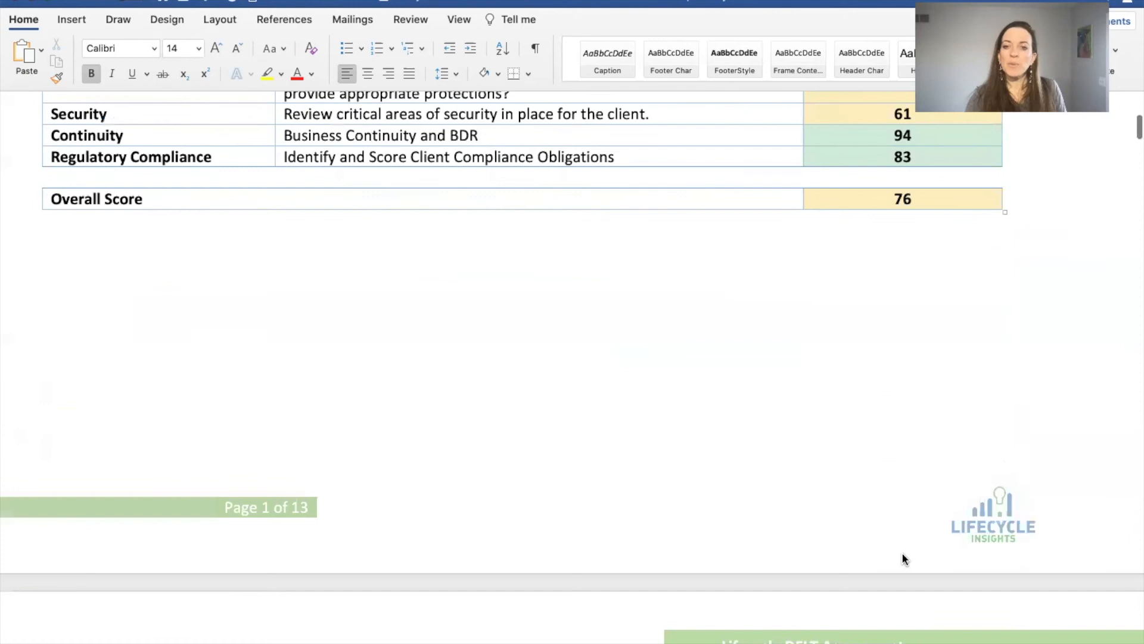
scroll(down, 3)
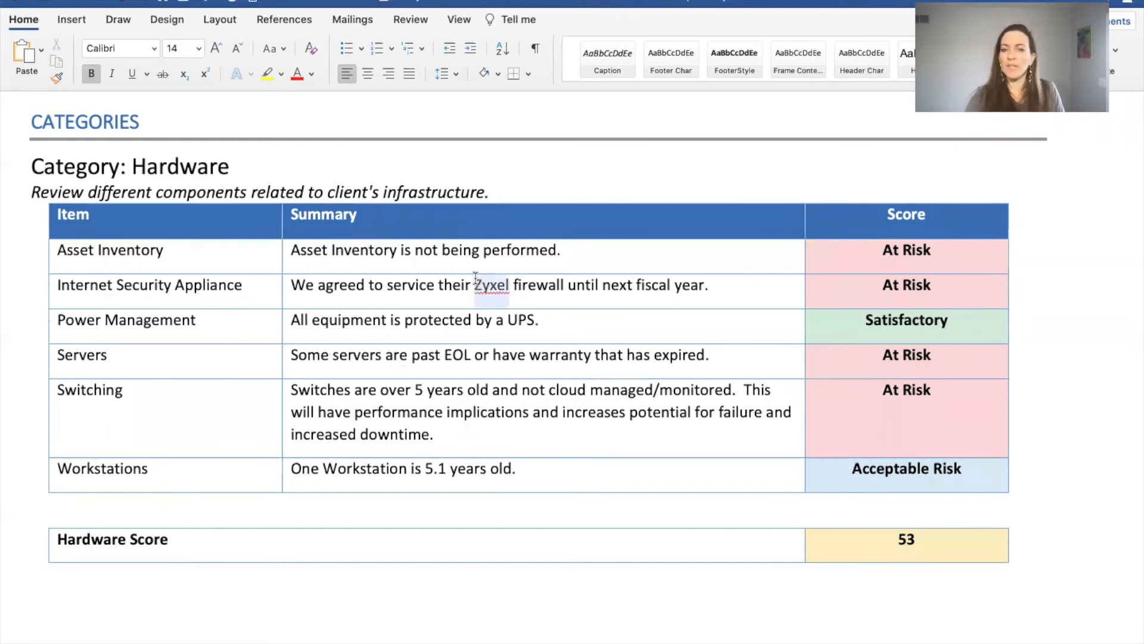
Step: Replace 'Zyxel' with 'other manufacturer' in the Internet Security Appliance summary
click(474, 285)
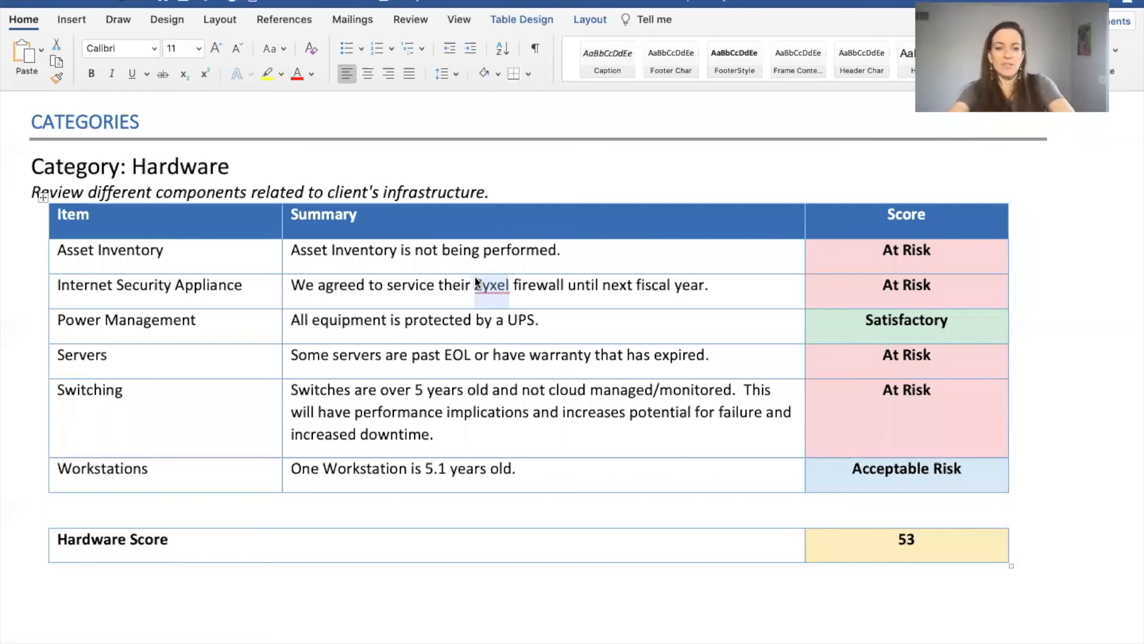
text(other)
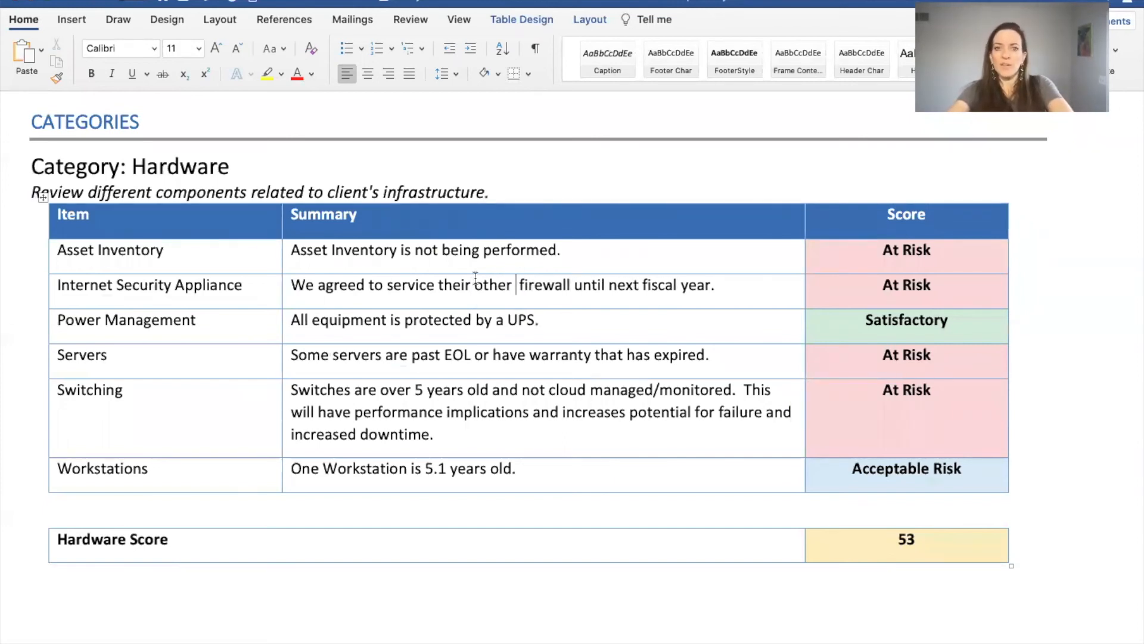
text(manufaactur)
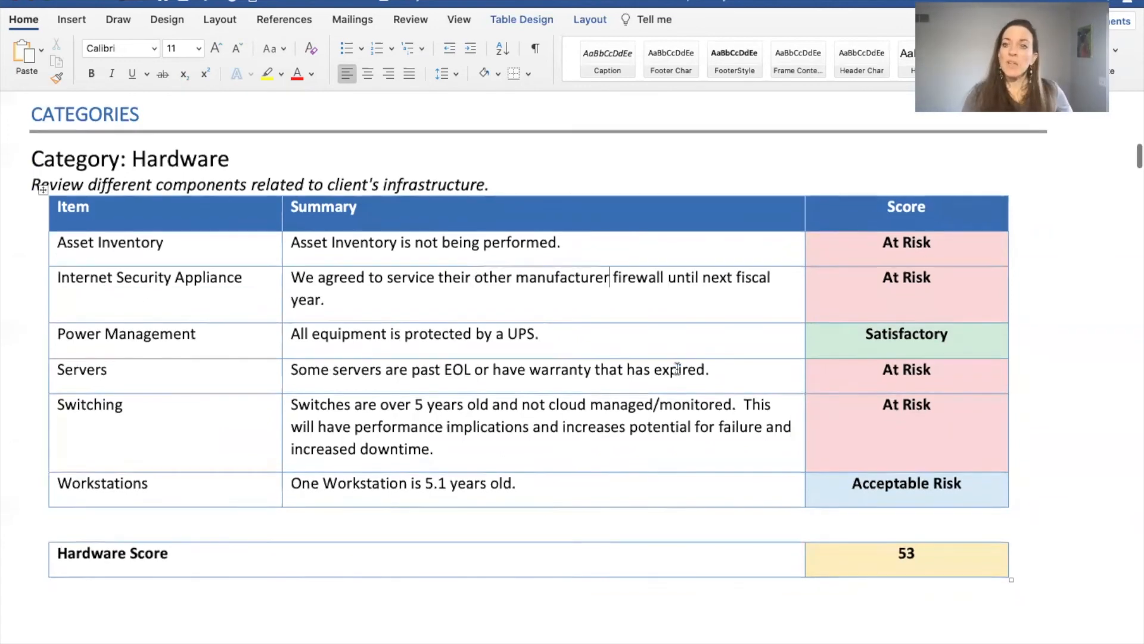
Step: Review the remaining categories and At Risk item details, then close the report discarding edits
scroll(down, 3)
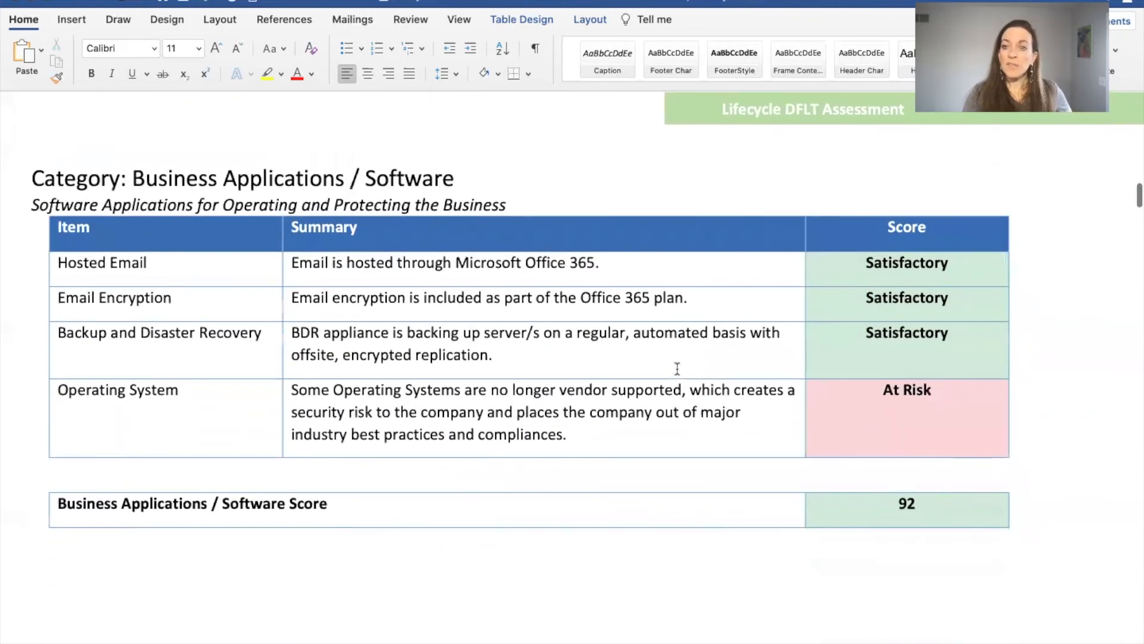
scroll(down, 3)
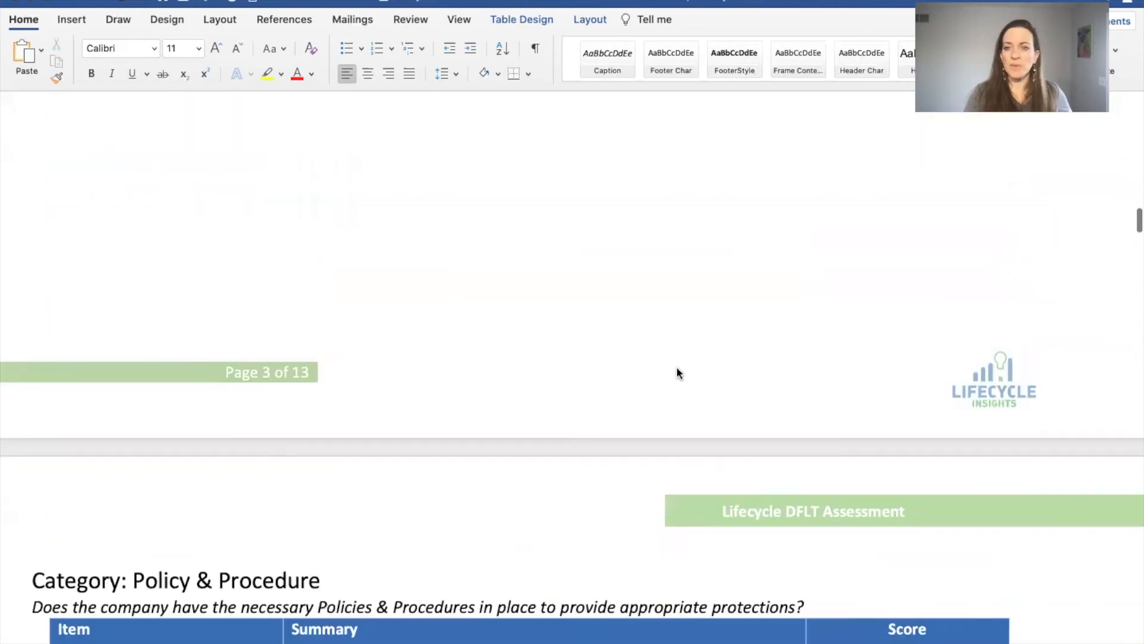
scroll(down, 3)
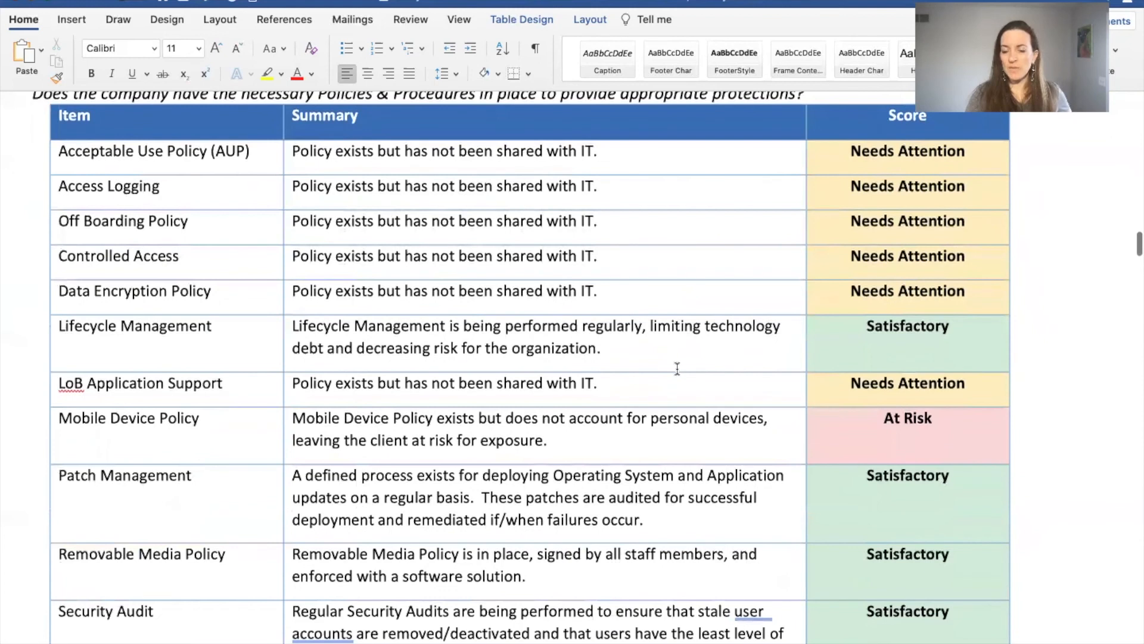
scroll(down, 3)
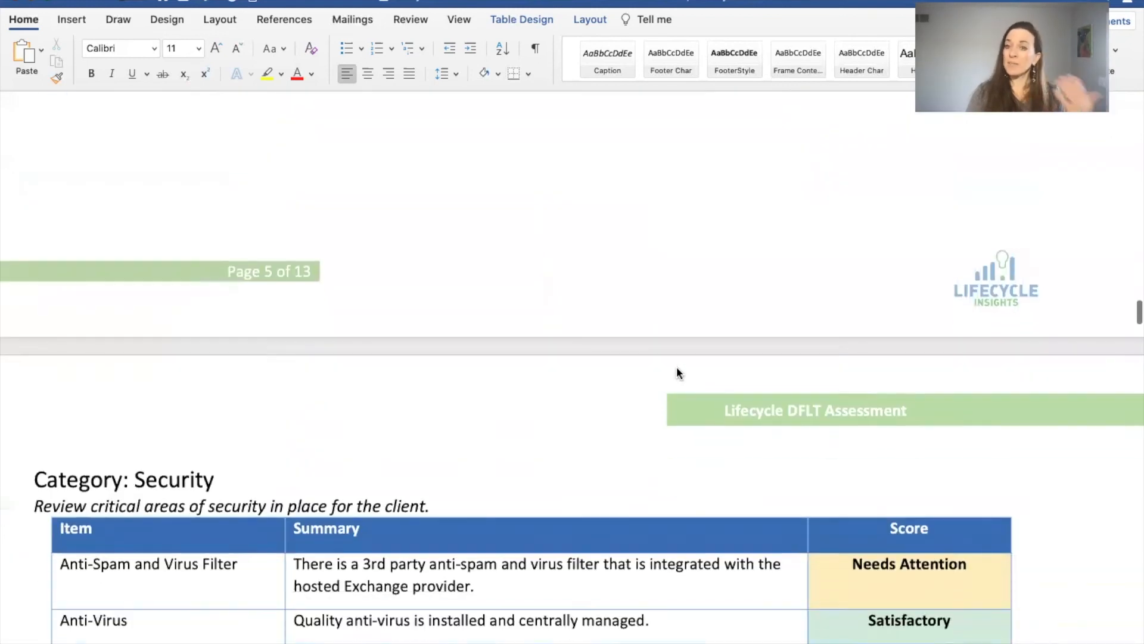
scroll(down, 3)
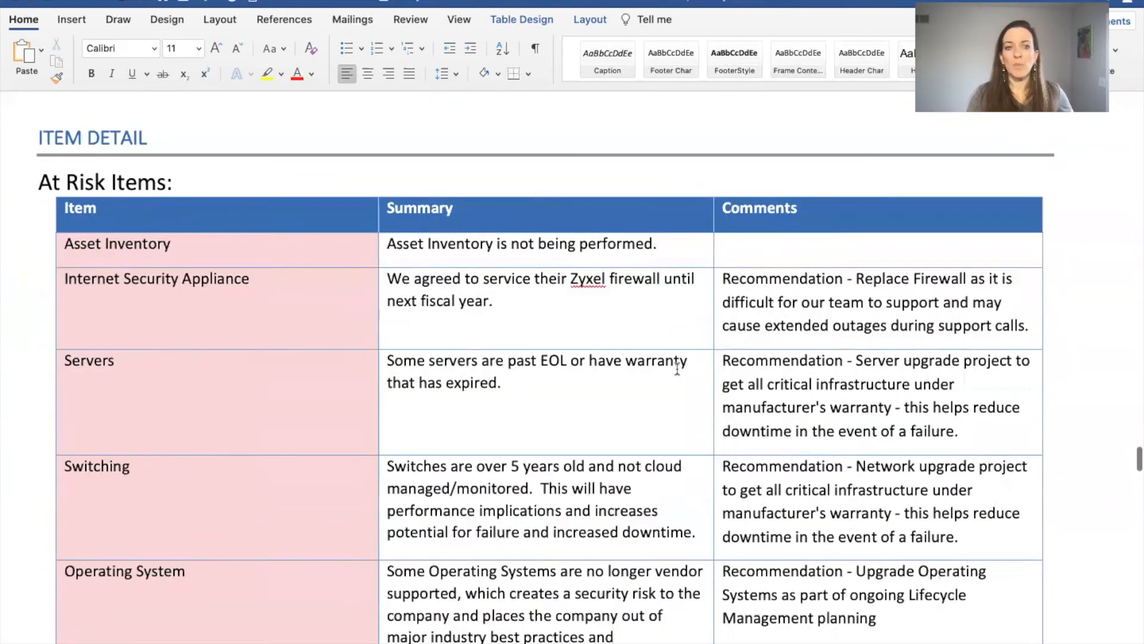
scroll(down, 3)
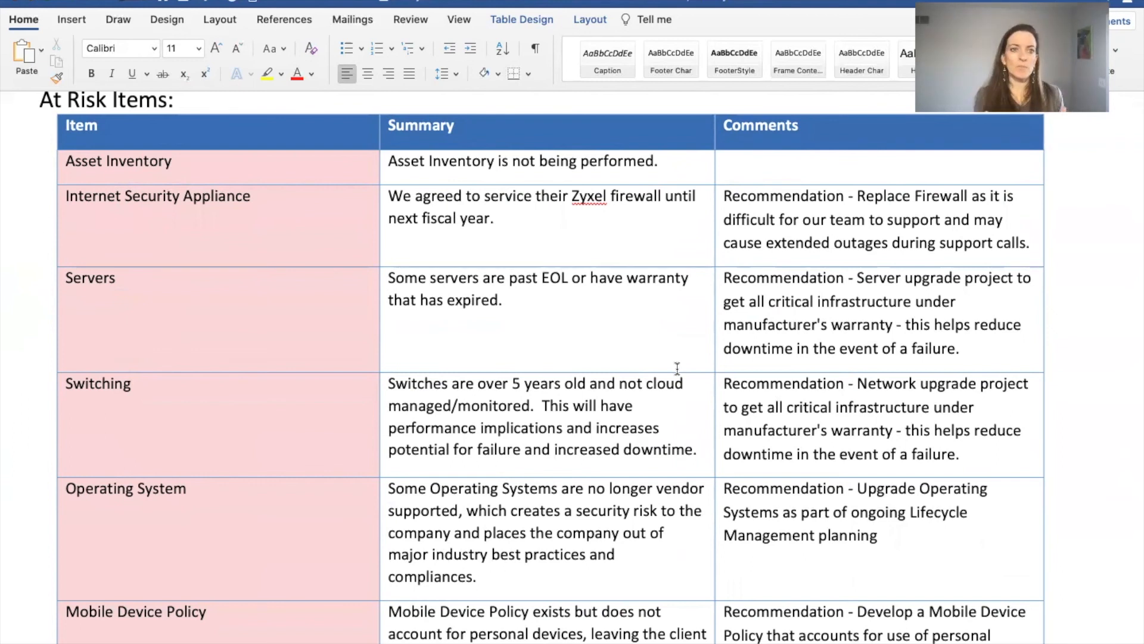
scroll(up, 3)
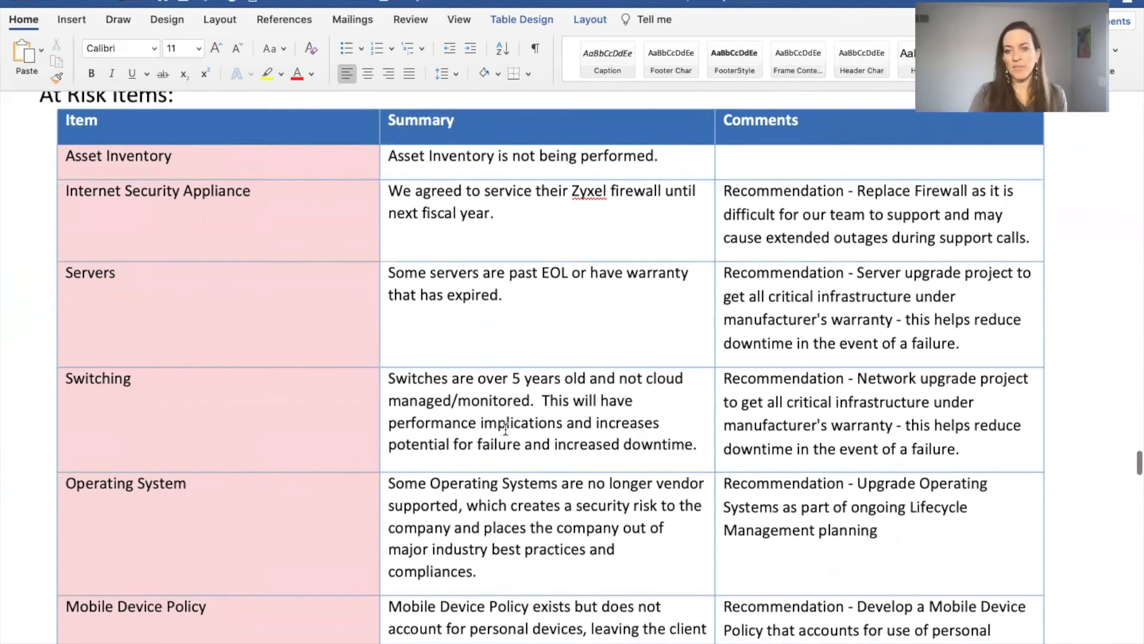
scroll(down, 3)
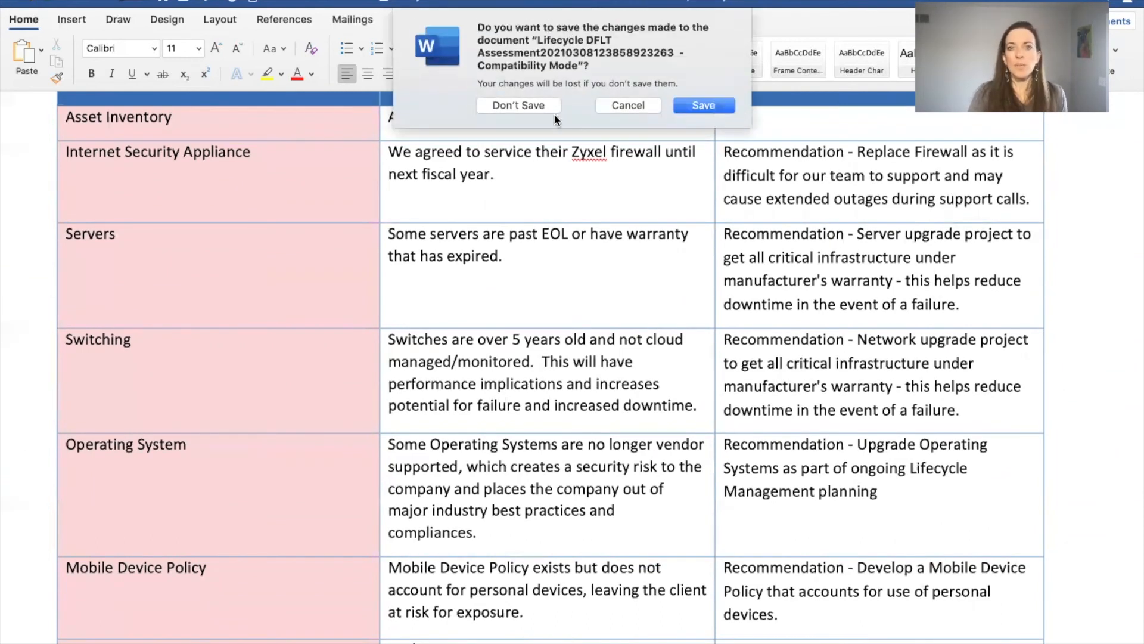
click(518, 105)
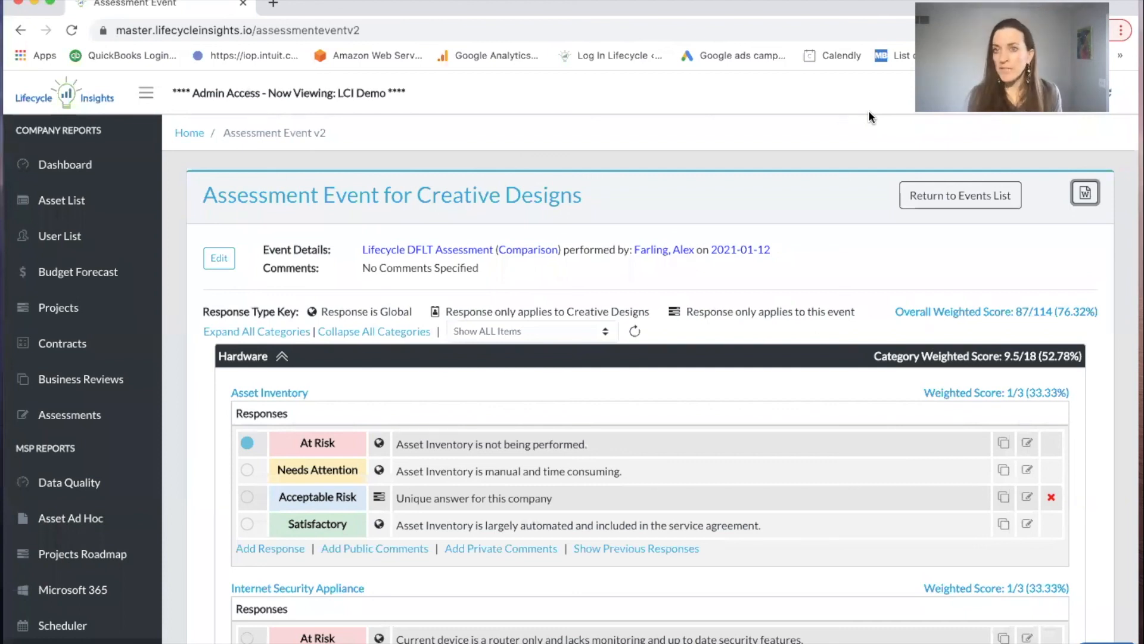
mouse_move(143, 367)
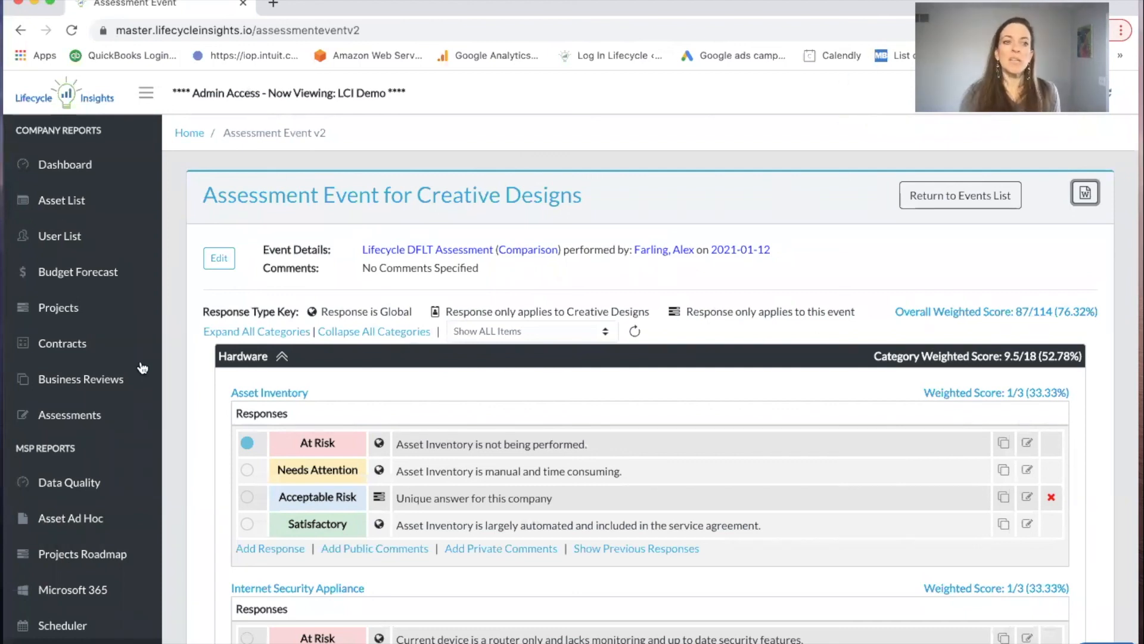
Step: Open Assessment Analytics for all customers and choose a template to compare six companies' ratings
click(69, 414)
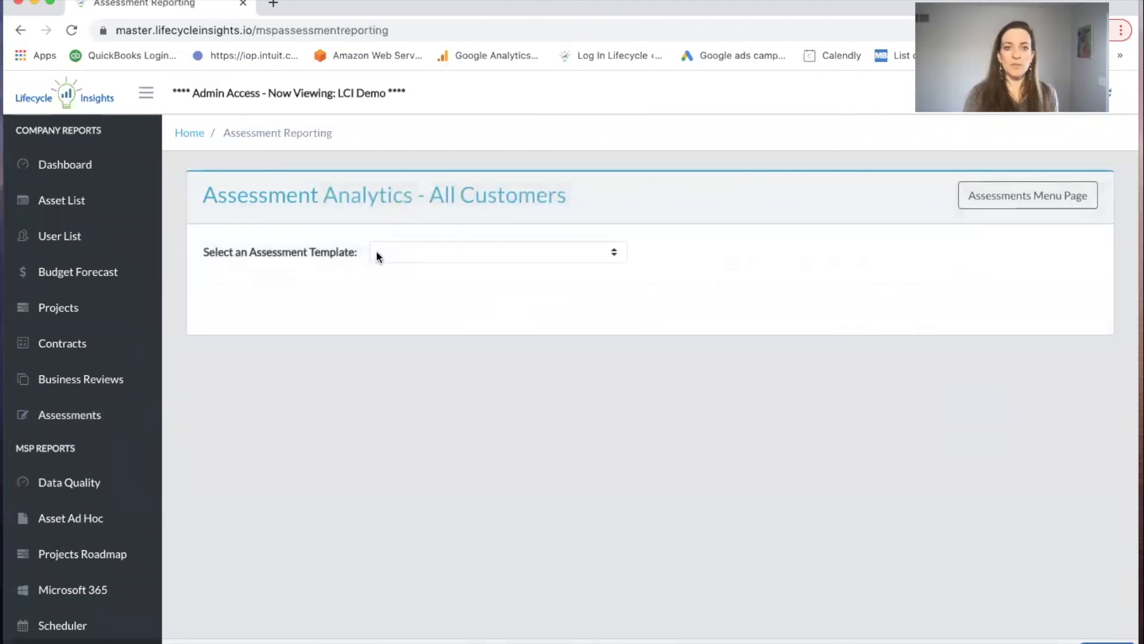
click(497, 251)
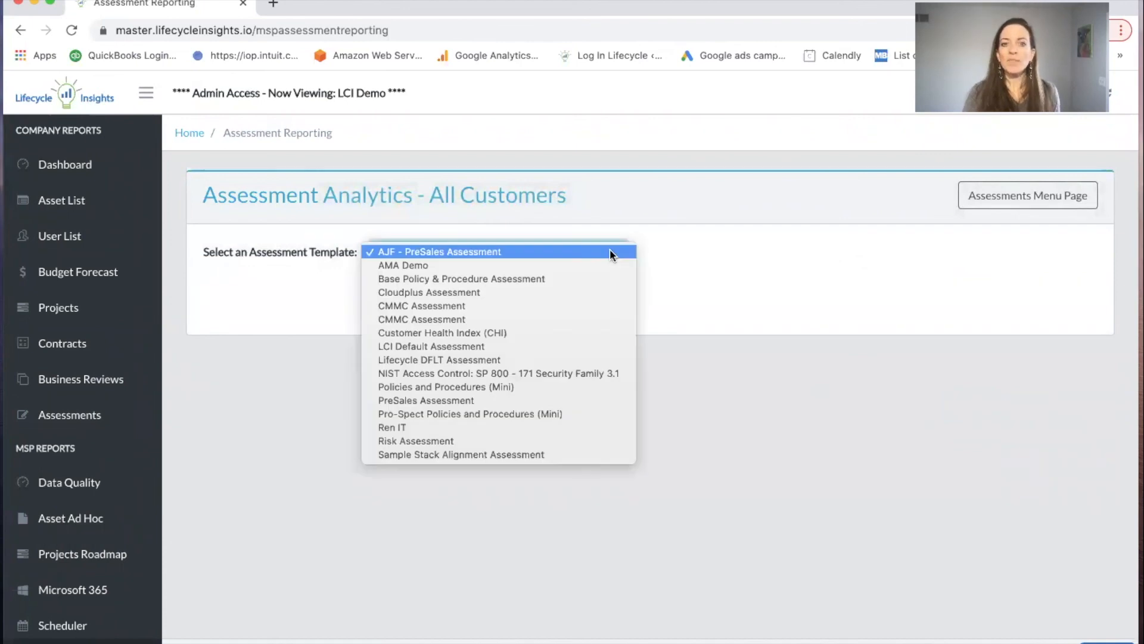
mouse_move(575, 303)
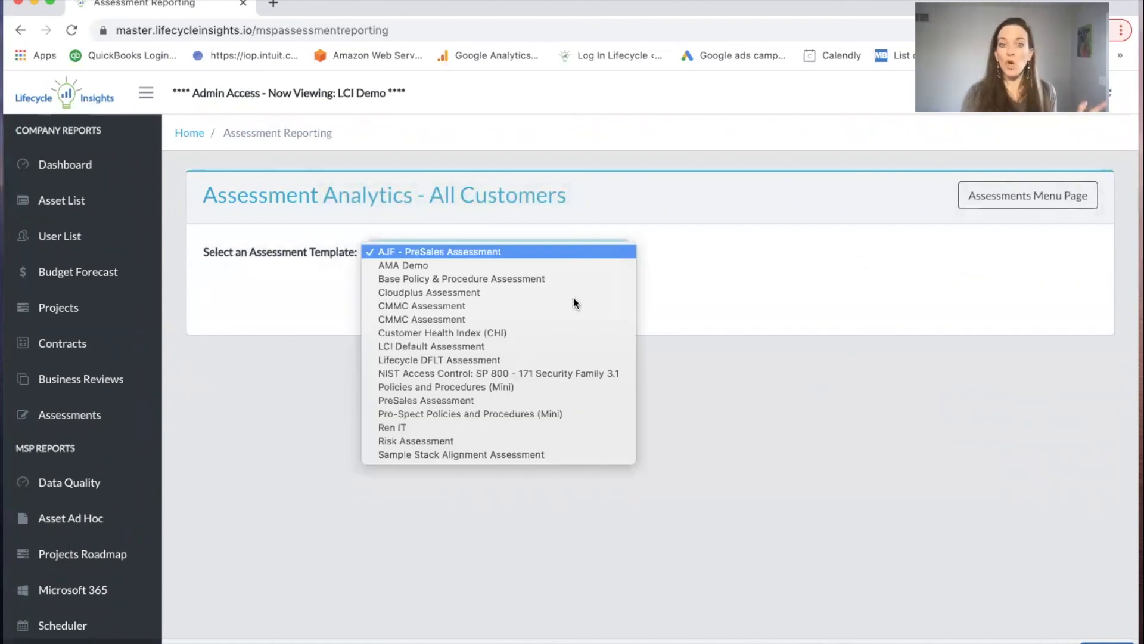
click(461, 454)
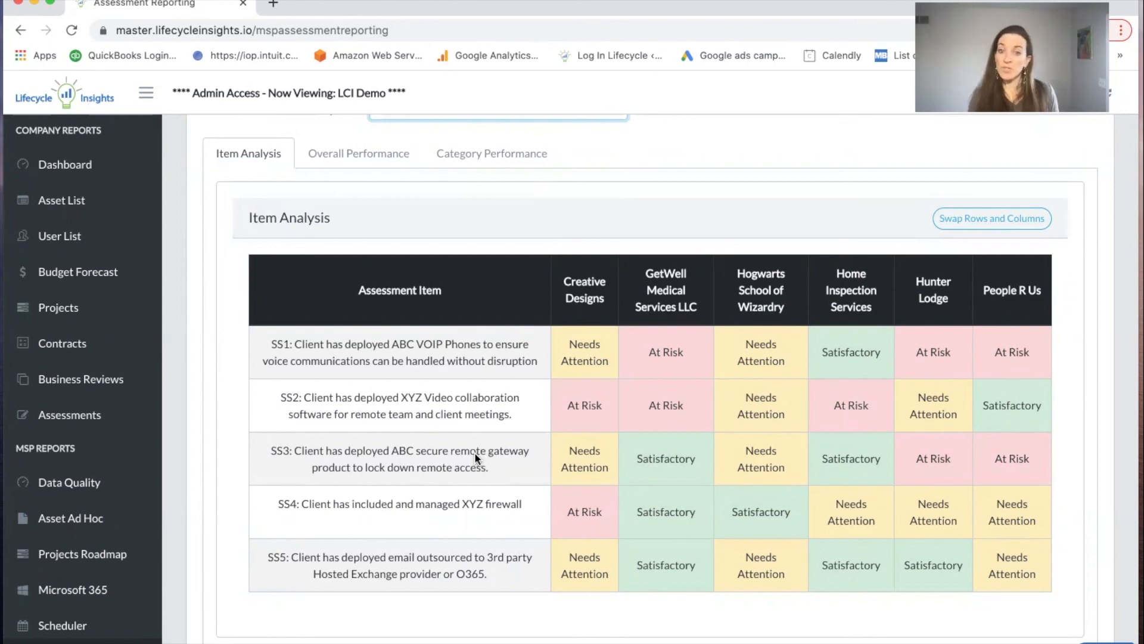
mouse_move(579, 260)
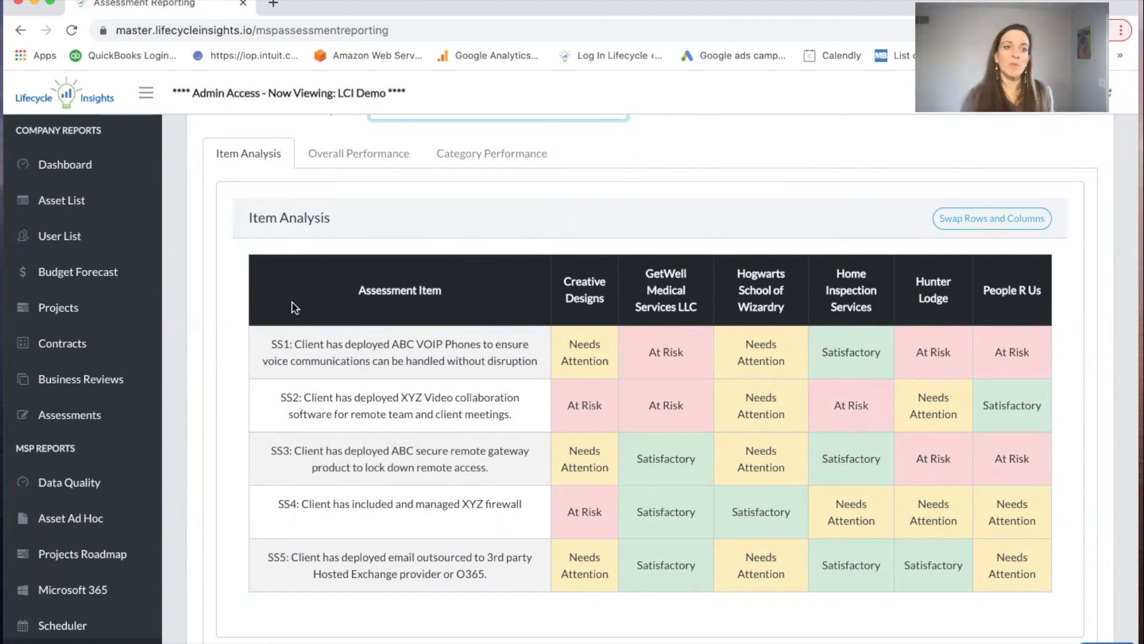
Step: Return to the Creative Designs Assessments Menu page
click(69, 414)
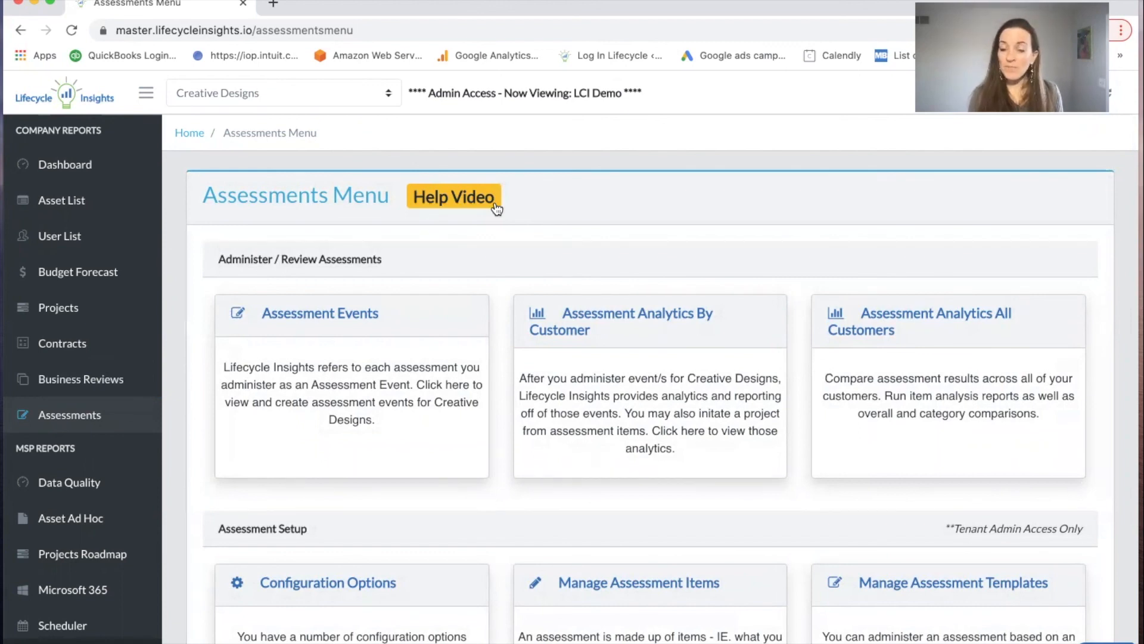
mouse_move(671, 34)
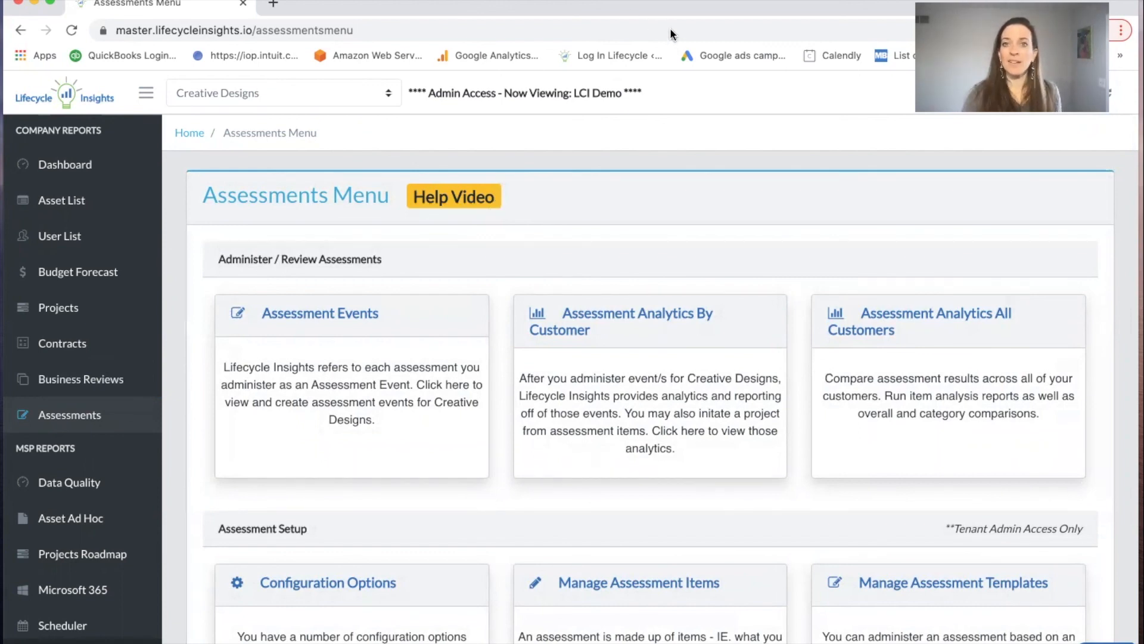
mouse_move(660, 39)
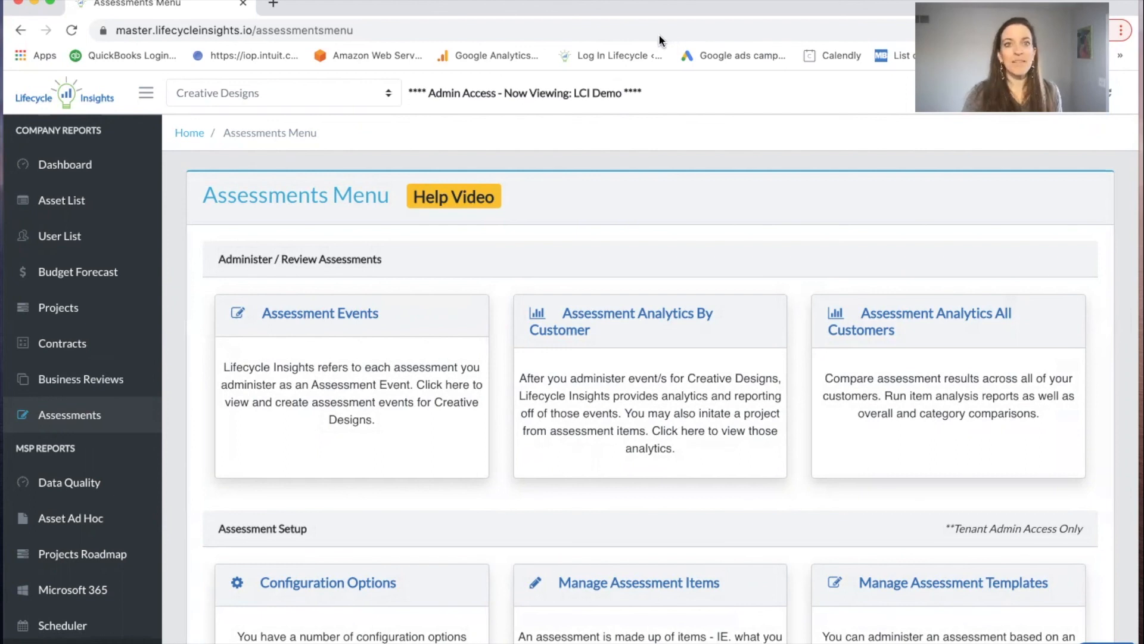
mouse_move(808, 5)
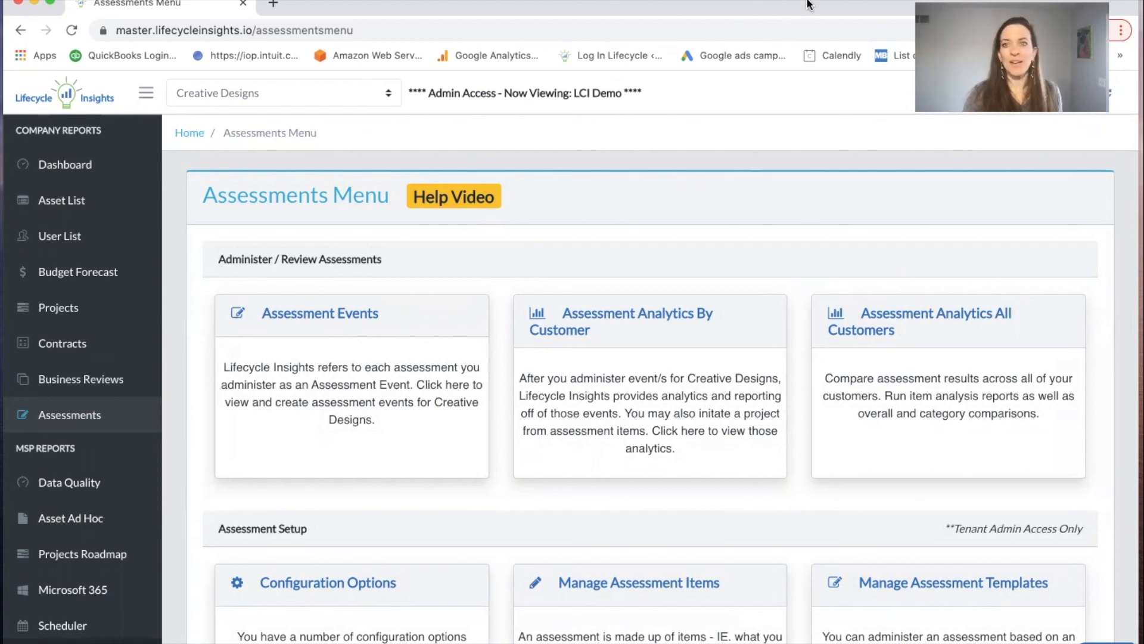